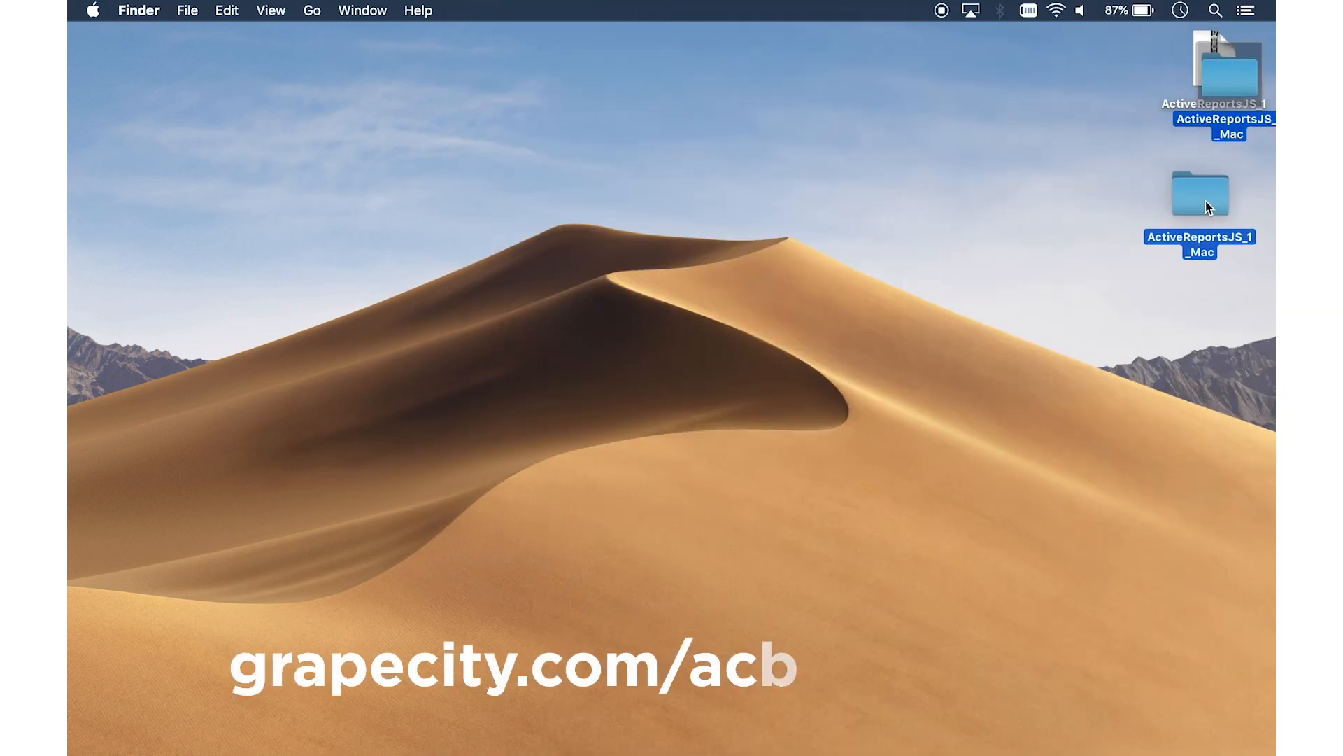
# - Mount ActiveReportsJS-Designer.dmg from the designer folder and launch the ActiveReportsJS Designer app
pyautogui.doubleClick(1199, 192)
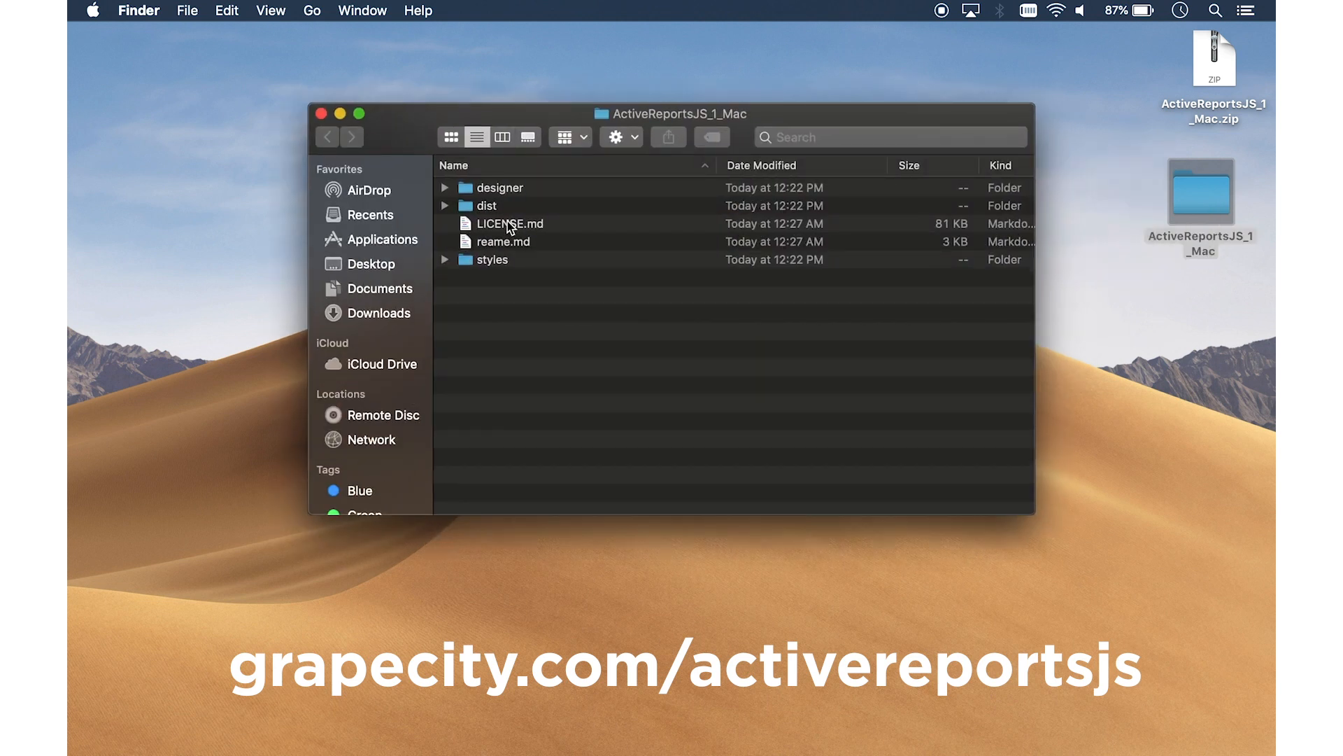
pyautogui.click(445, 188)
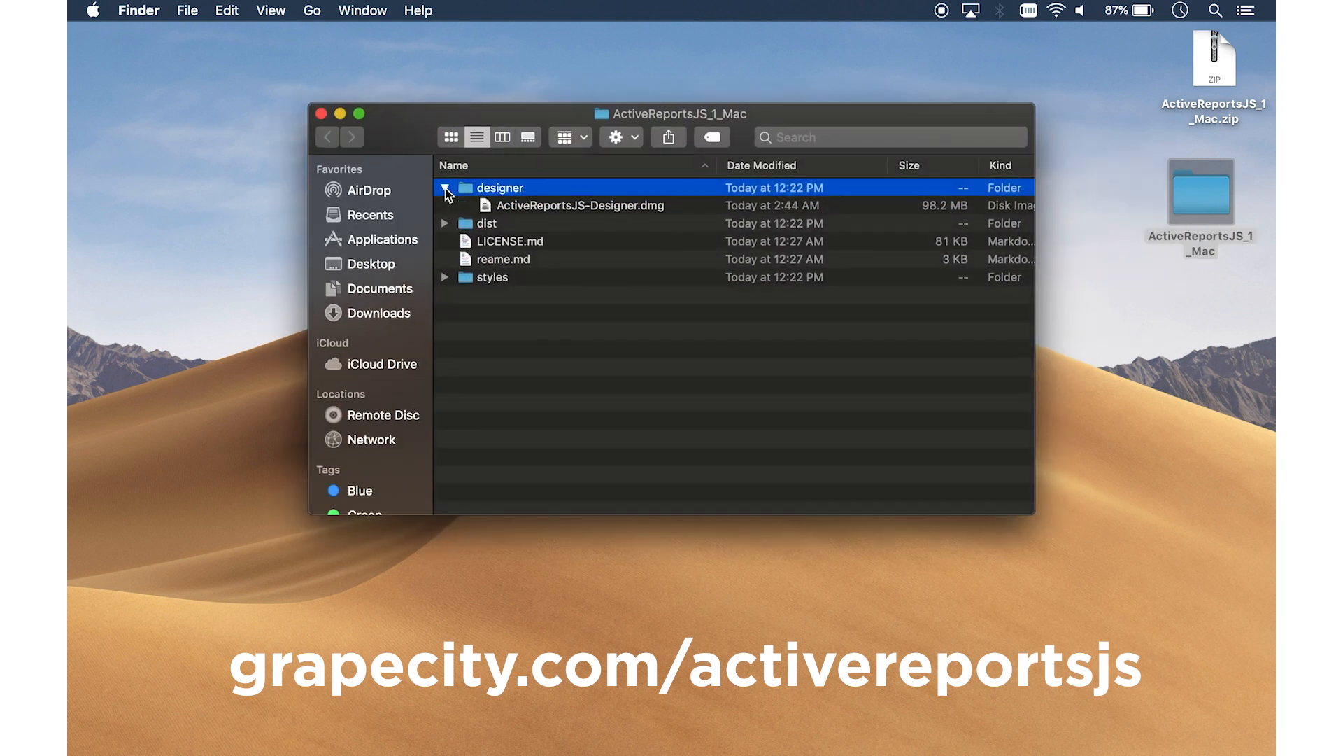
pyautogui.doubleClick(578, 205)
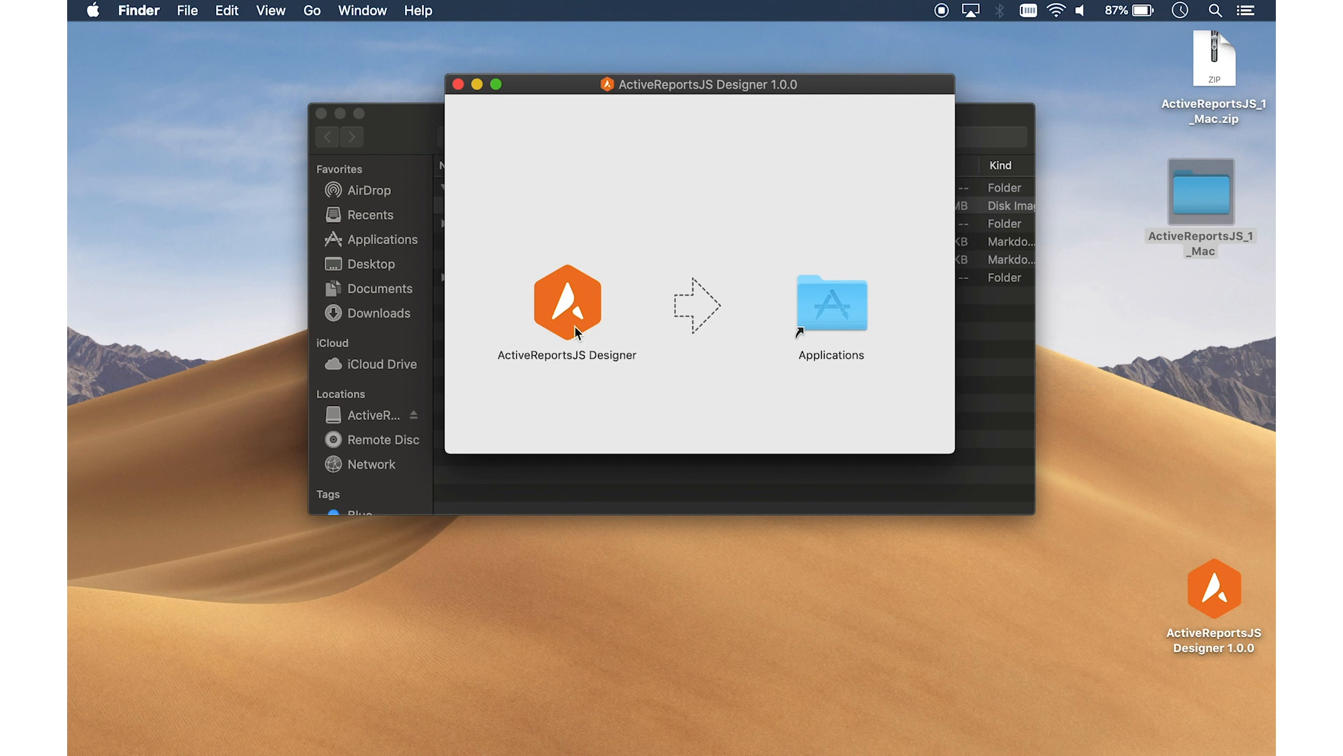
pyautogui.click(566, 301)
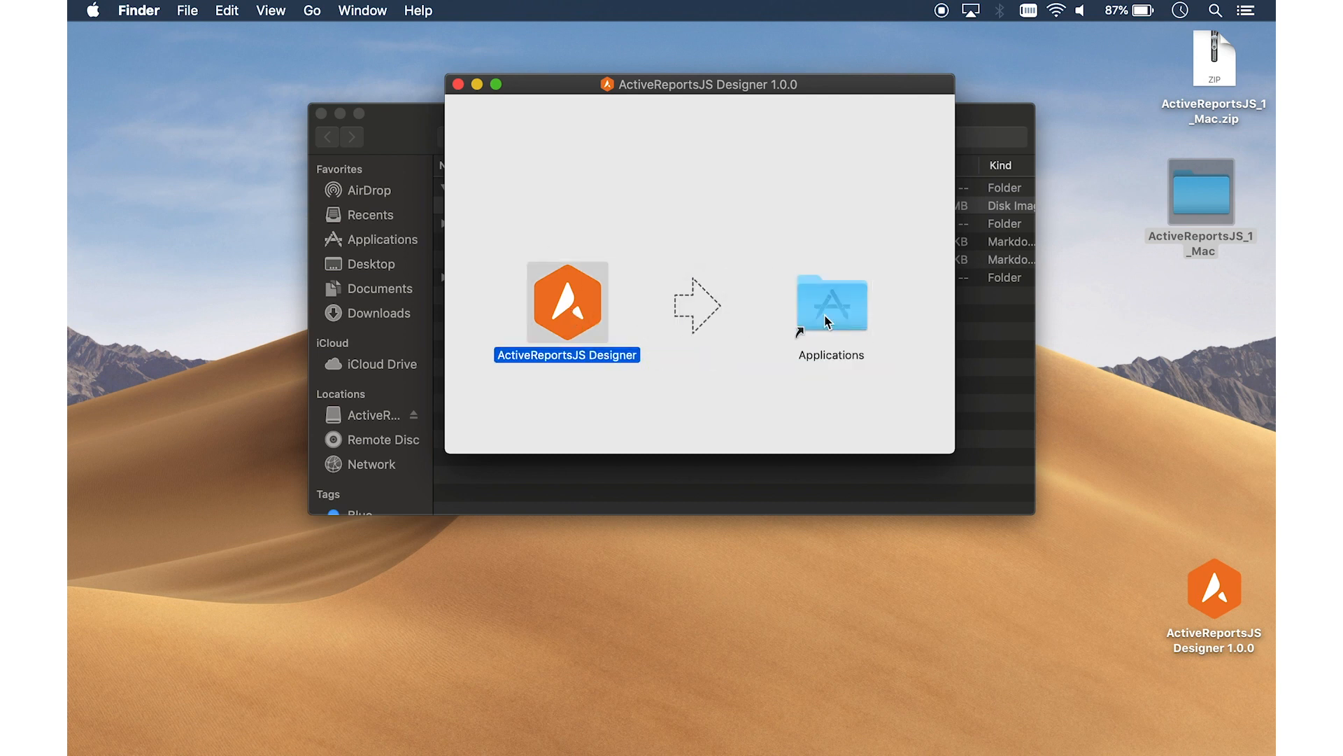
pyautogui.moveTo(577, 310)
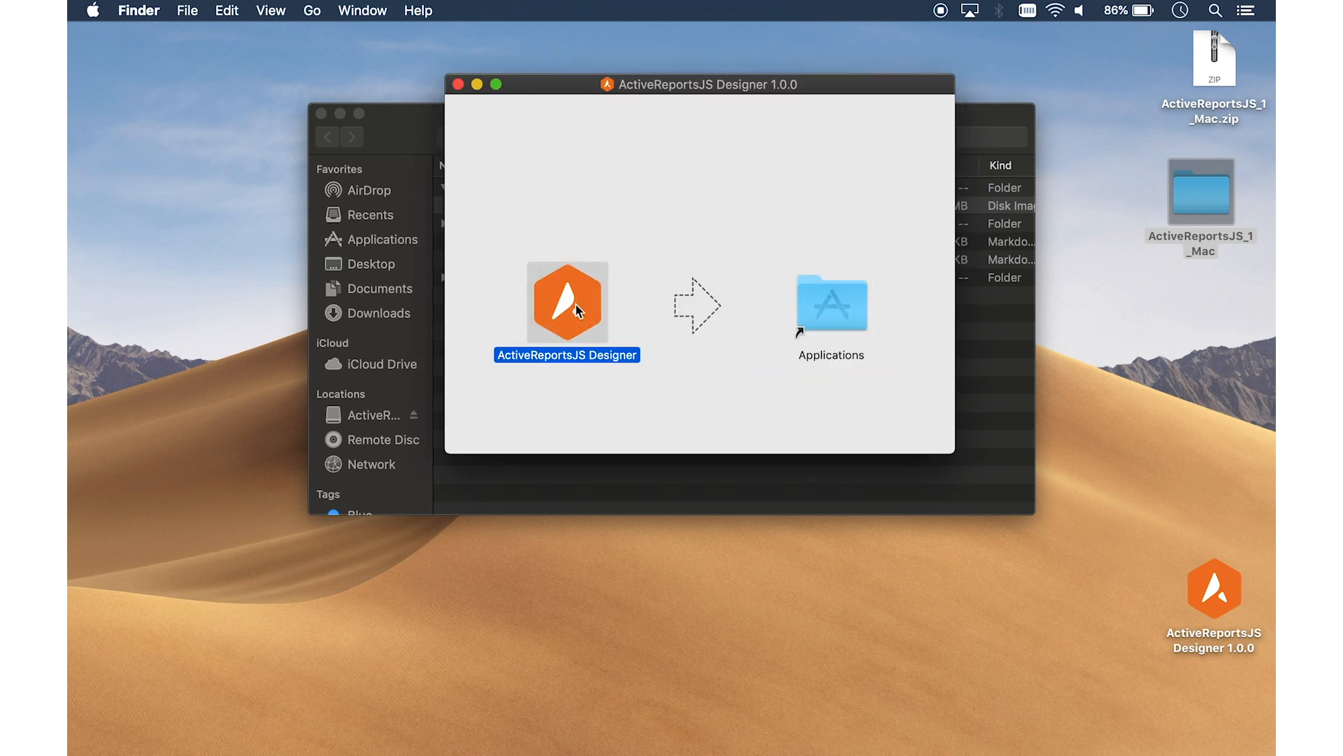
pyautogui.doubleClick(566, 301)
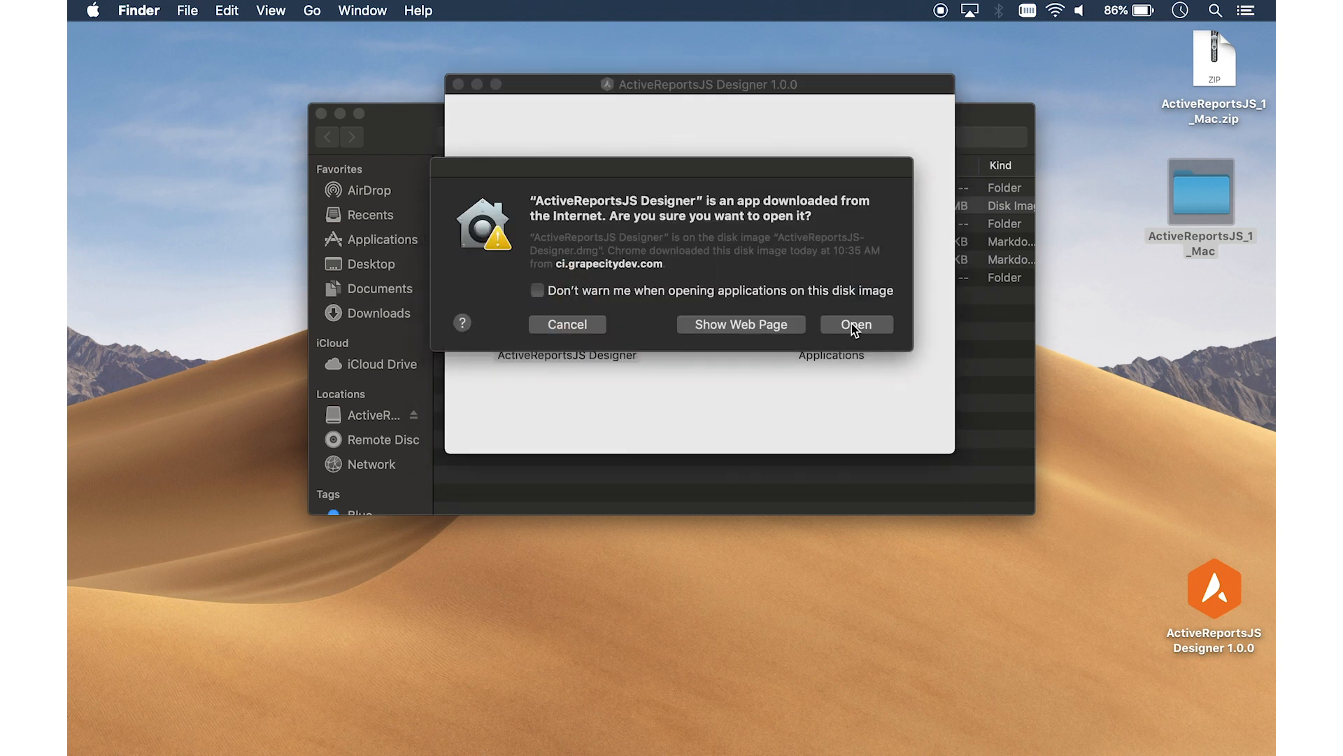
# - Confirm opening the app and expand the labelled toolbox of report items
pyautogui.click(854, 324)
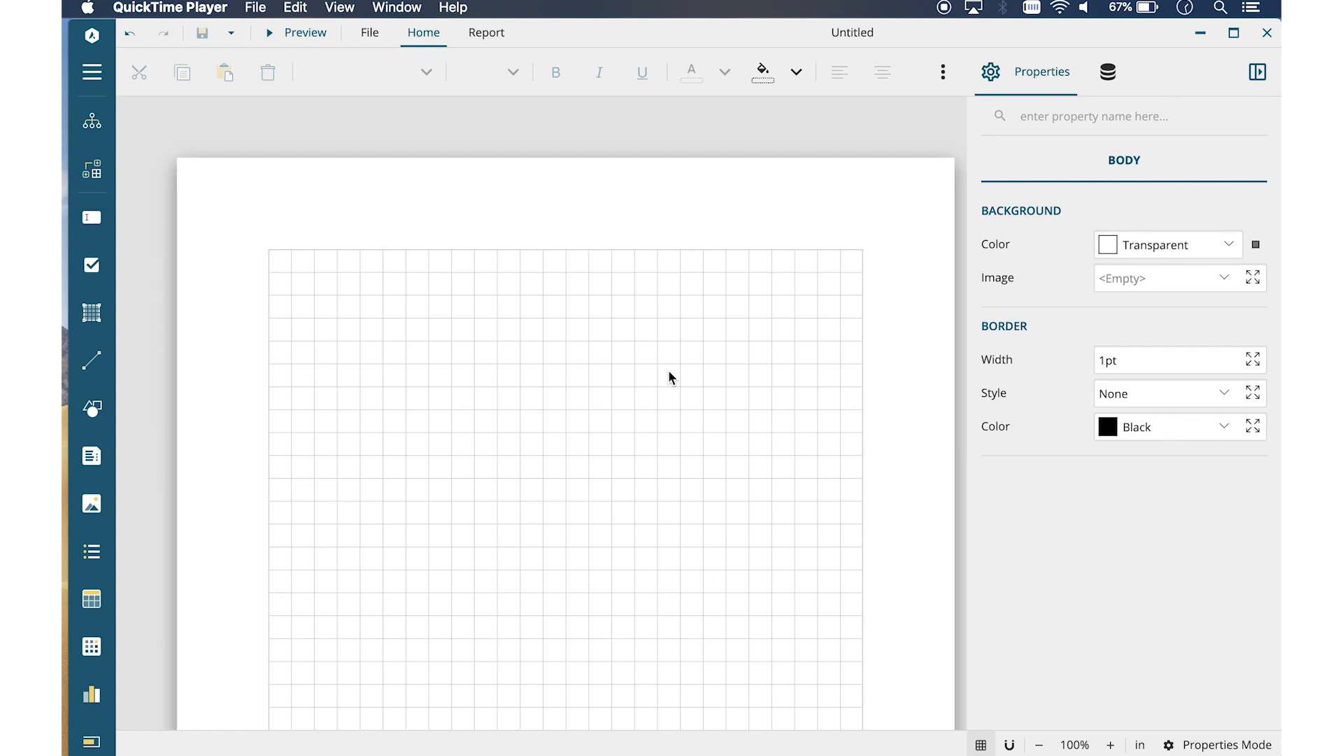
pyautogui.moveTo(92, 73)
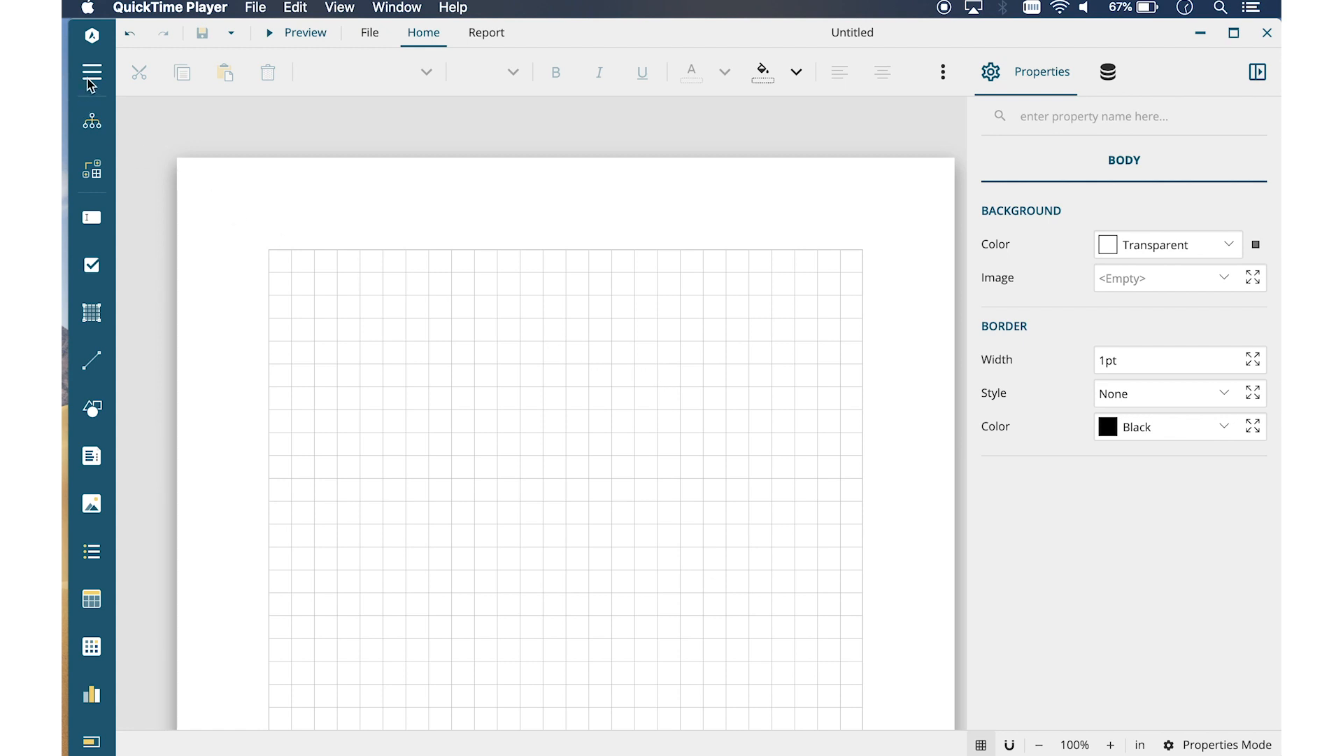
pyautogui.click(92, 72)
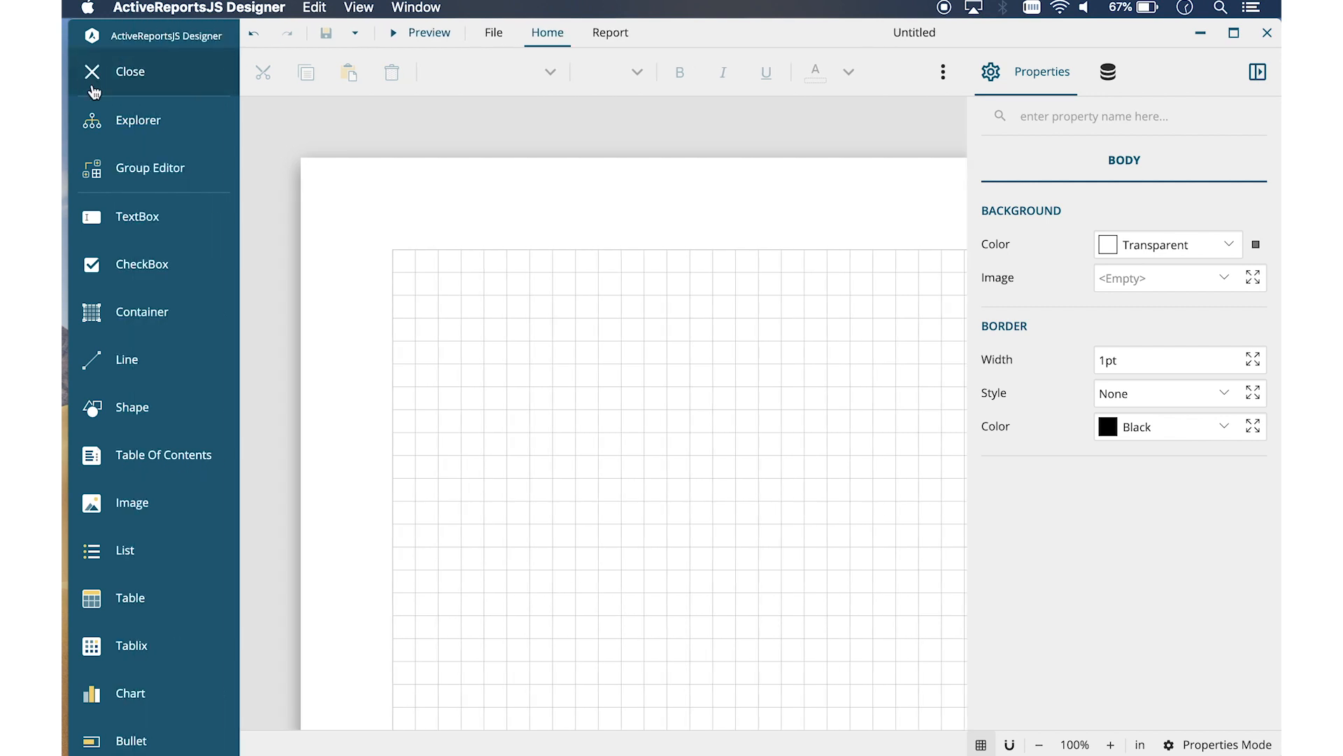
pyautogui.moveTo(153, 216)
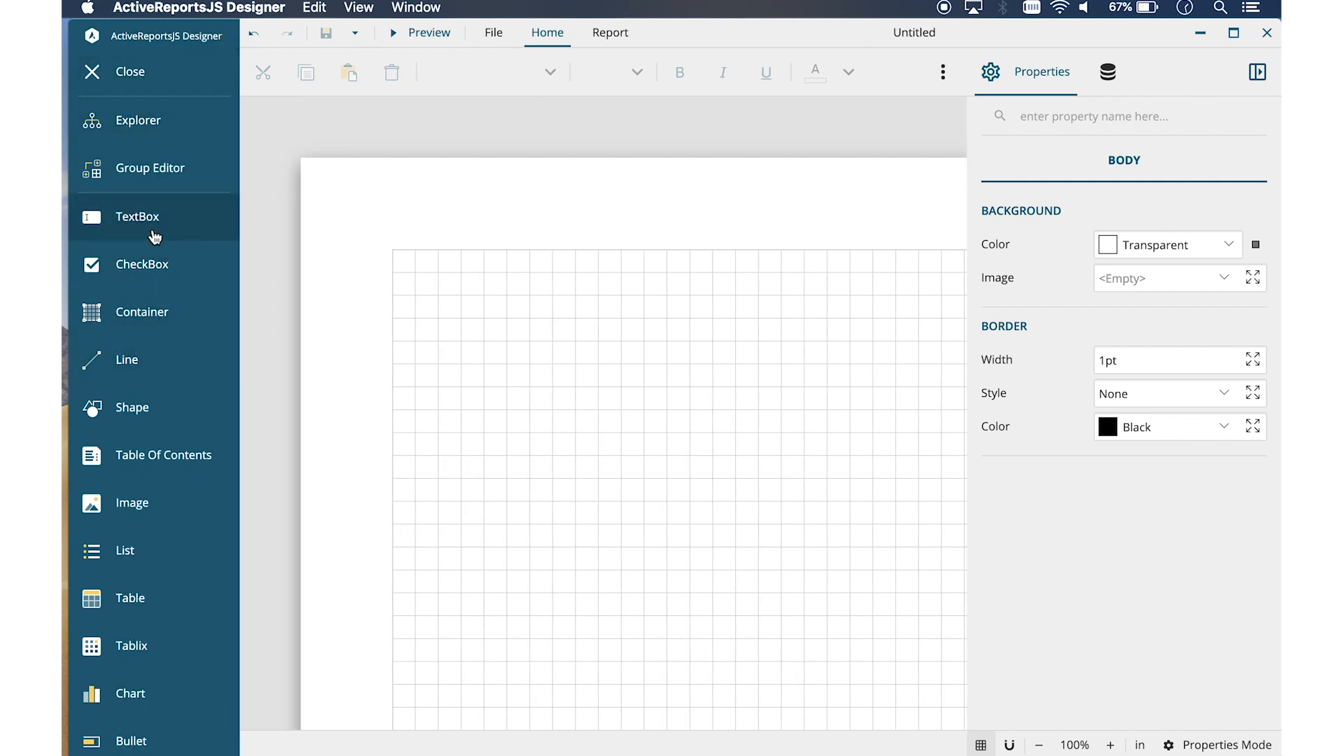
pyautogui.scroll(-3)
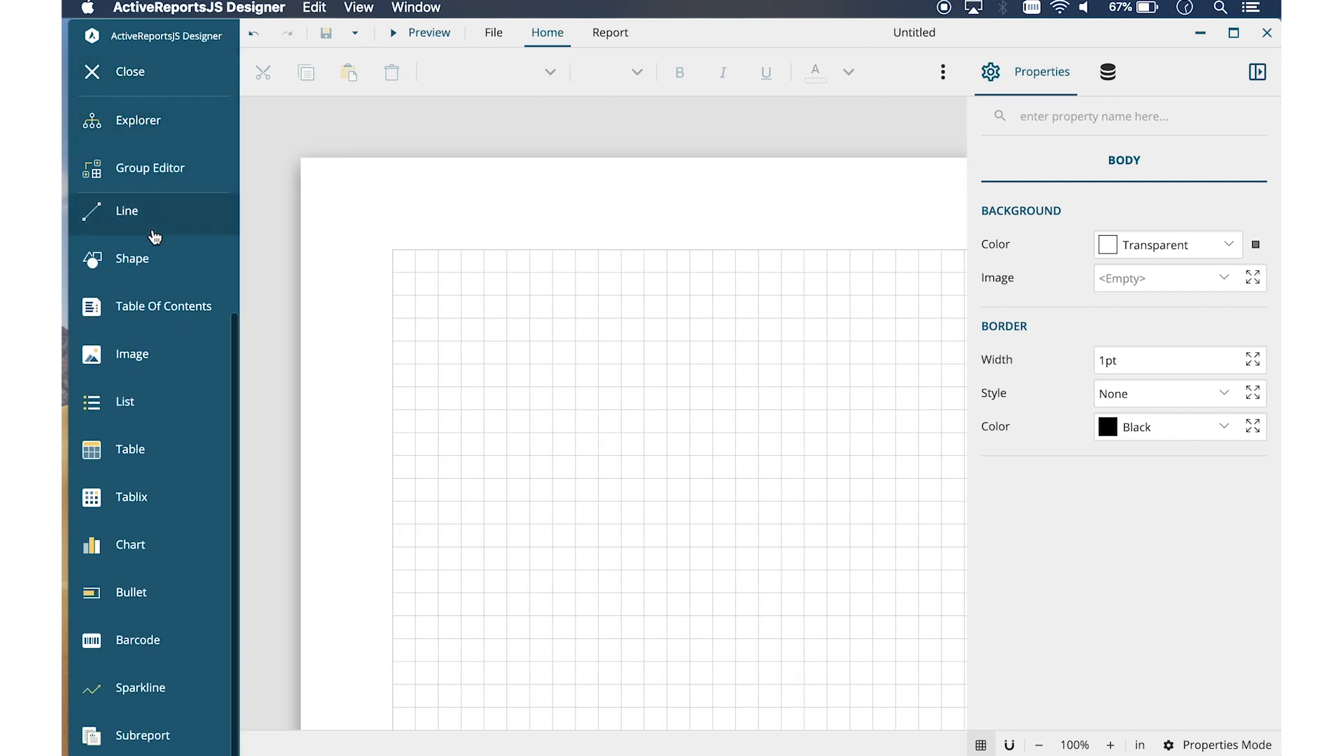
pyautogui.moveTo(165, 449)
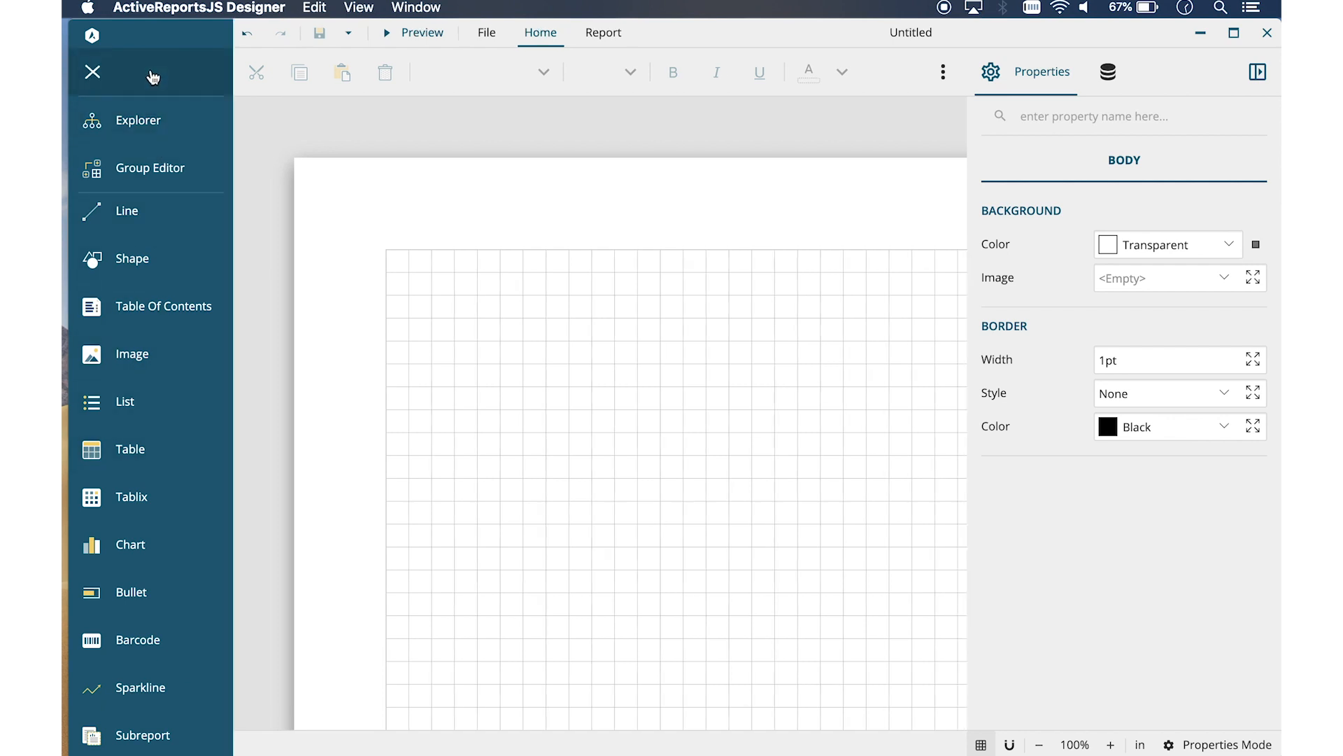
# - Collapse the toolbox and briefly show, then hide, the report Explorer outline
pyautogui.click(92, 72)
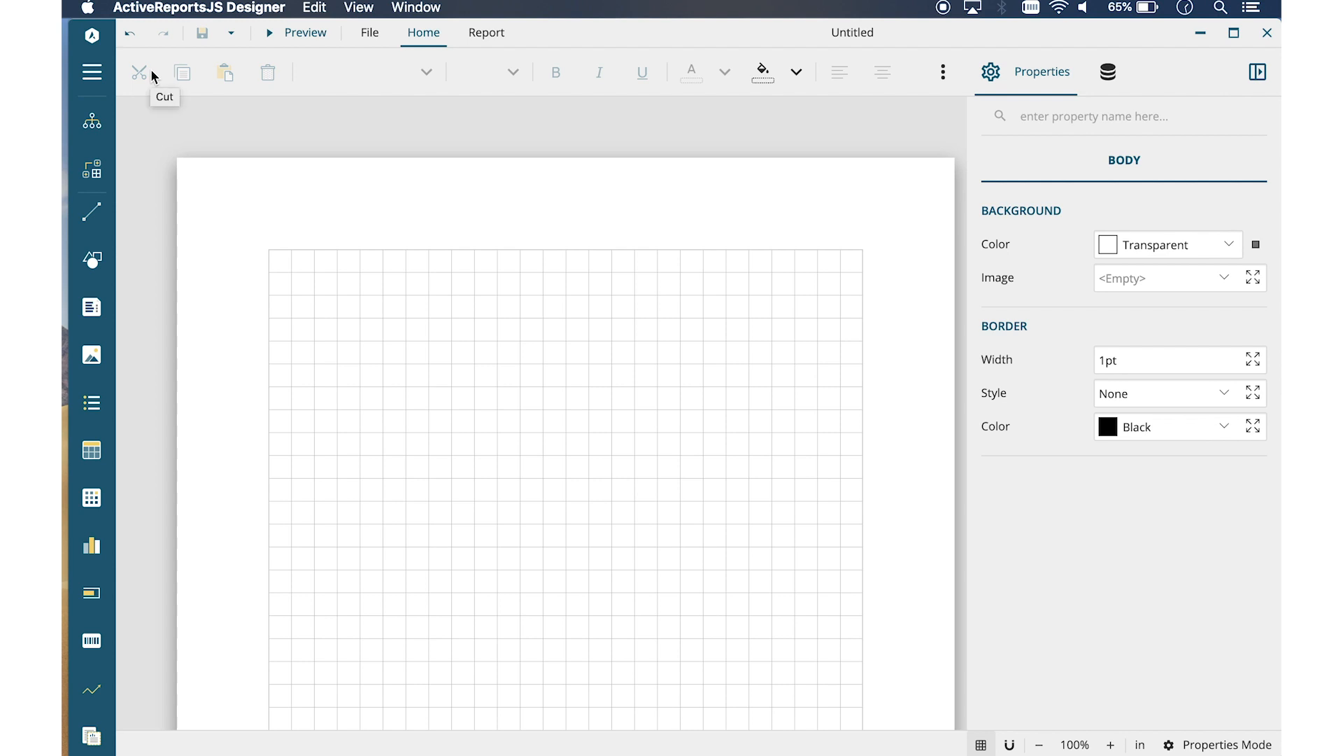
pyautogui.click(91, 120)
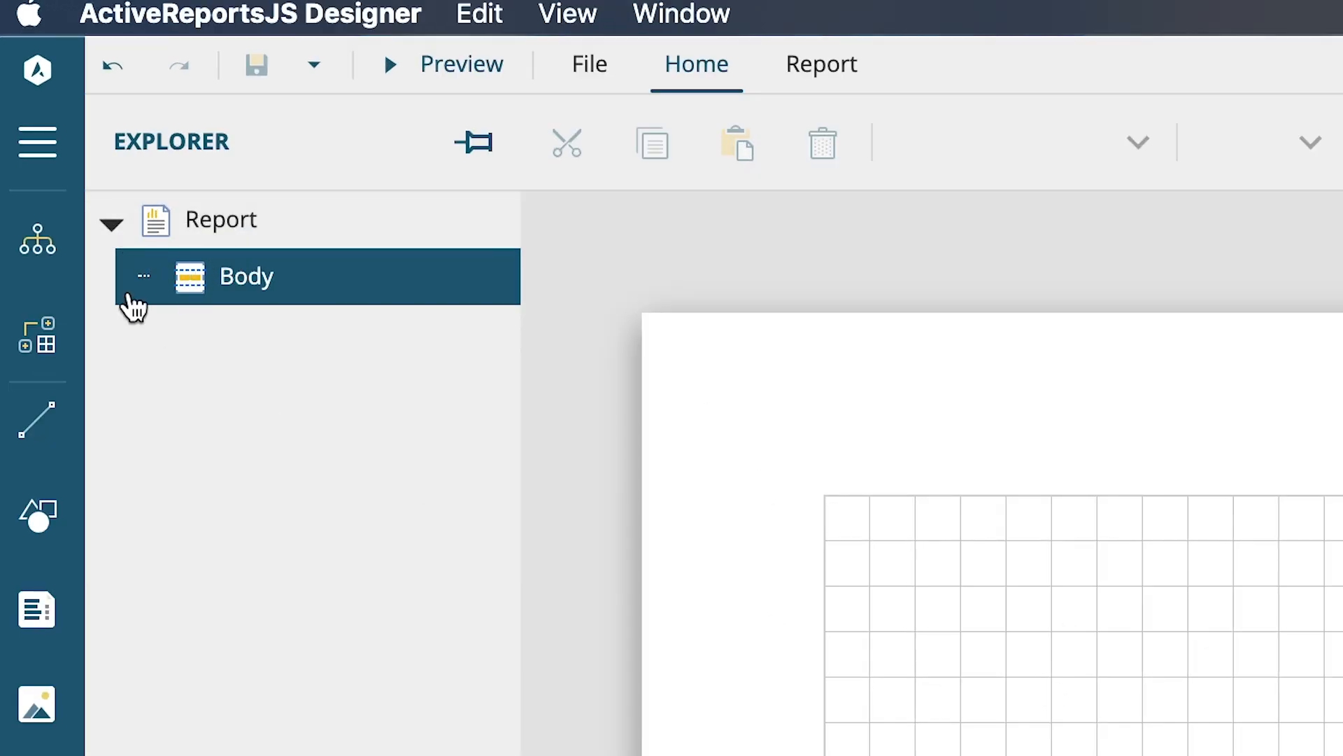
pyautogui.click(37, 141)
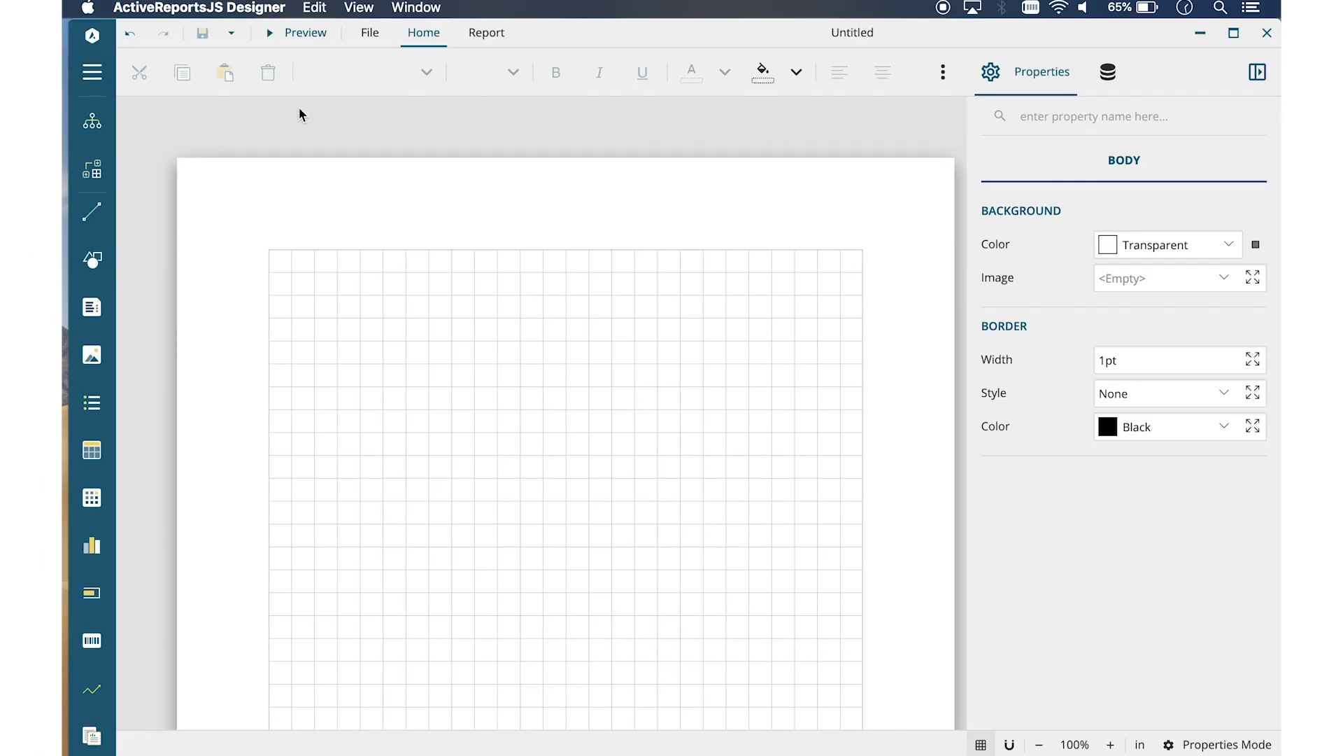
# - Switch to the Data panel and cancel adding a new data source
pyautogui.click(1107, 72)
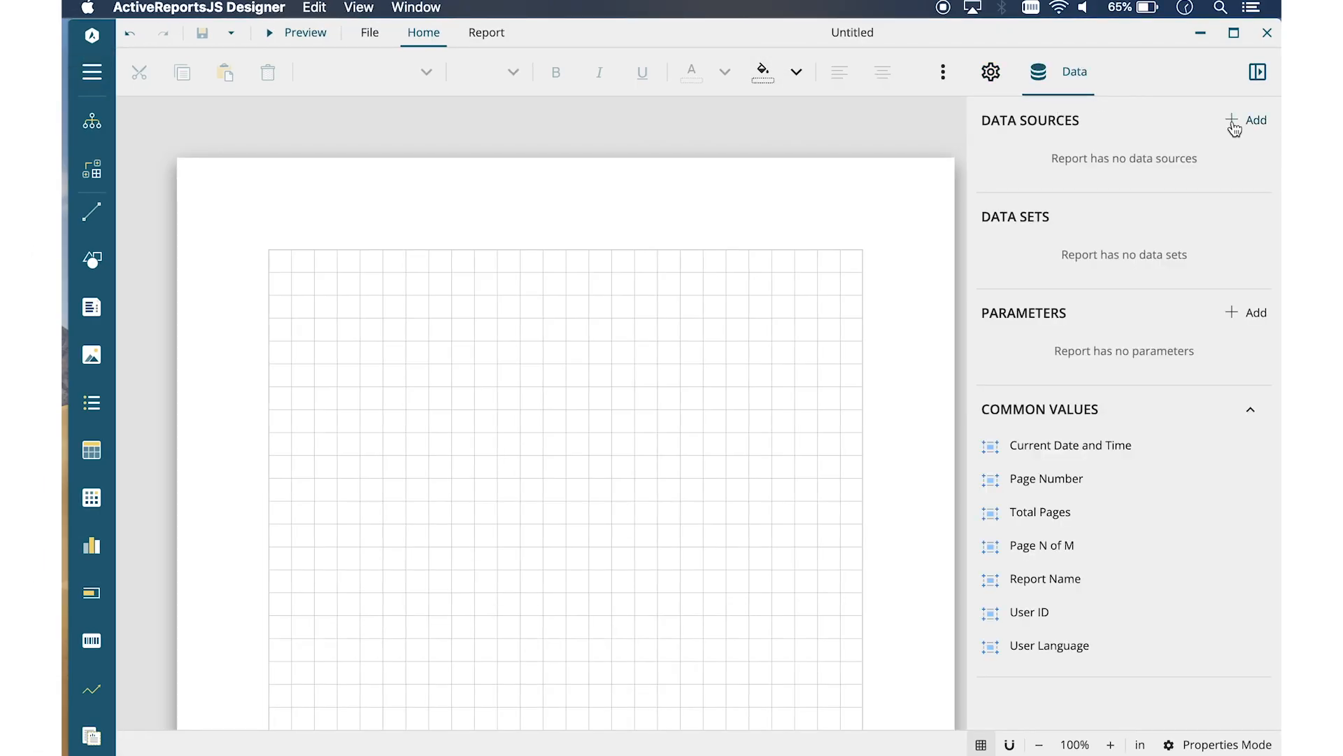
pyautogui.click(1245, 120)
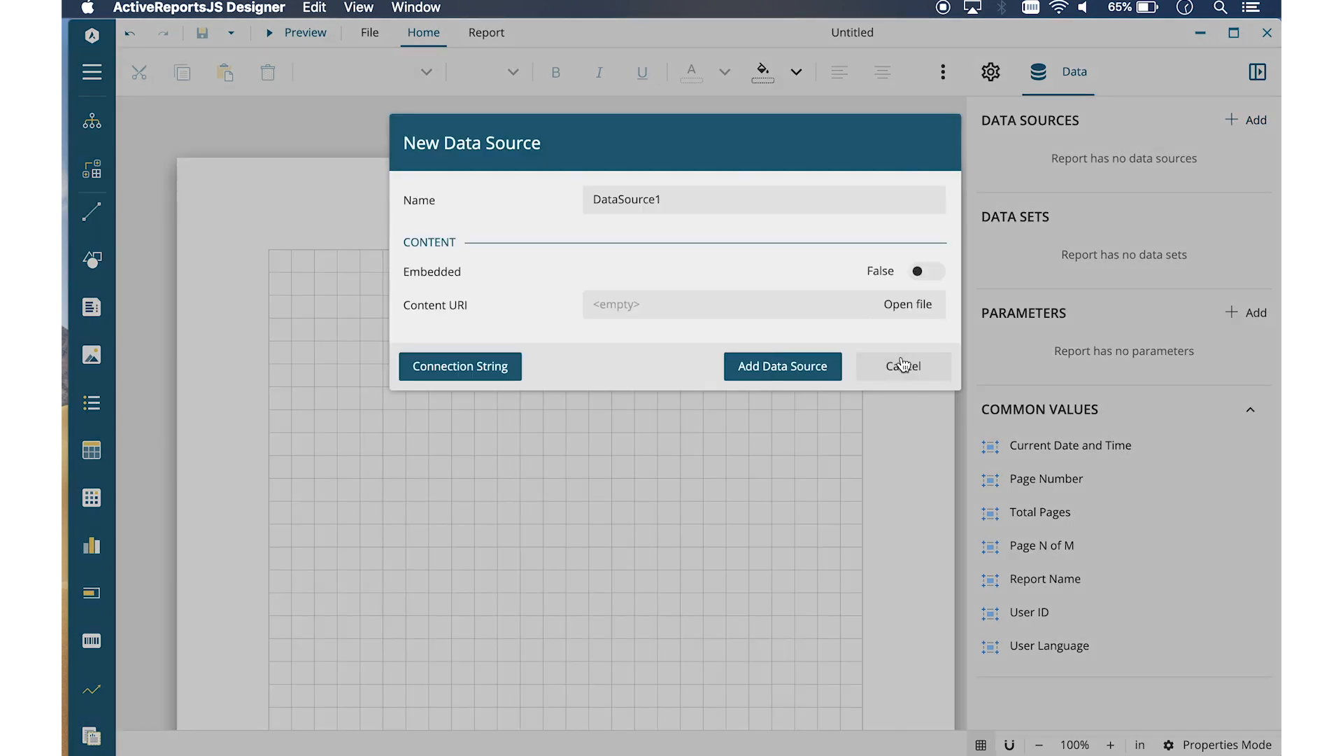
pyautogui.click(902, 366)
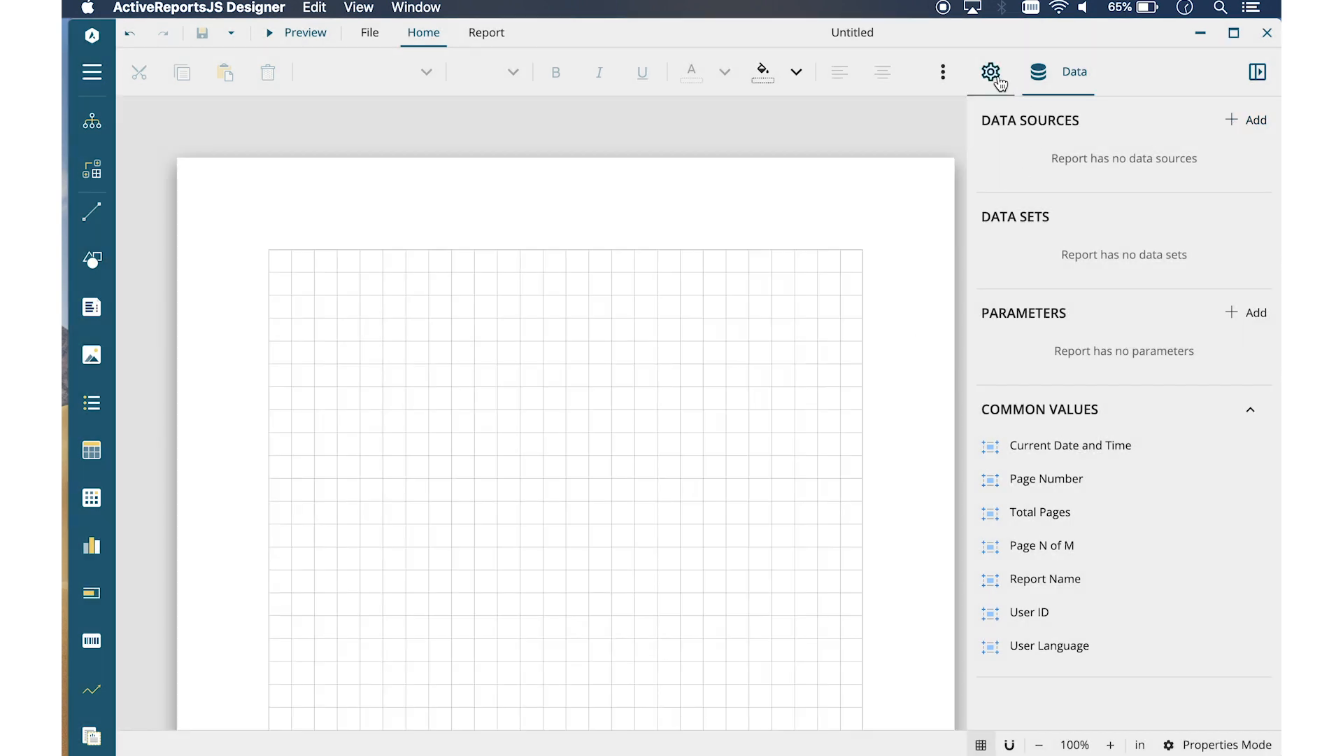
# - Review the body background colour and basic properties, then collapse the Properties panel
pyautogui.click(989, 72)
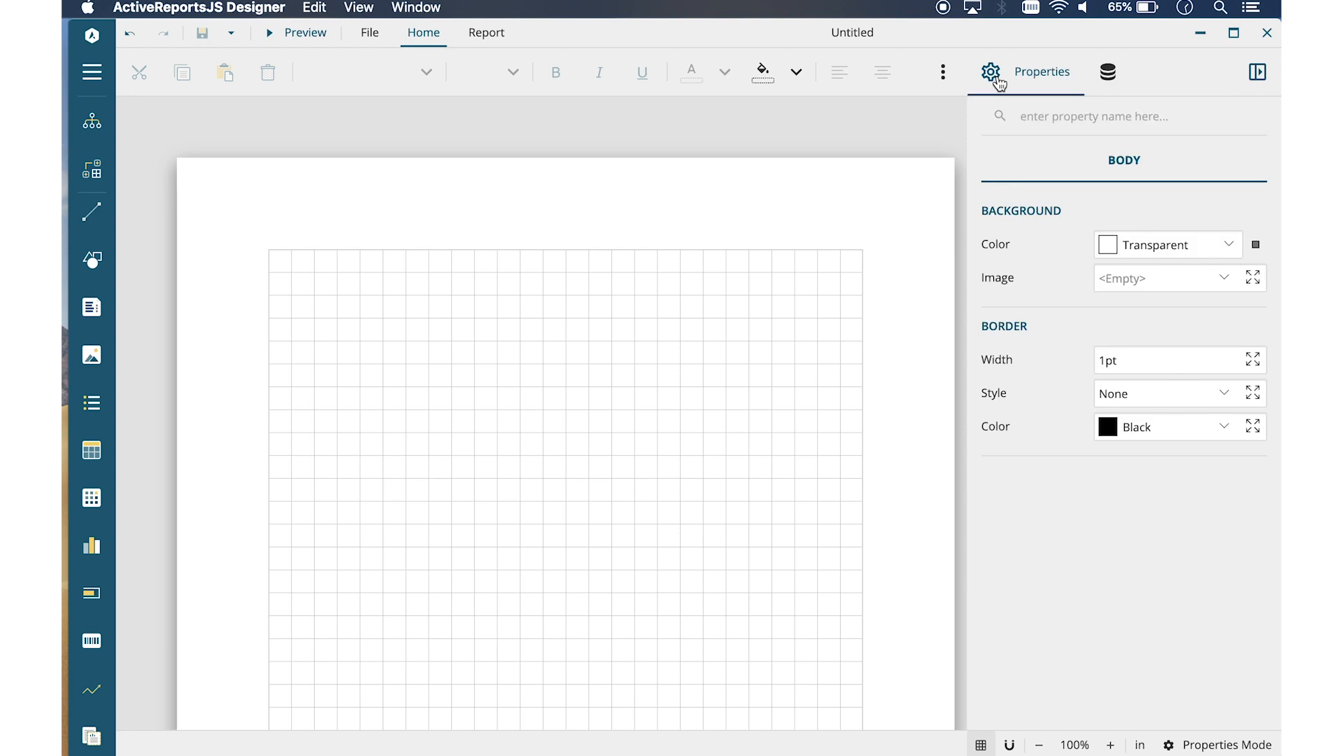
pyautogui.moveTo(1142, 240)
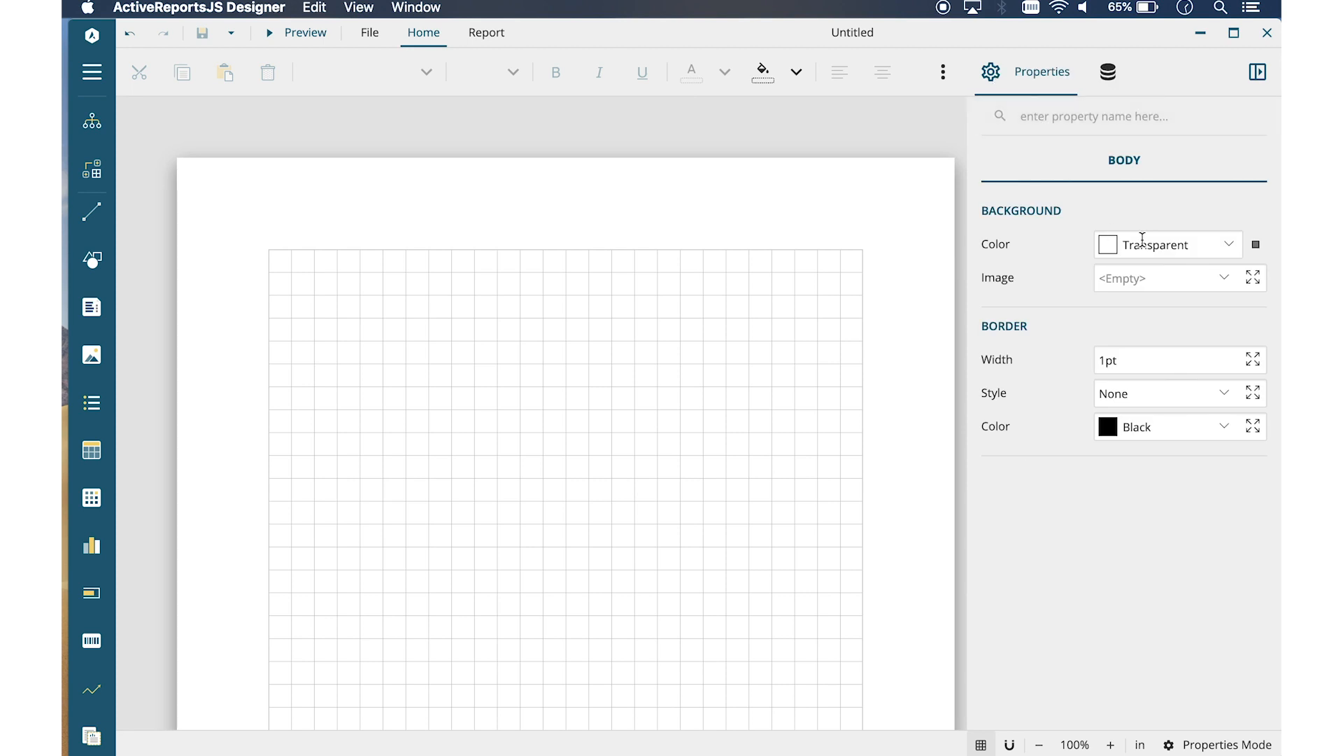
pyautogui.click(1254, 244)
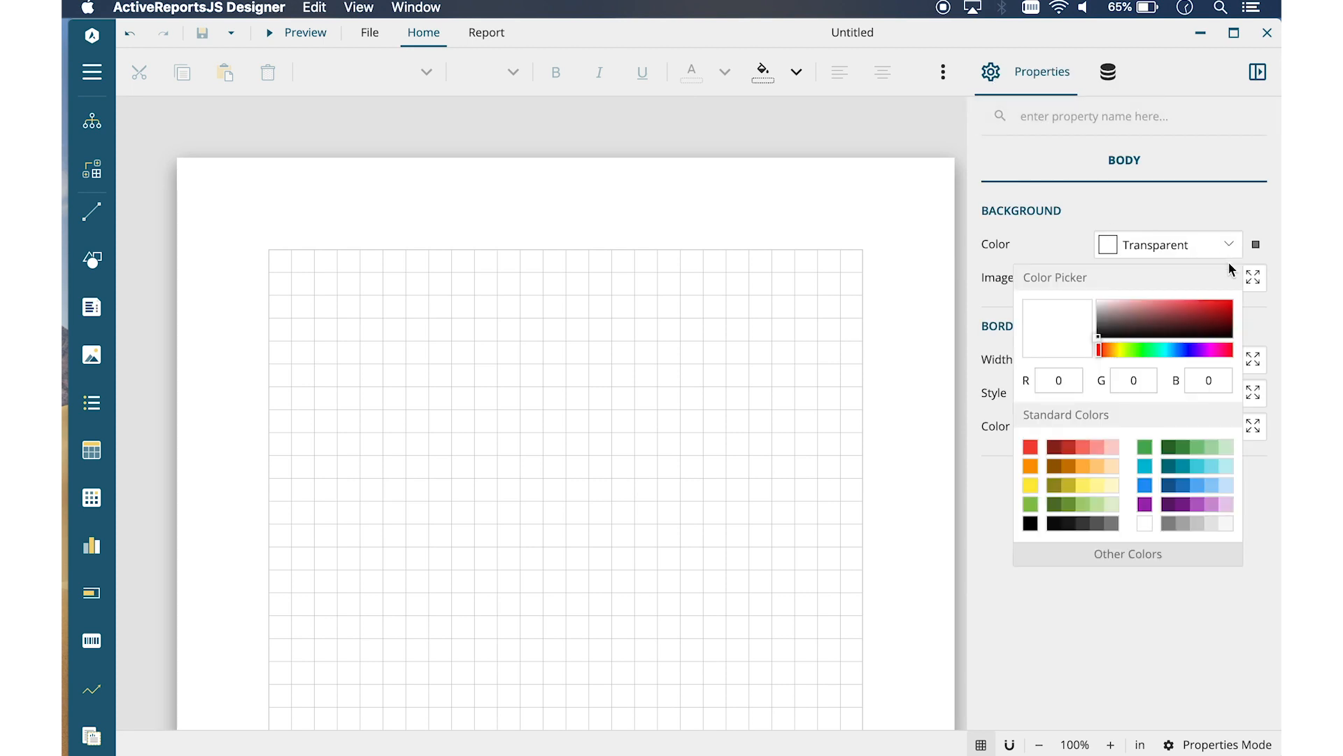
pyautogui.moveTo(1232, 266)
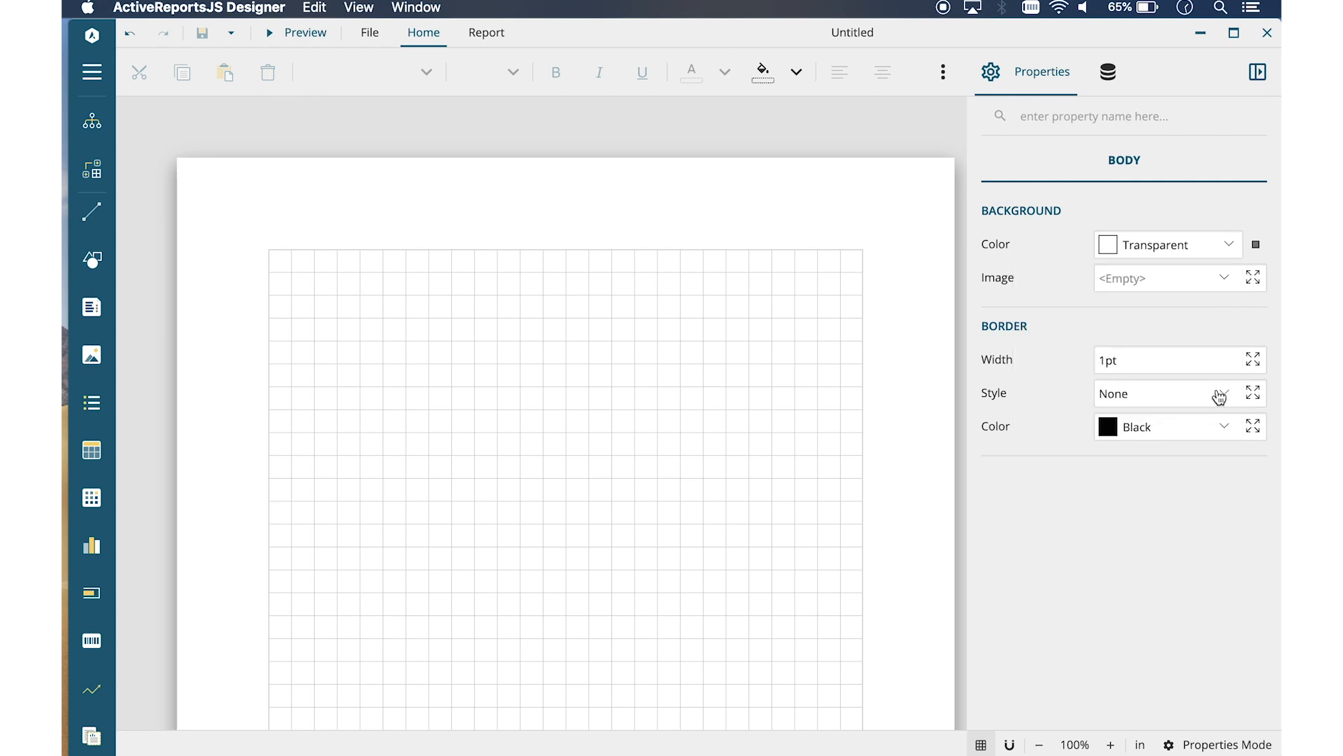
pyautogui.moveTo(1226, 730)
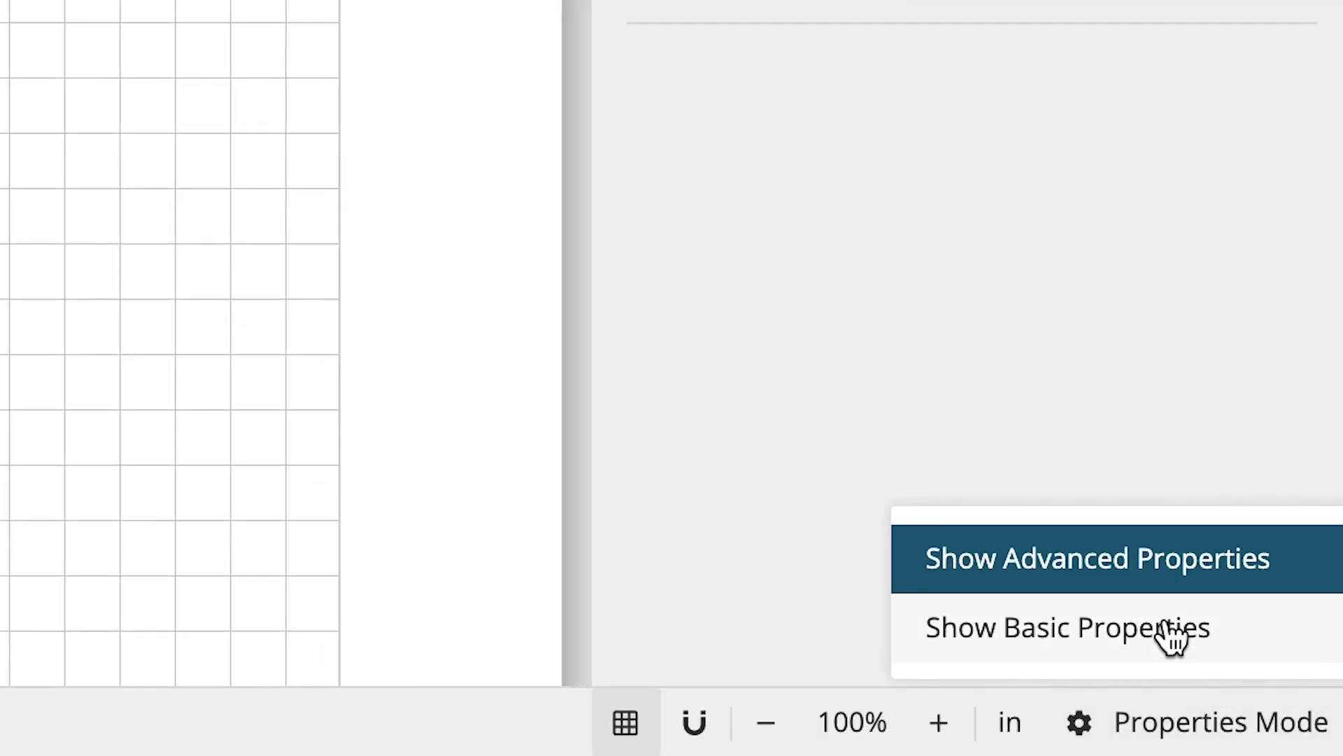
pyautogui.click(1066, 627)
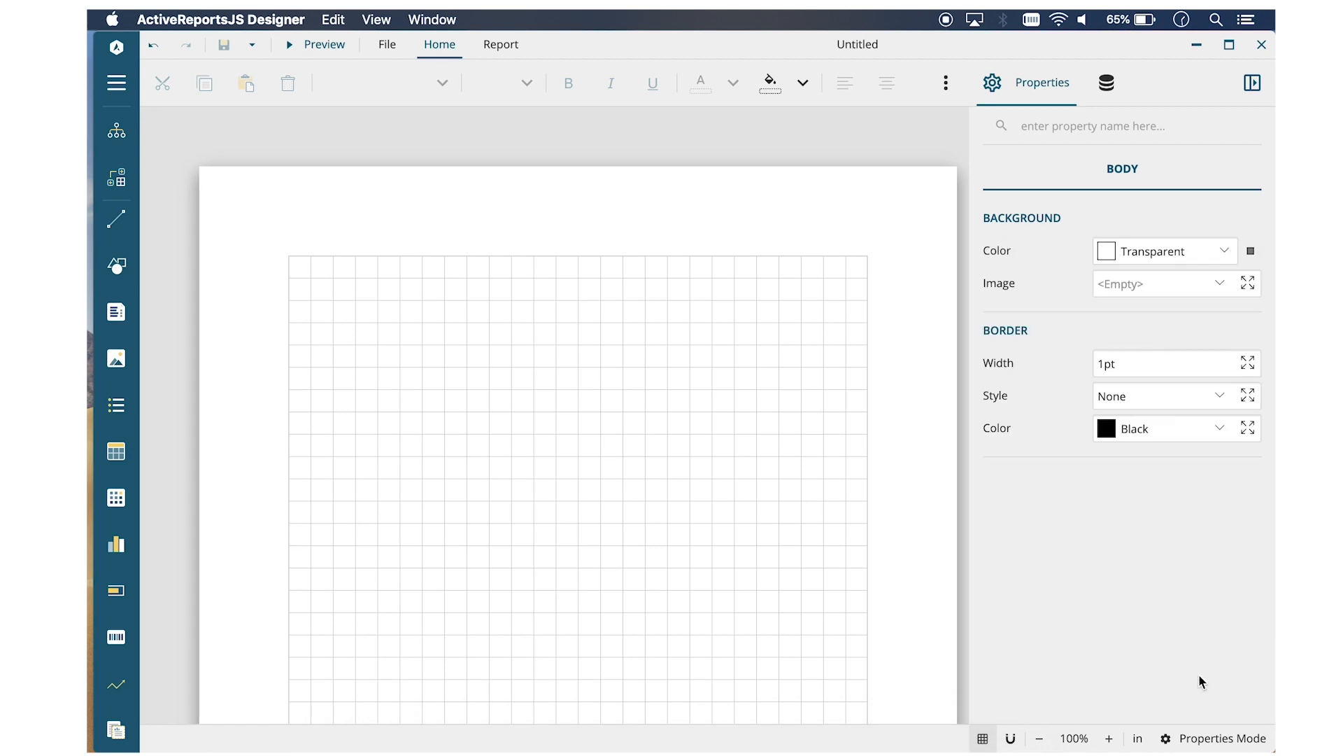
pyautogui.moveTo(1142, 85)
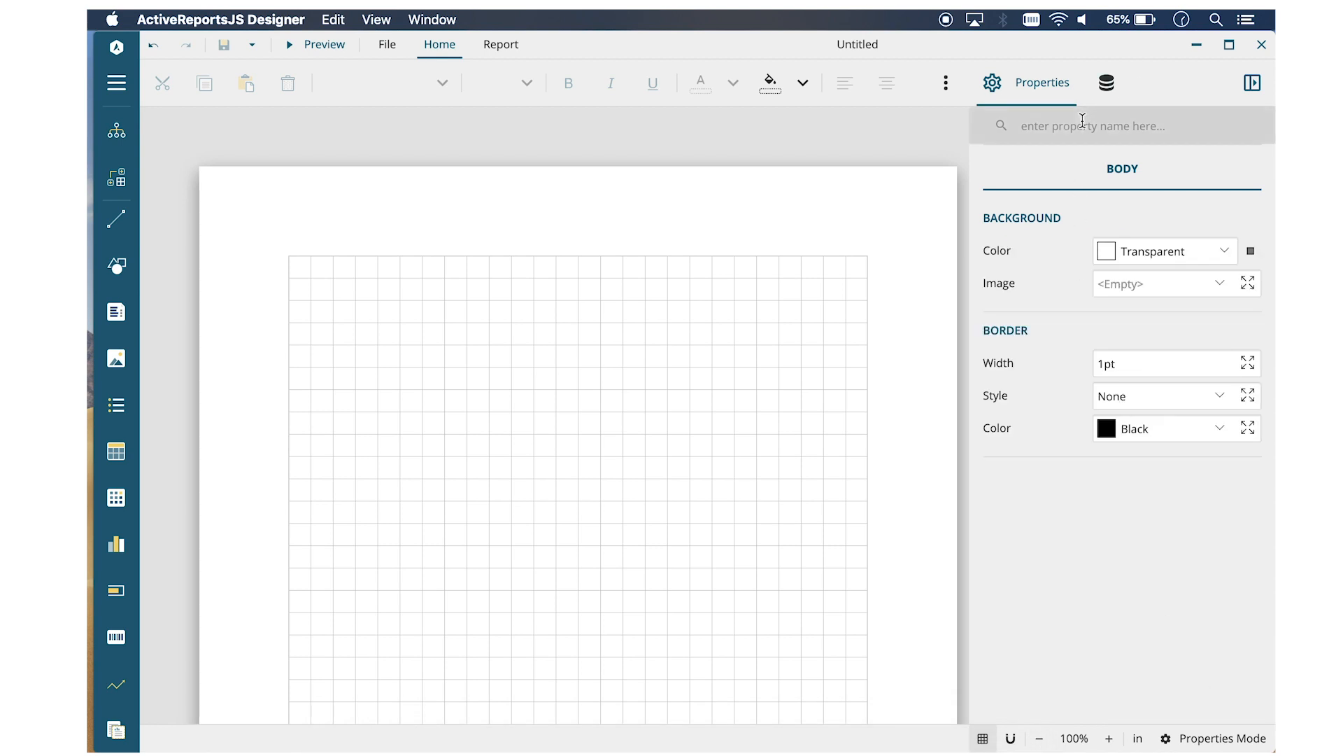
pyautogui.moveTo(1137, 83)
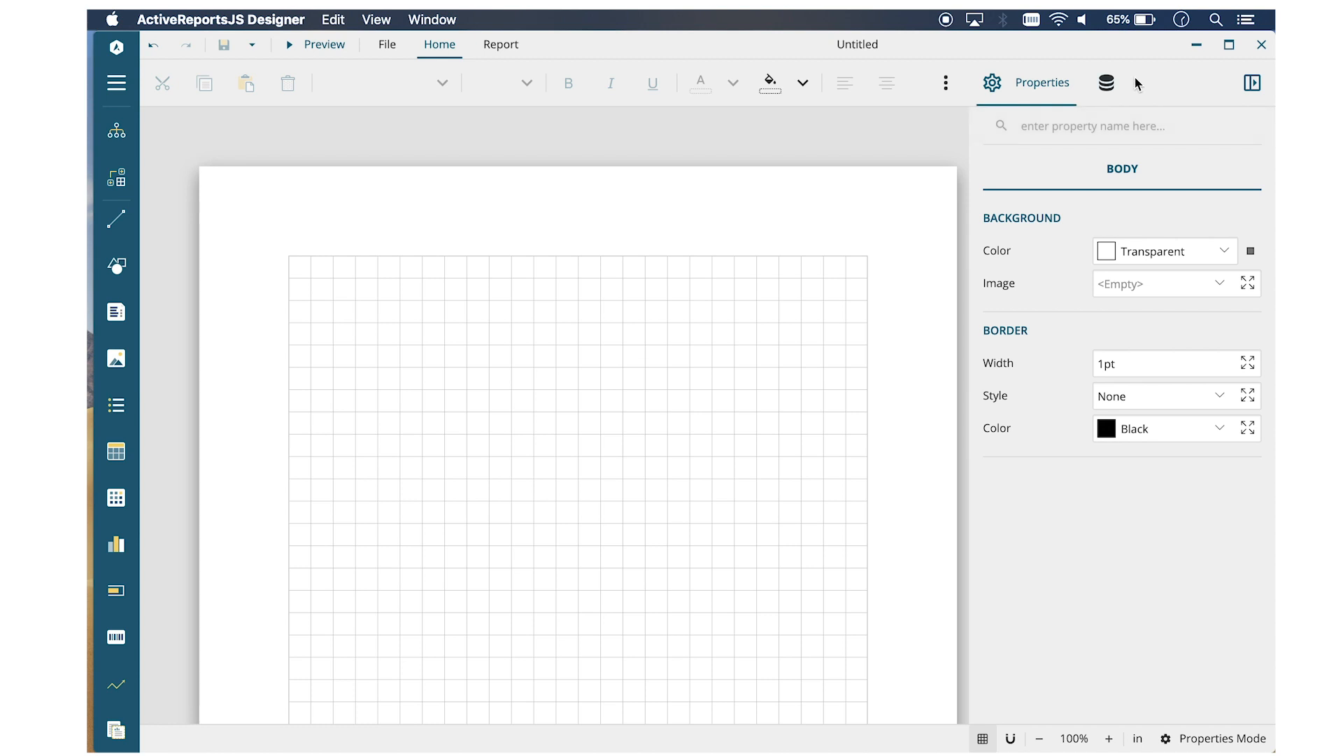
pyautogui.click(1252, 84)
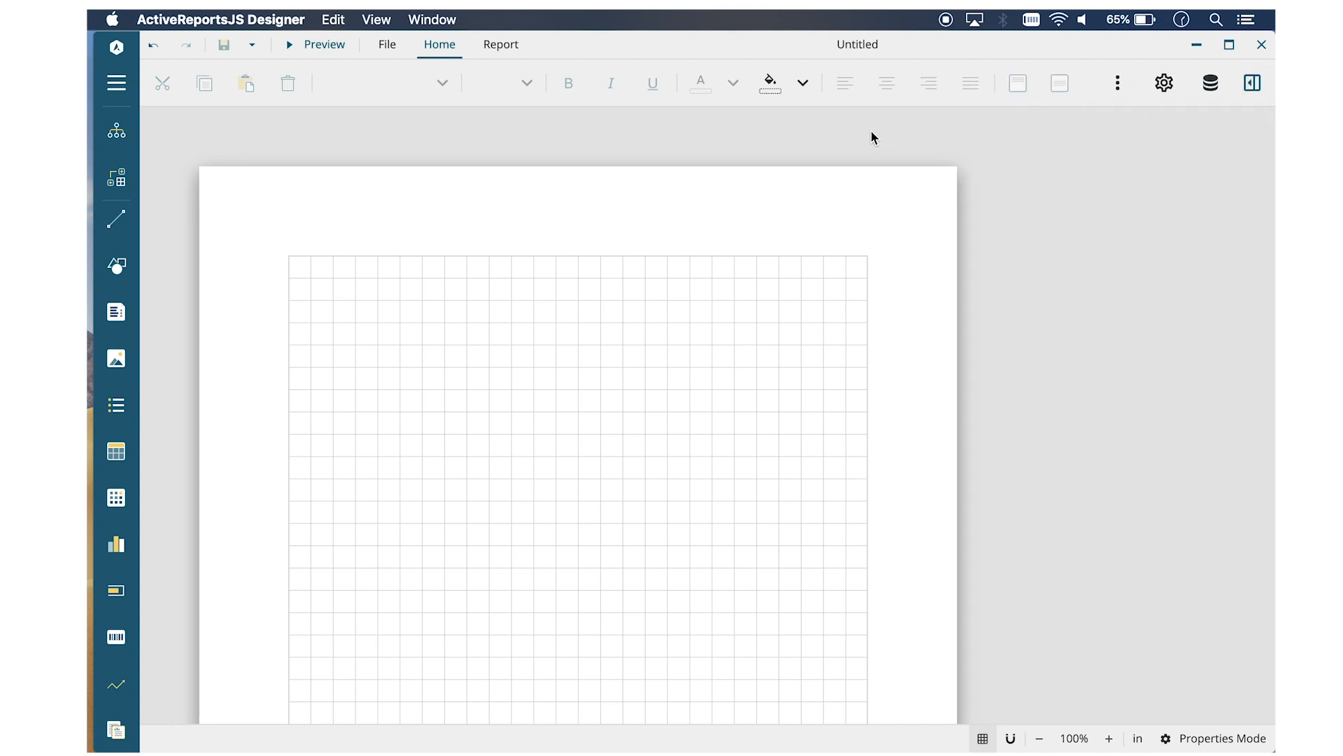
pyautogui.moveTo(501, 45)
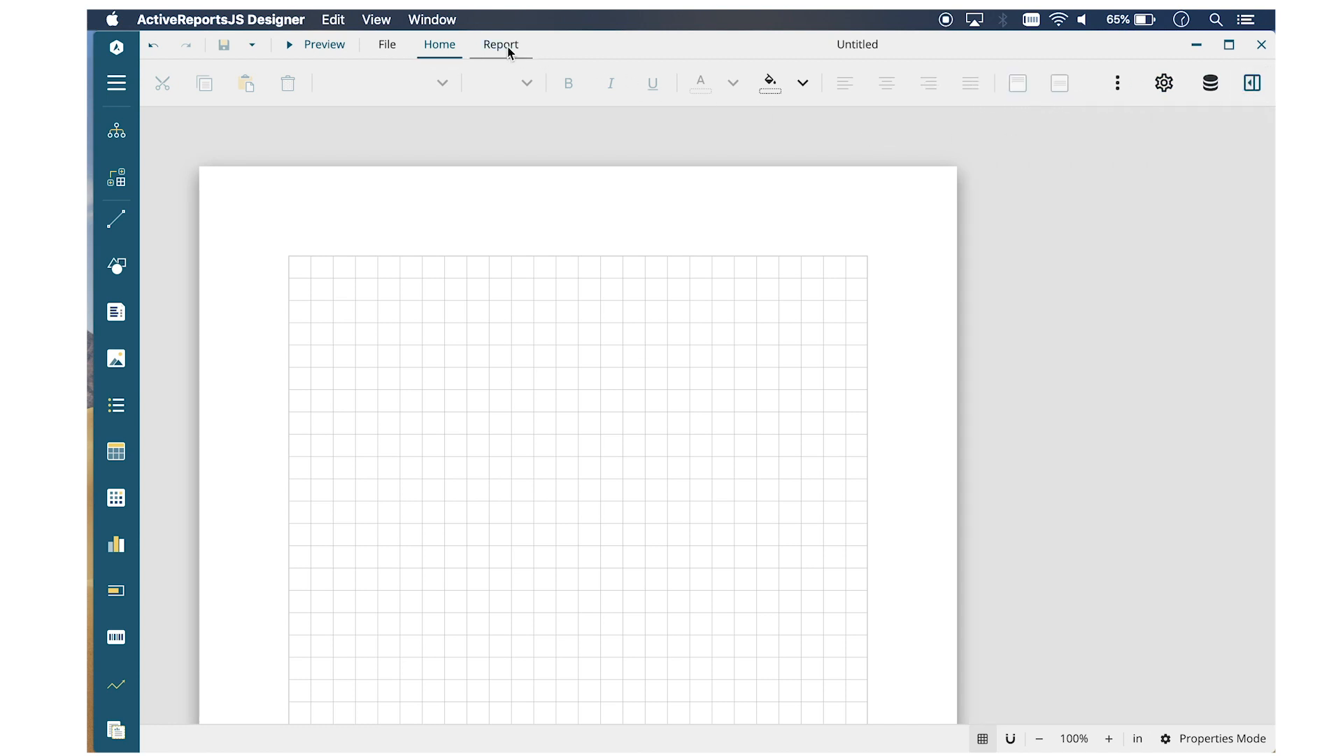
# - Create a new blank Page Report from the File menu
pyautogui.click(1164, 83)
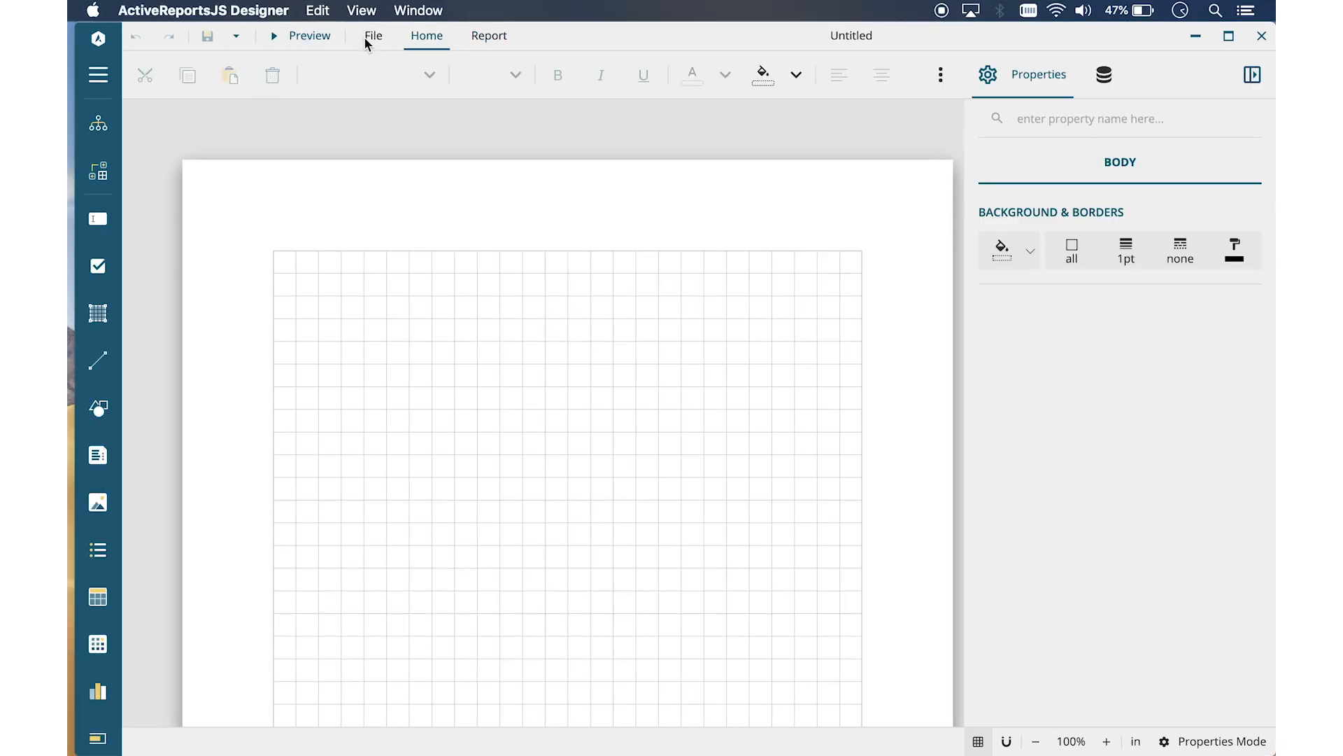
pyautogui.click(373, 35)
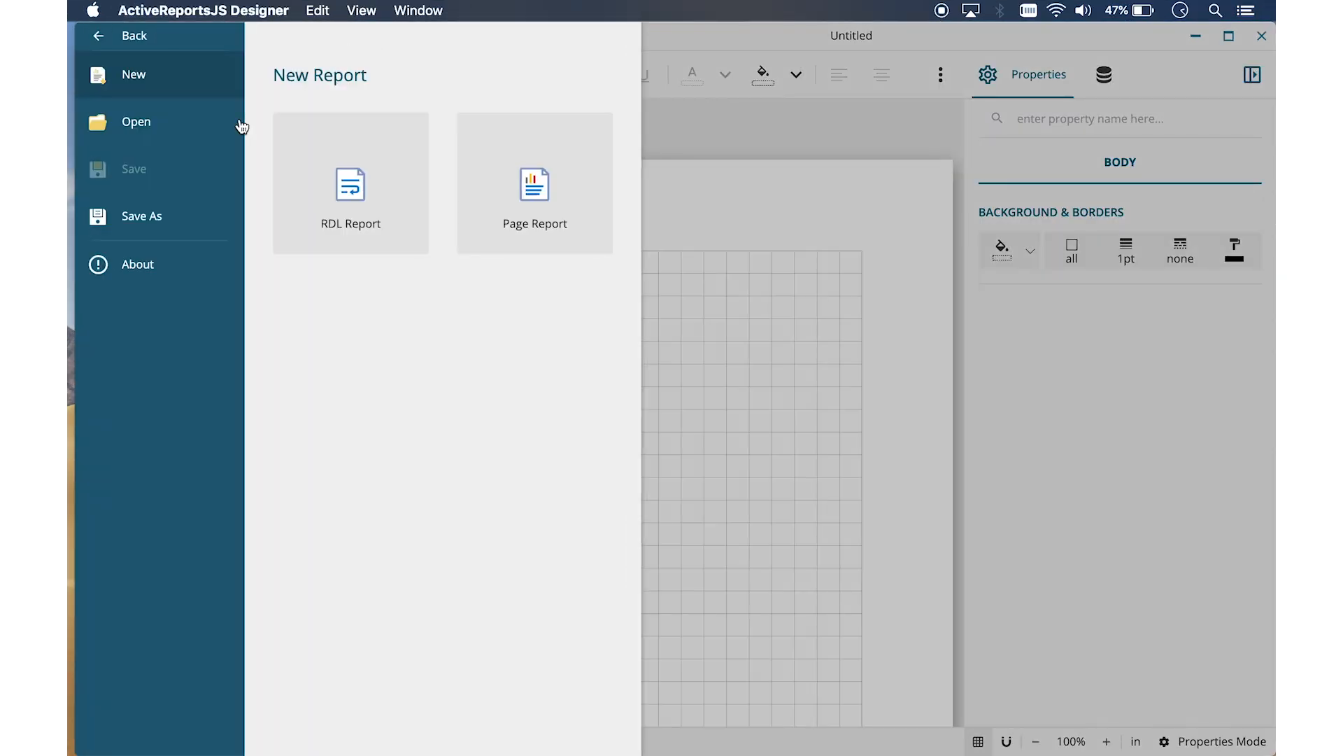
pyautogui.click(534, 182)
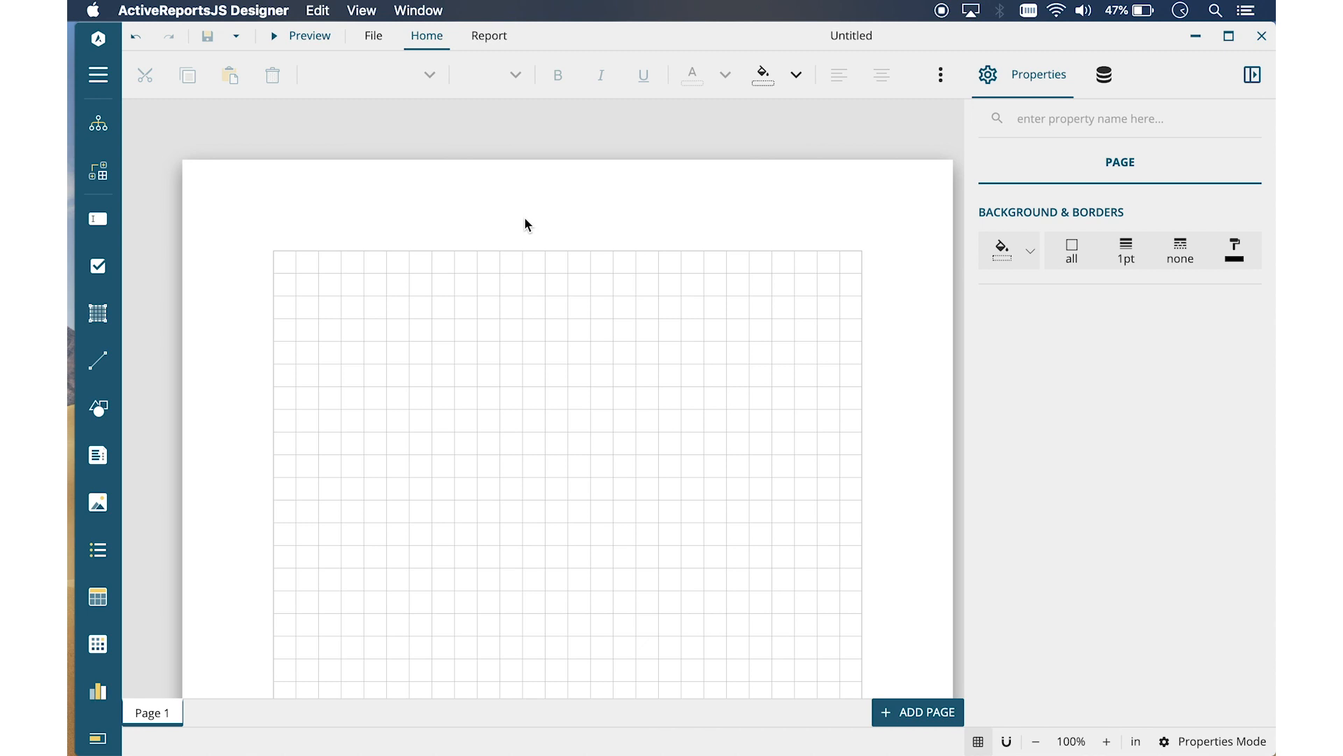
pyautogui.moveTo(1065, 118)
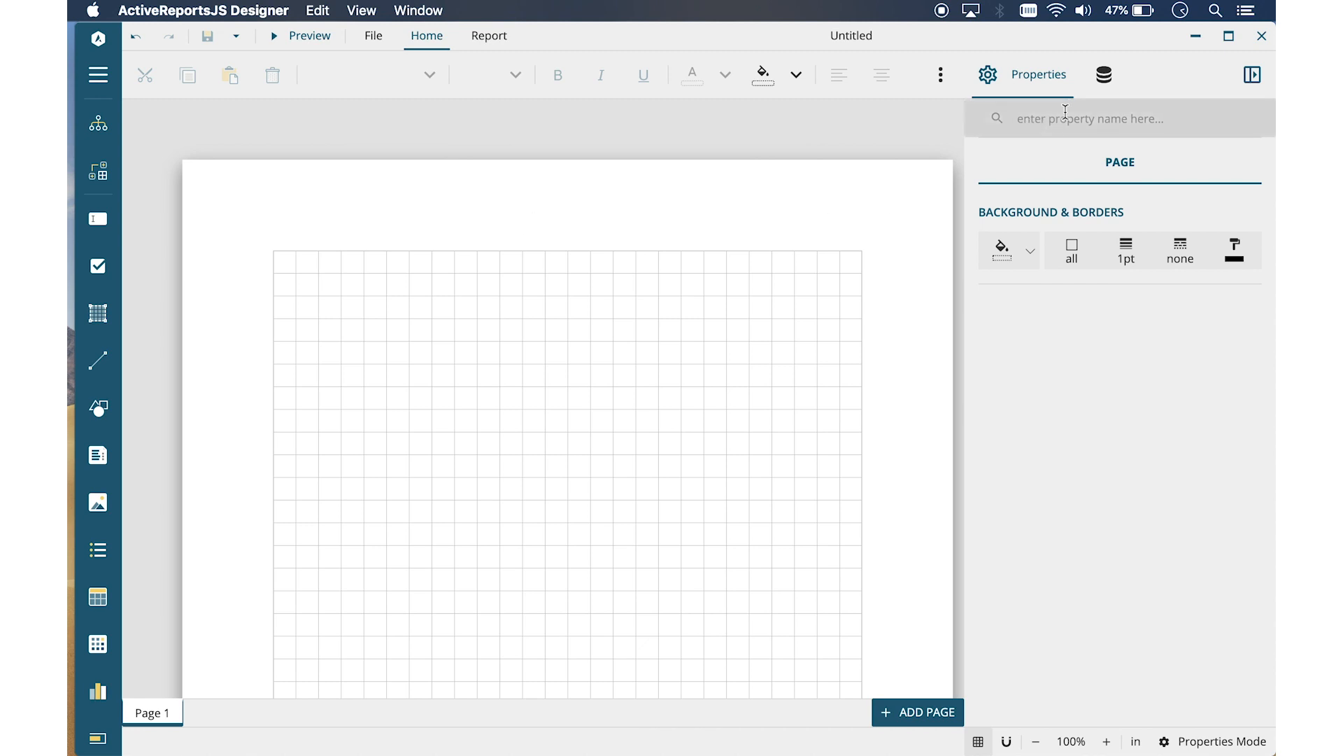
# - Create a data source named Products with embedded content loaded from Products.json
pyautogui.click(1103, 75)
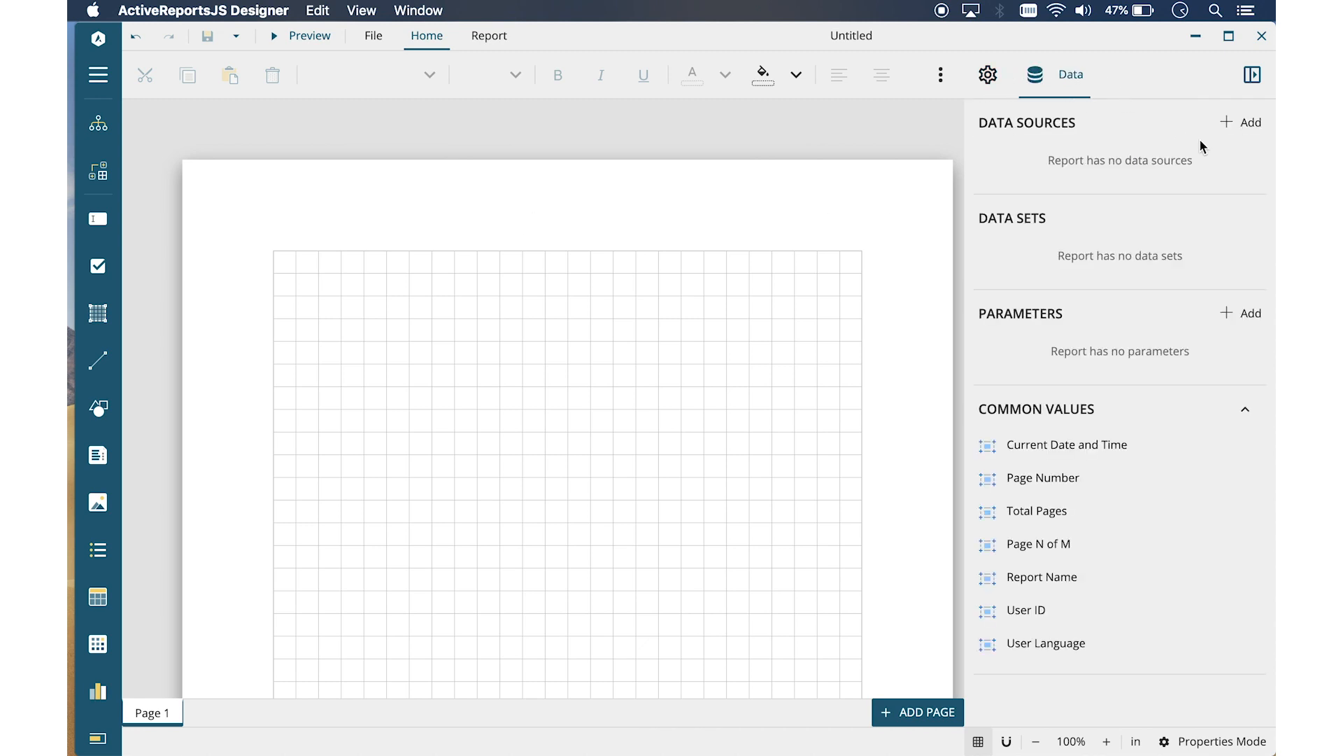
pyautogui.click(1239, 122)
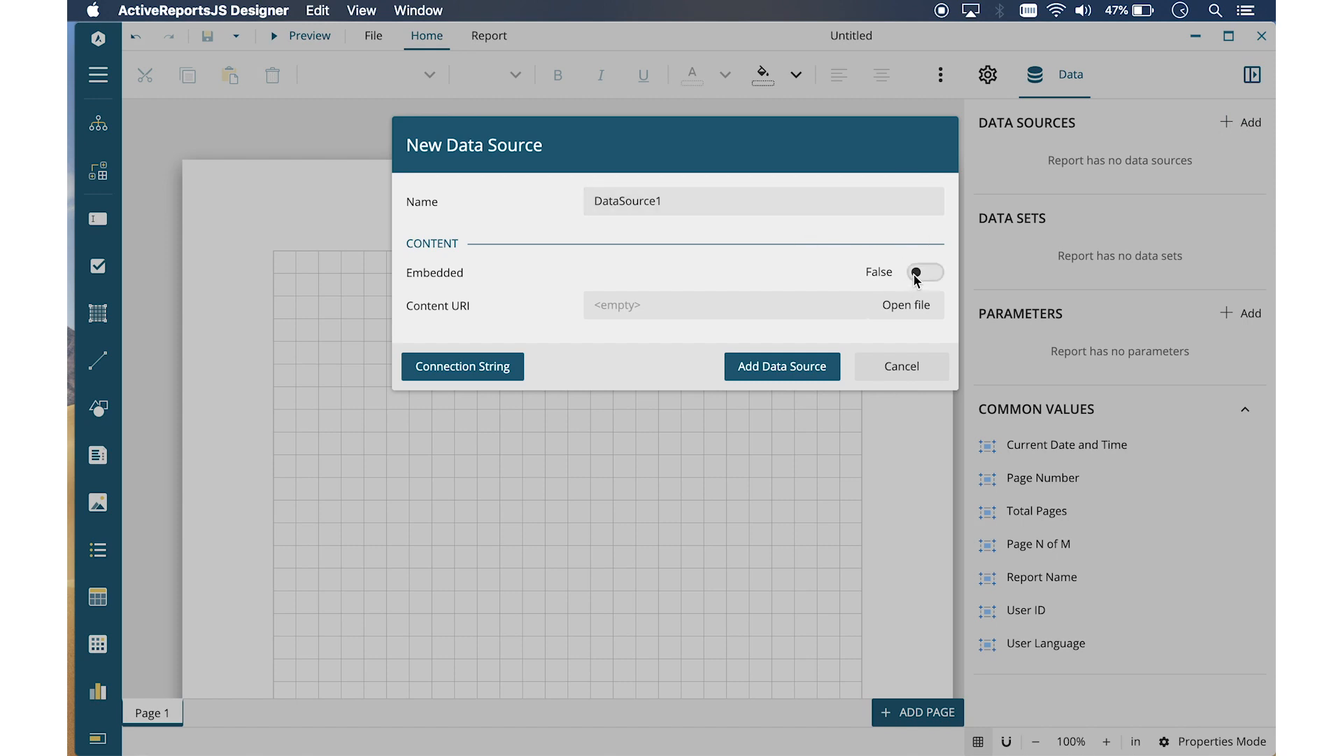
pyautogui.click(925, 272)
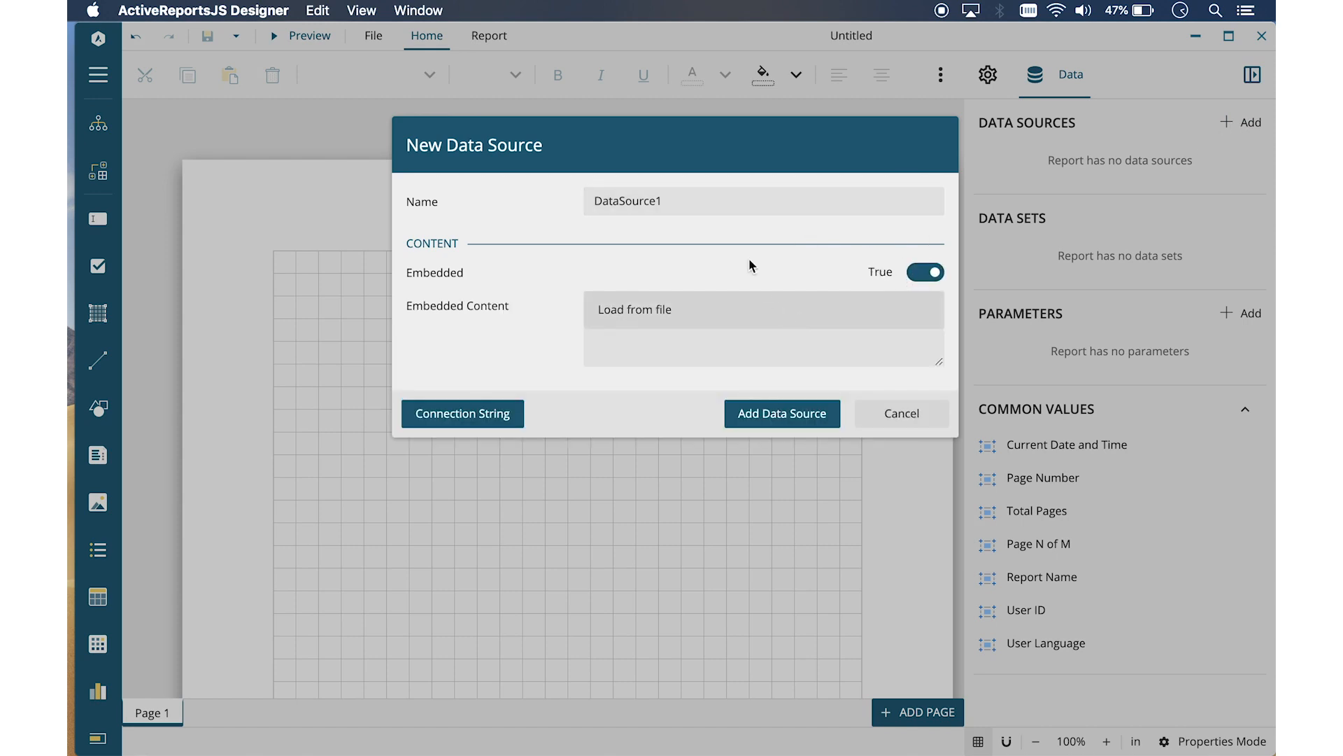
pyautogui.click(633, 310)
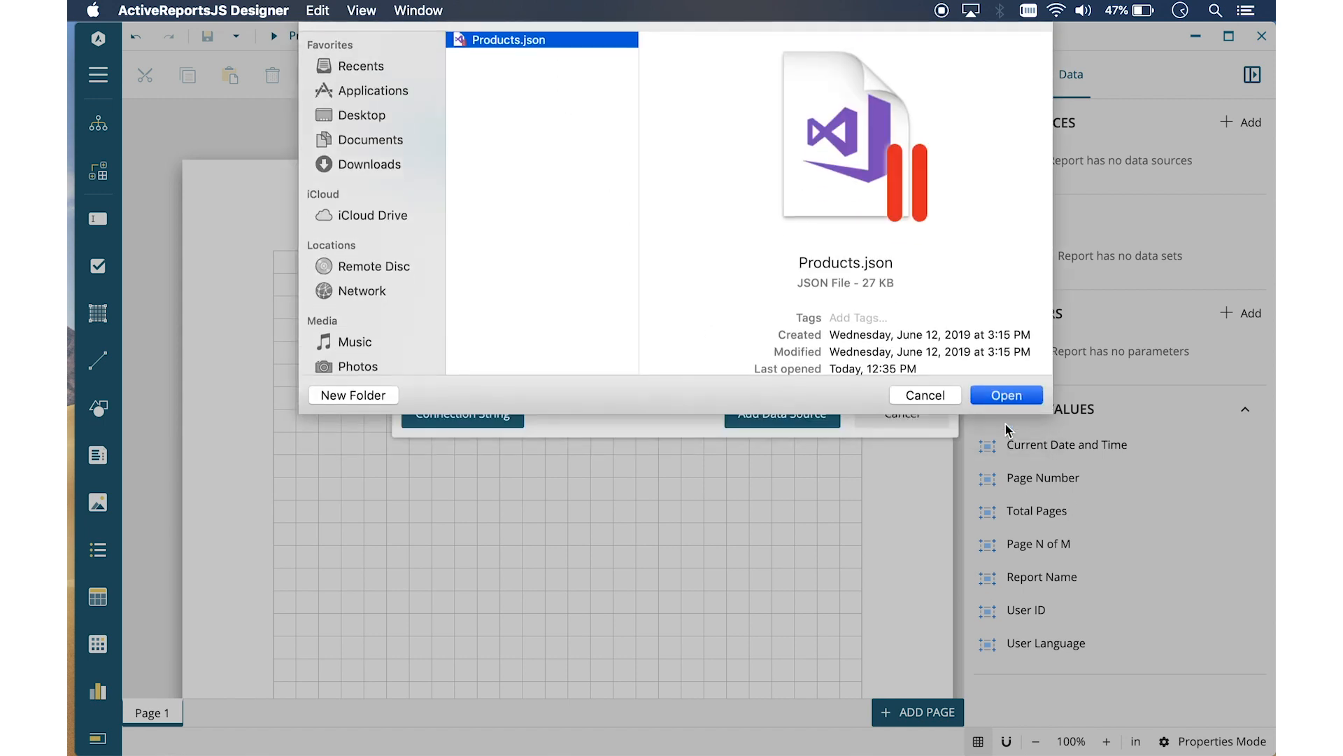
pyautogui.click(1006, 394)
pyautogui.write('P')
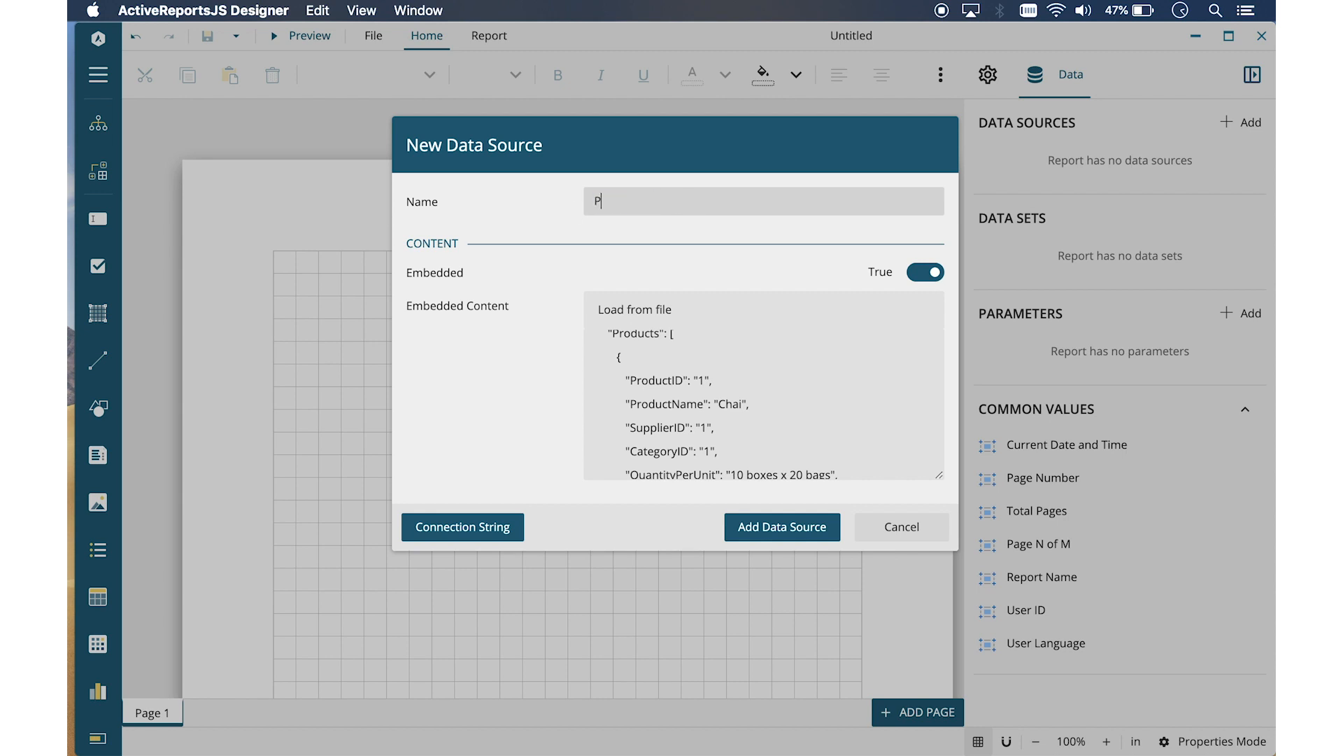
pyautogui.write('roducts')
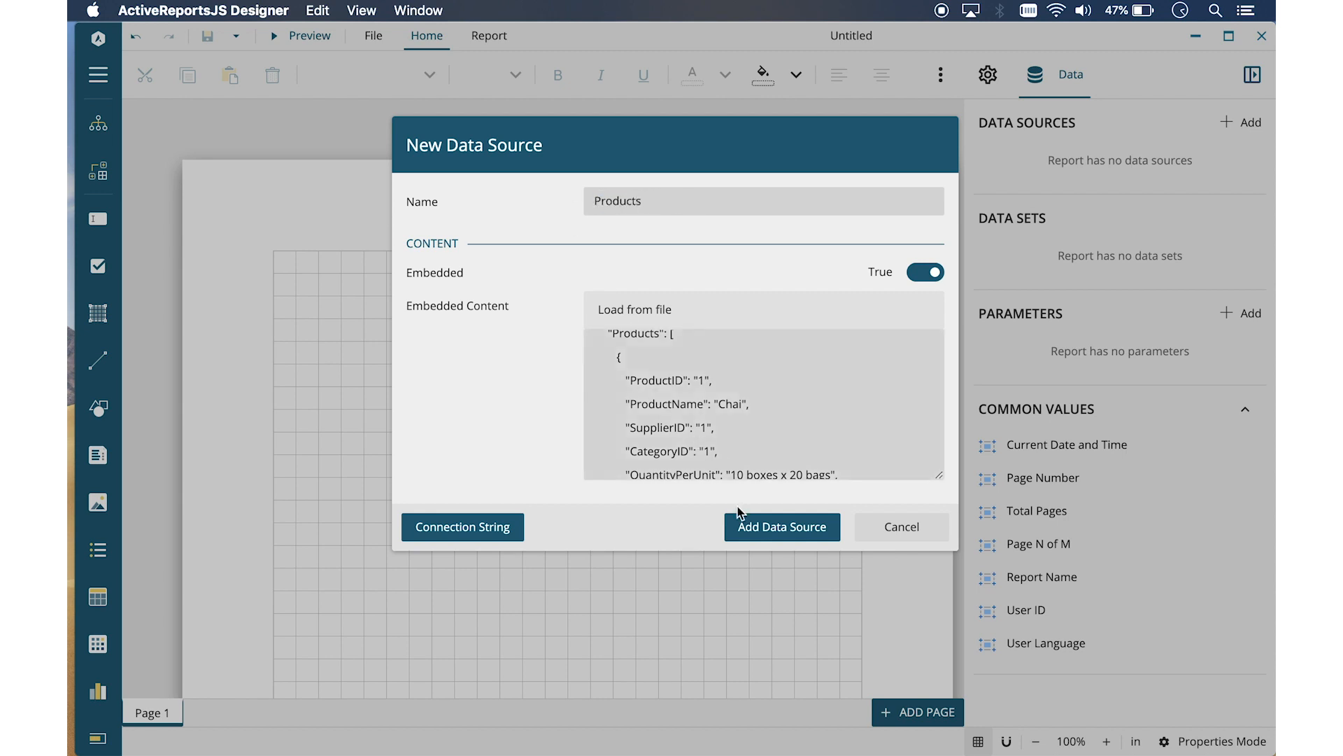
pyautogui.click(781, 526)
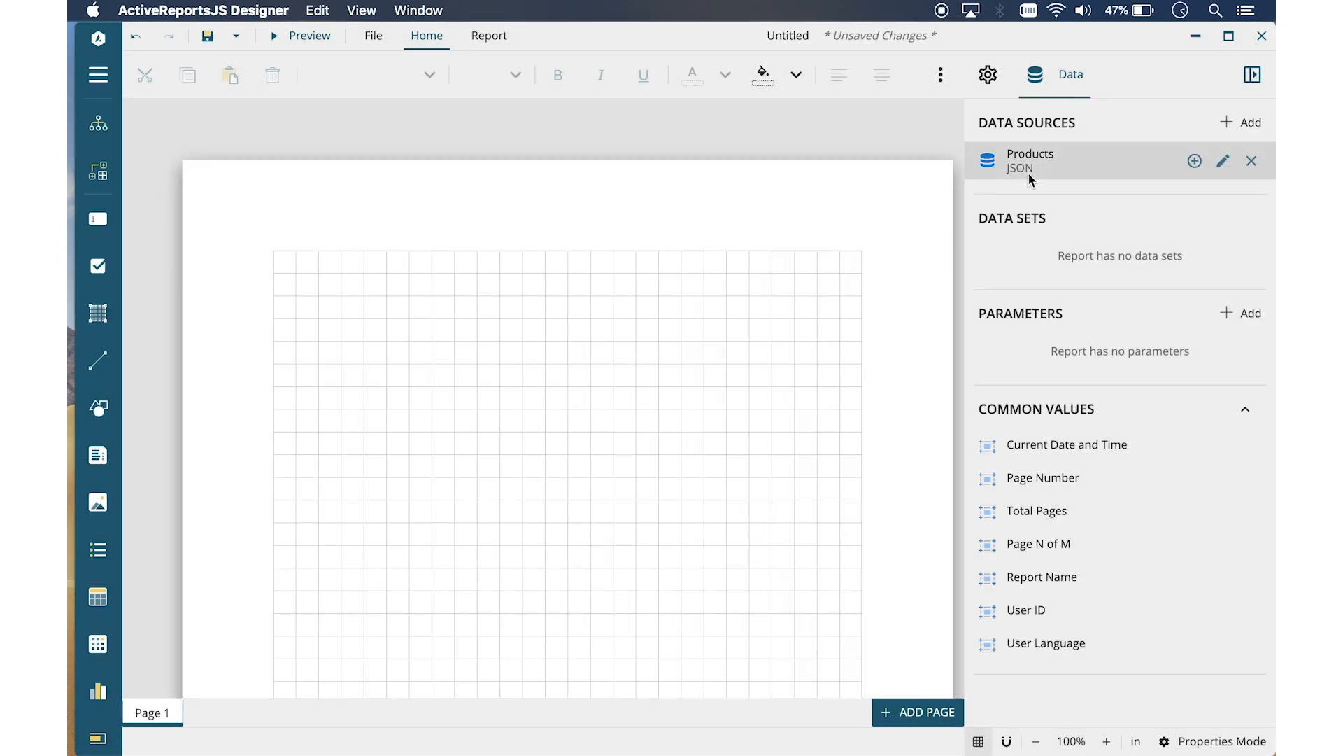
pyautogui.moveTo(1194, 161)
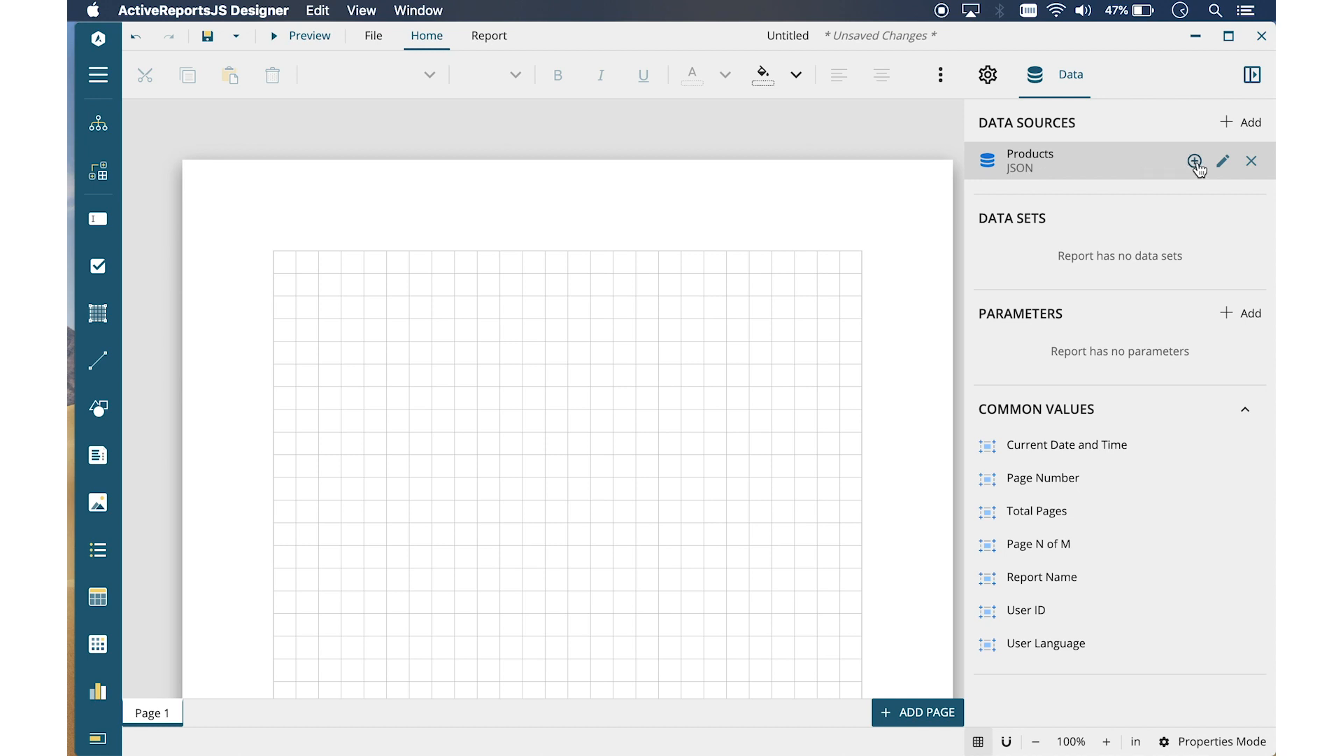
pyautogui.moveTo(1194, 161)
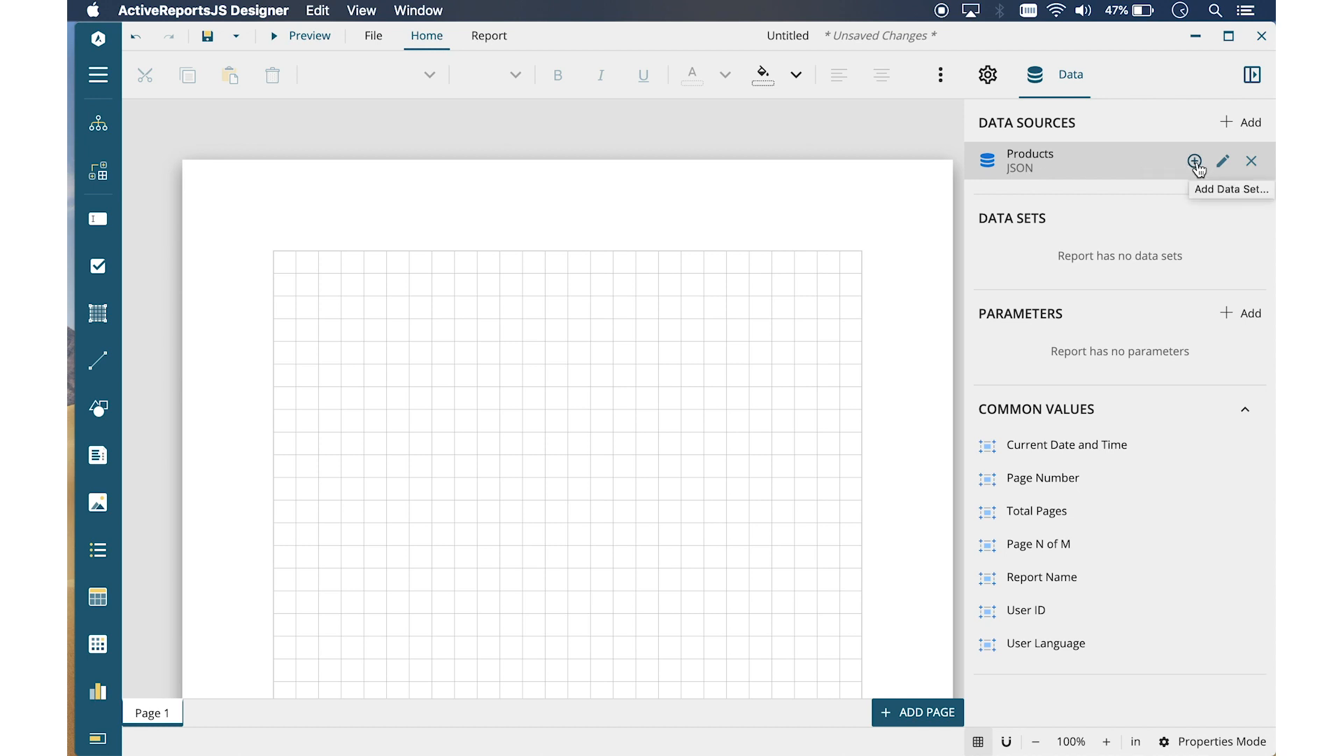
pyautogui.moveTo(1224, 161)
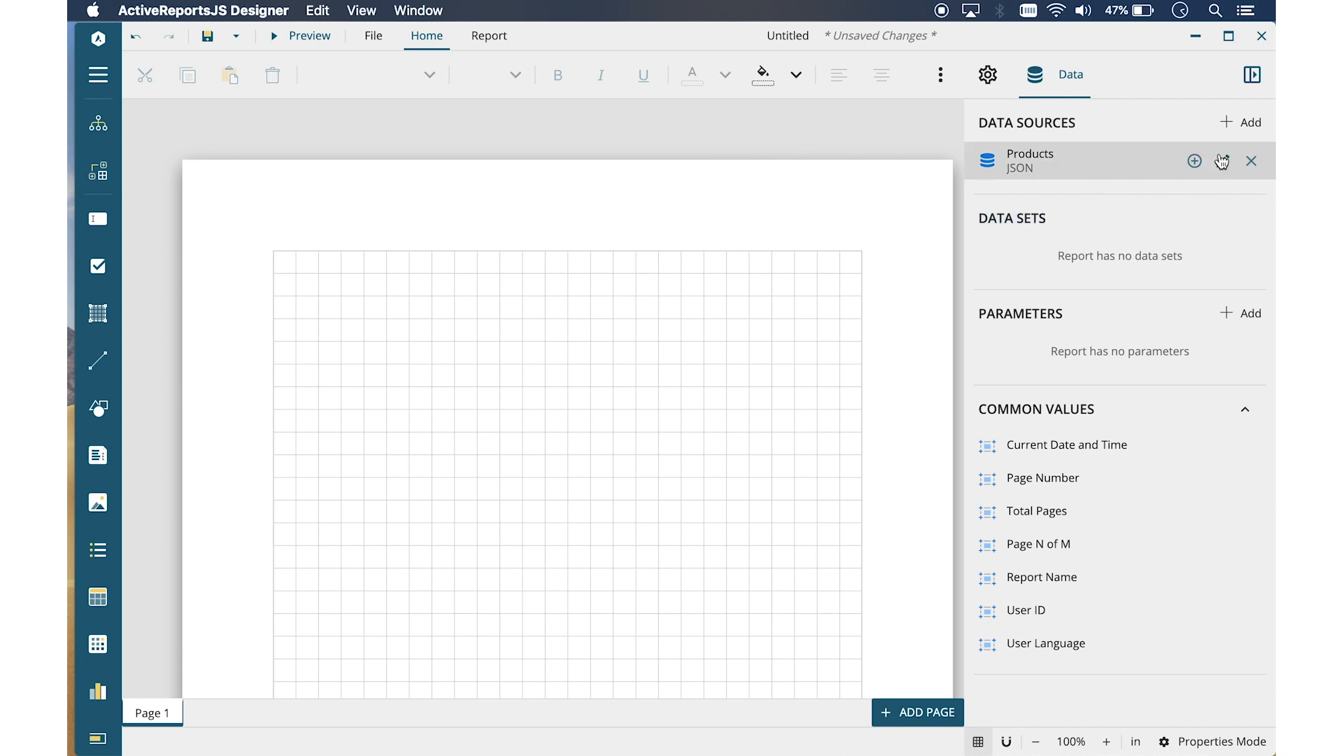
# - Add a new data set under the Products data source
pyautogui.click(1220, 161)
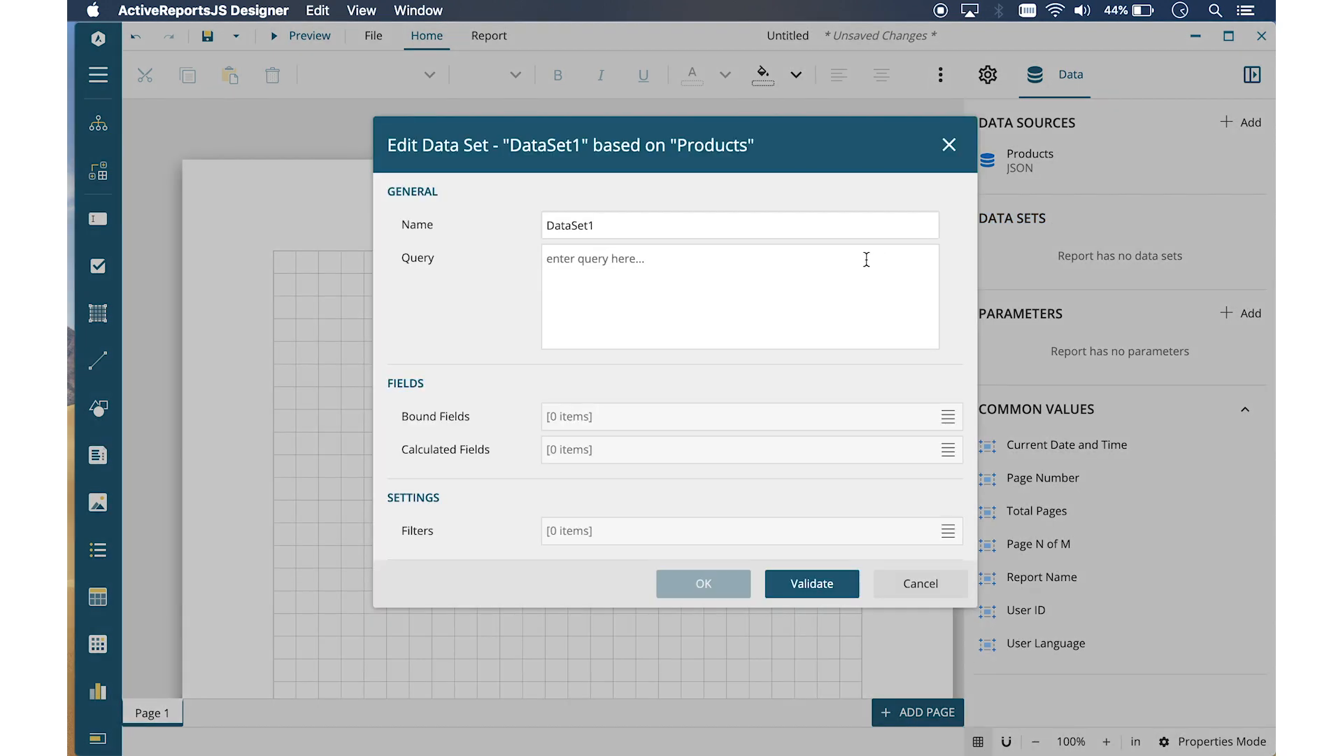
# - Name the data set ProductInfo, query $.Products[*], validate the fields and save
pyautogui.click(737, 225)
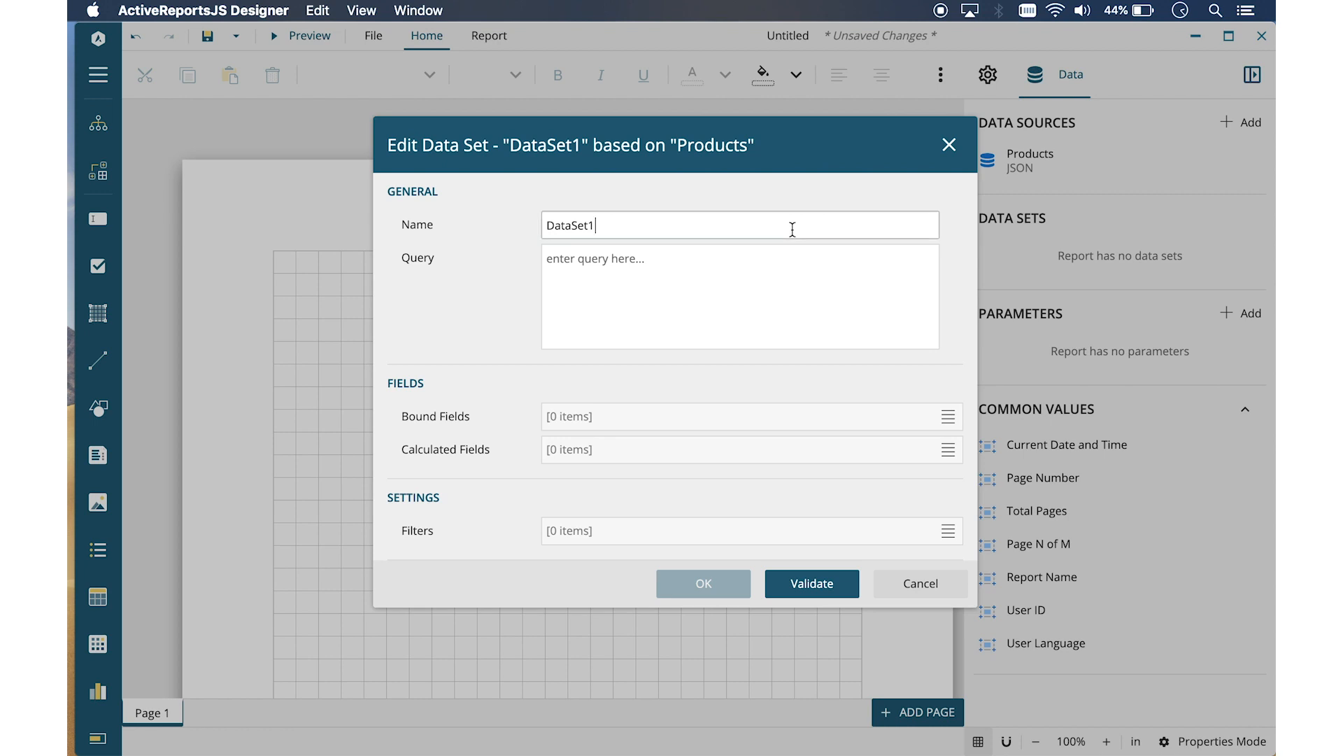
pyautogui.write('Product')
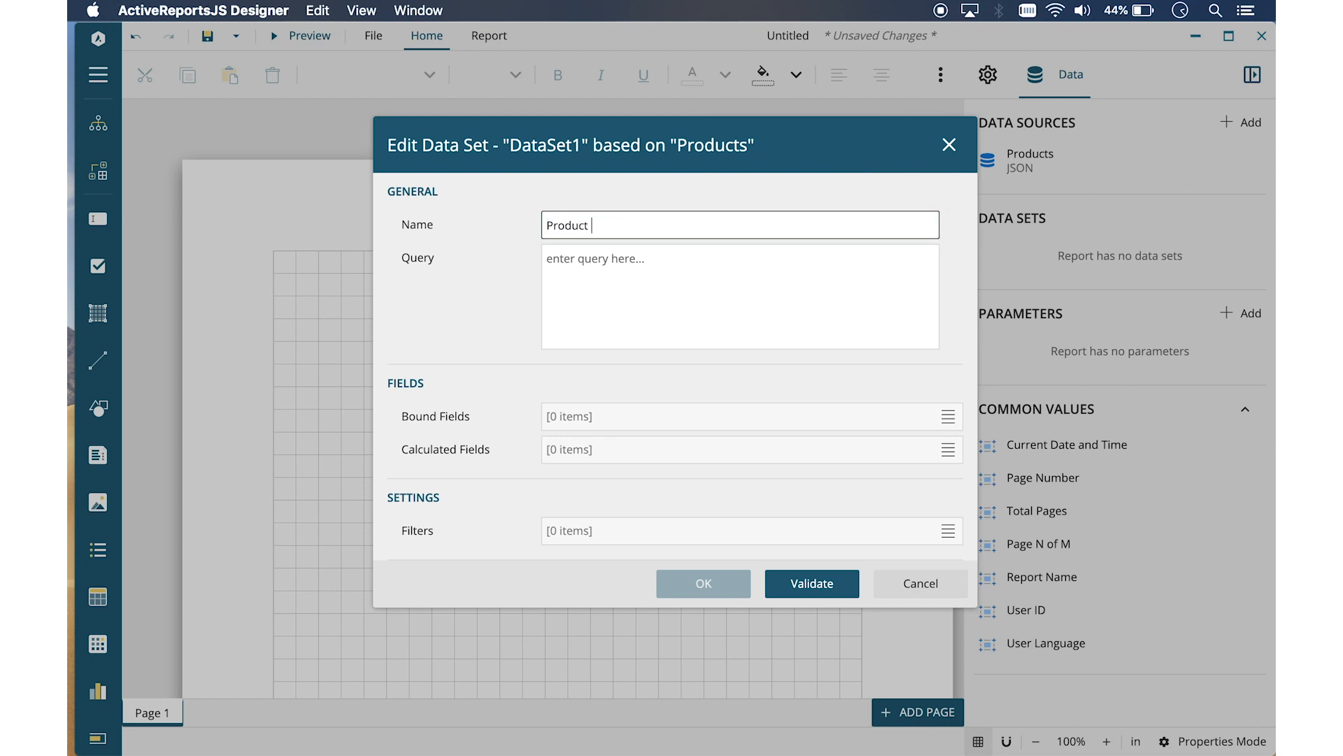
pyautogui.write('DataSet1')
pyautogui.click(740, 297)
pyautogui.write('$.')
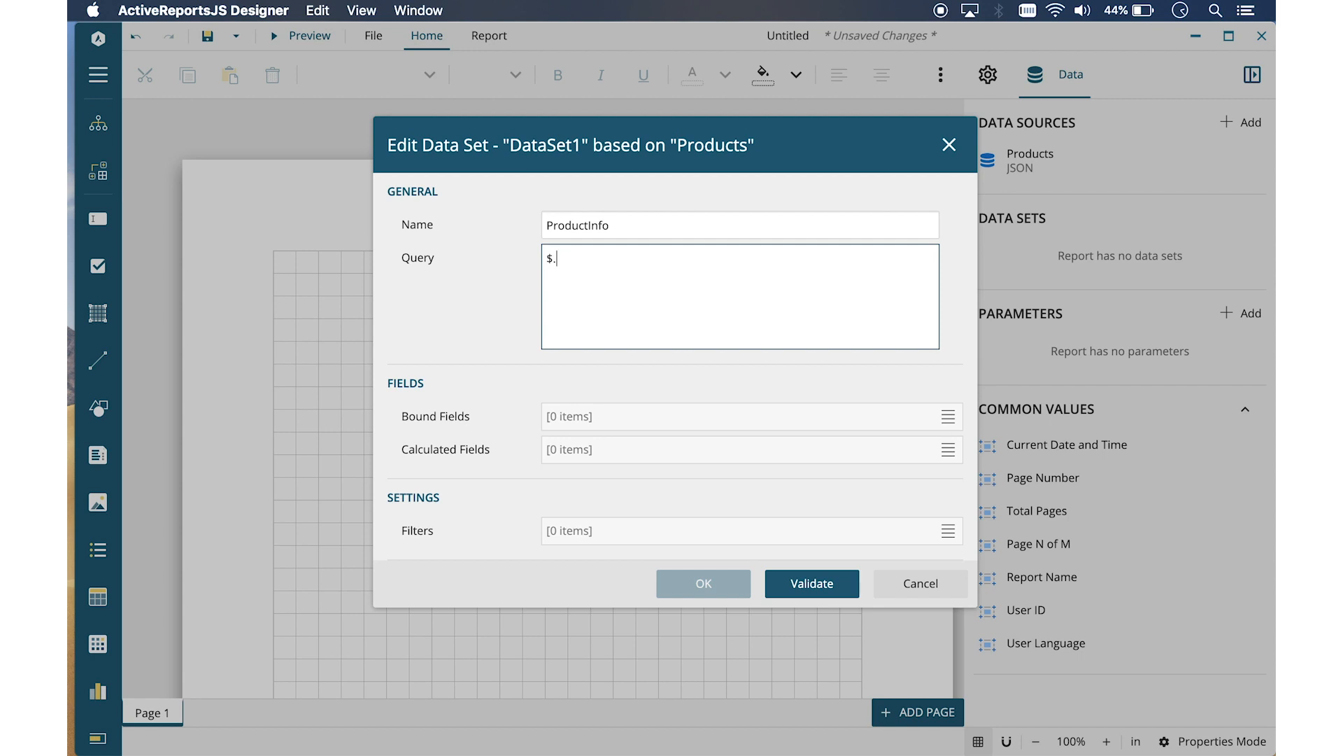
pyautogui.write('Products[*]')
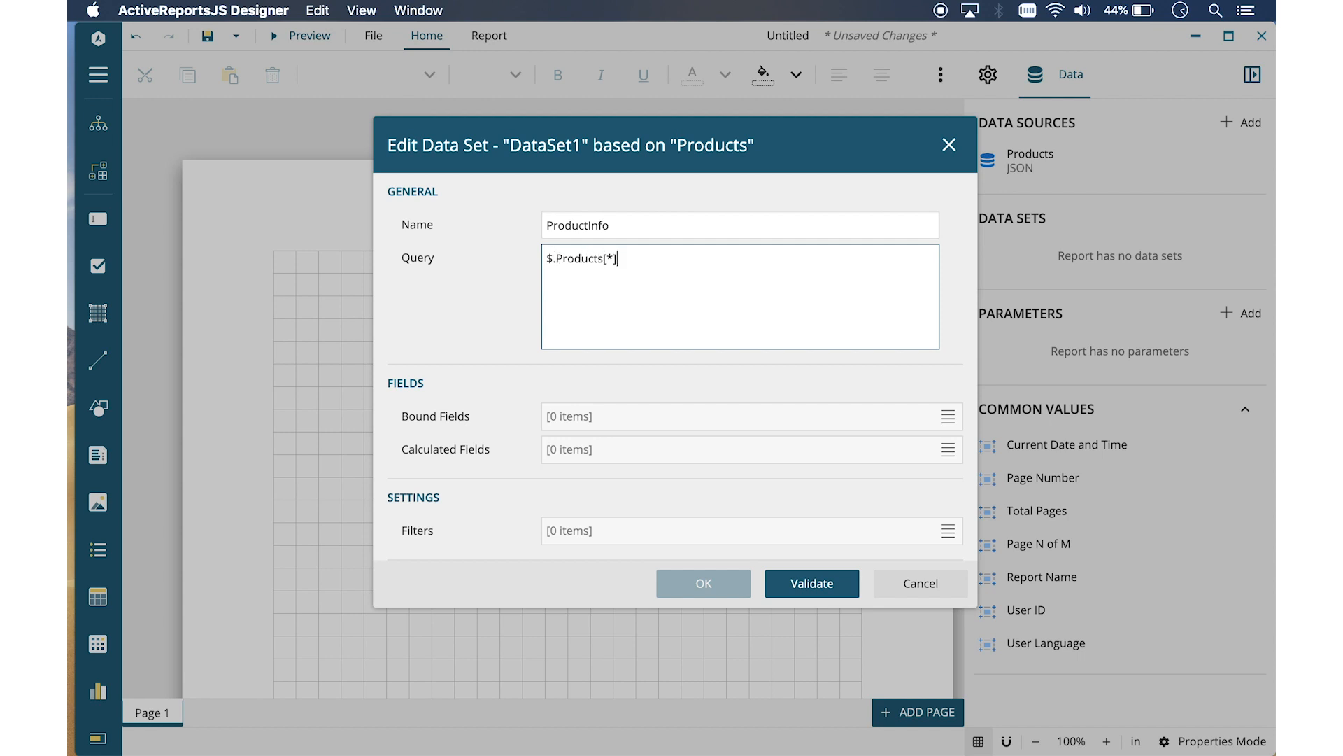
pyautogui.click(810, 582)
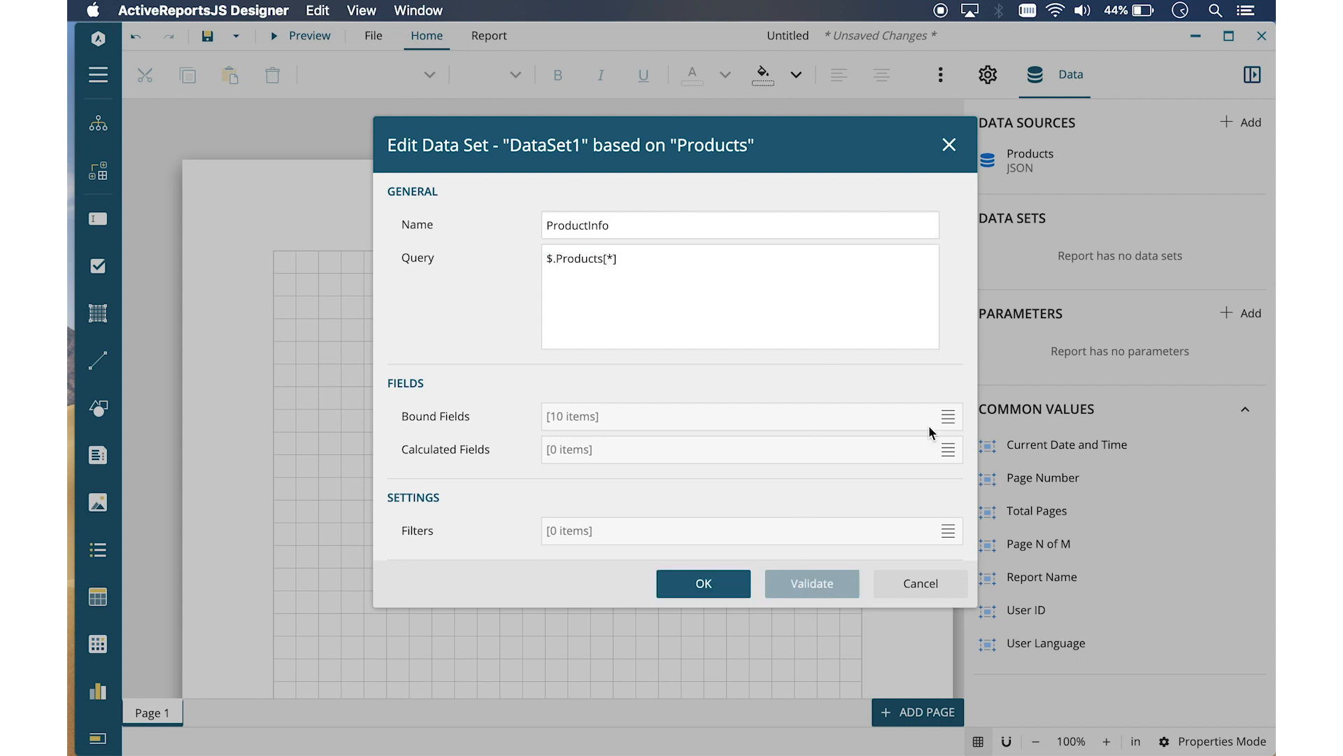
pyautogui.click(703, 583)
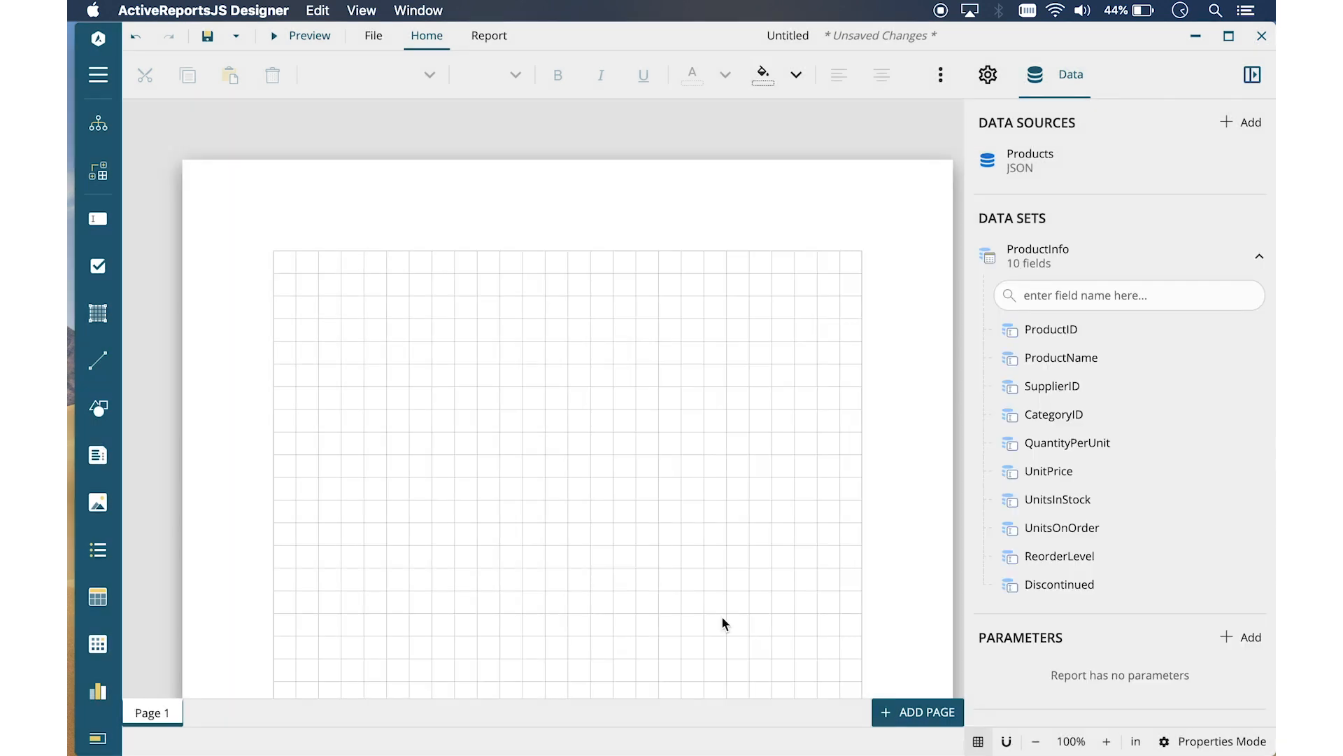
pyautogui.moveTo(1119, 282)
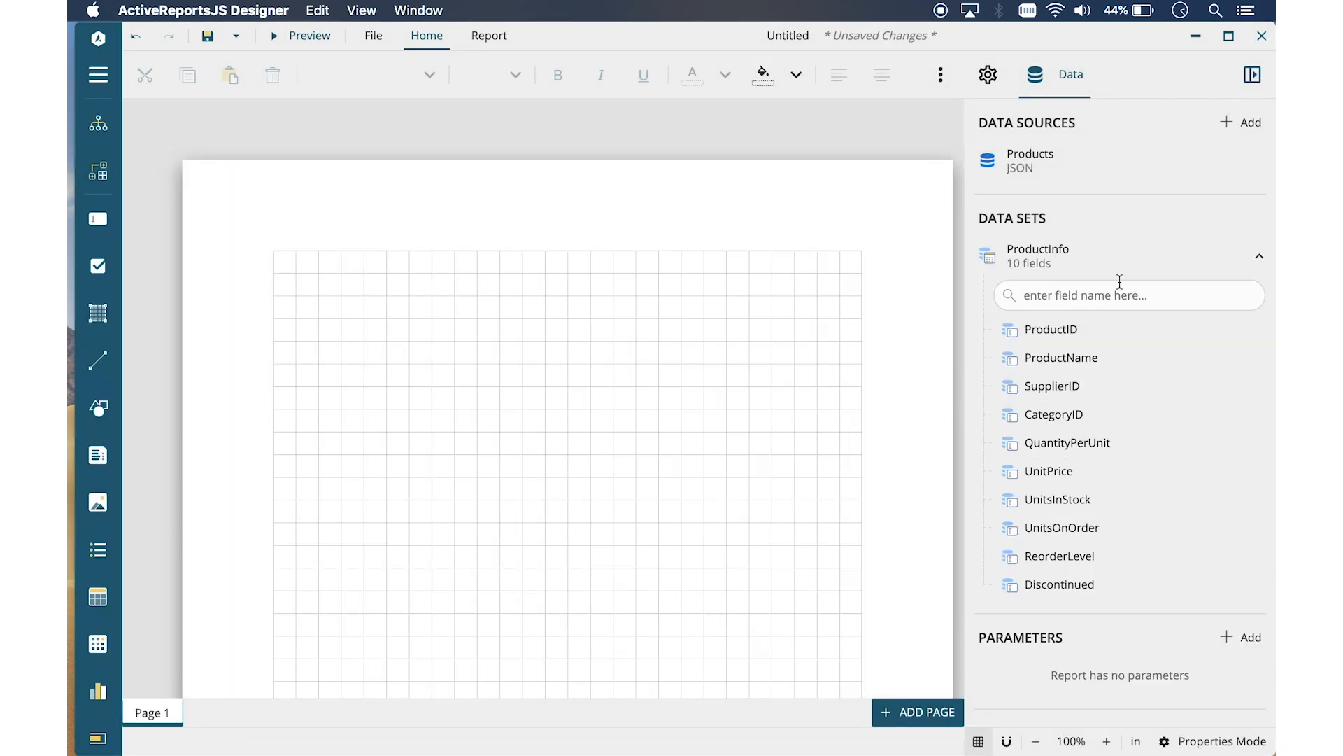
# - Collapse the ProductInfo field list and drop a Table onto the top of the page
pyautogui.click(1259, 255)
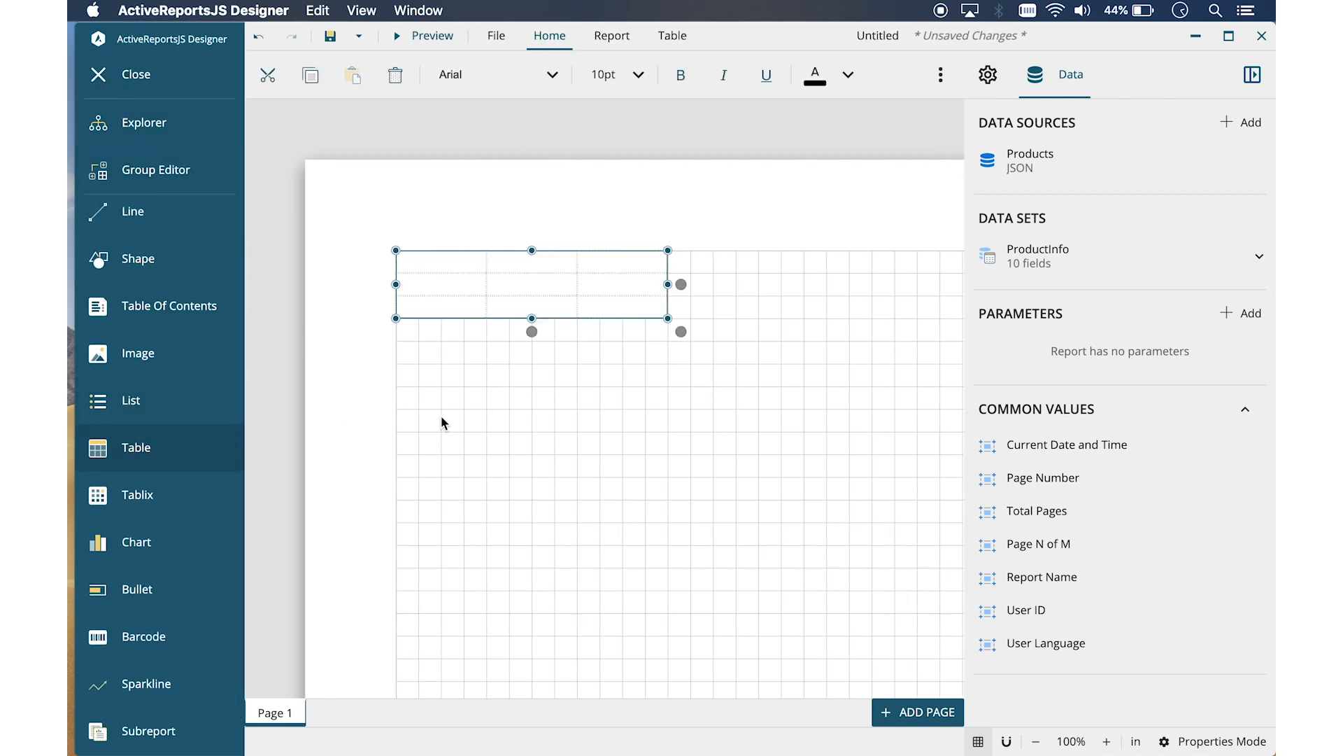
pyautogui.click(98, 75)
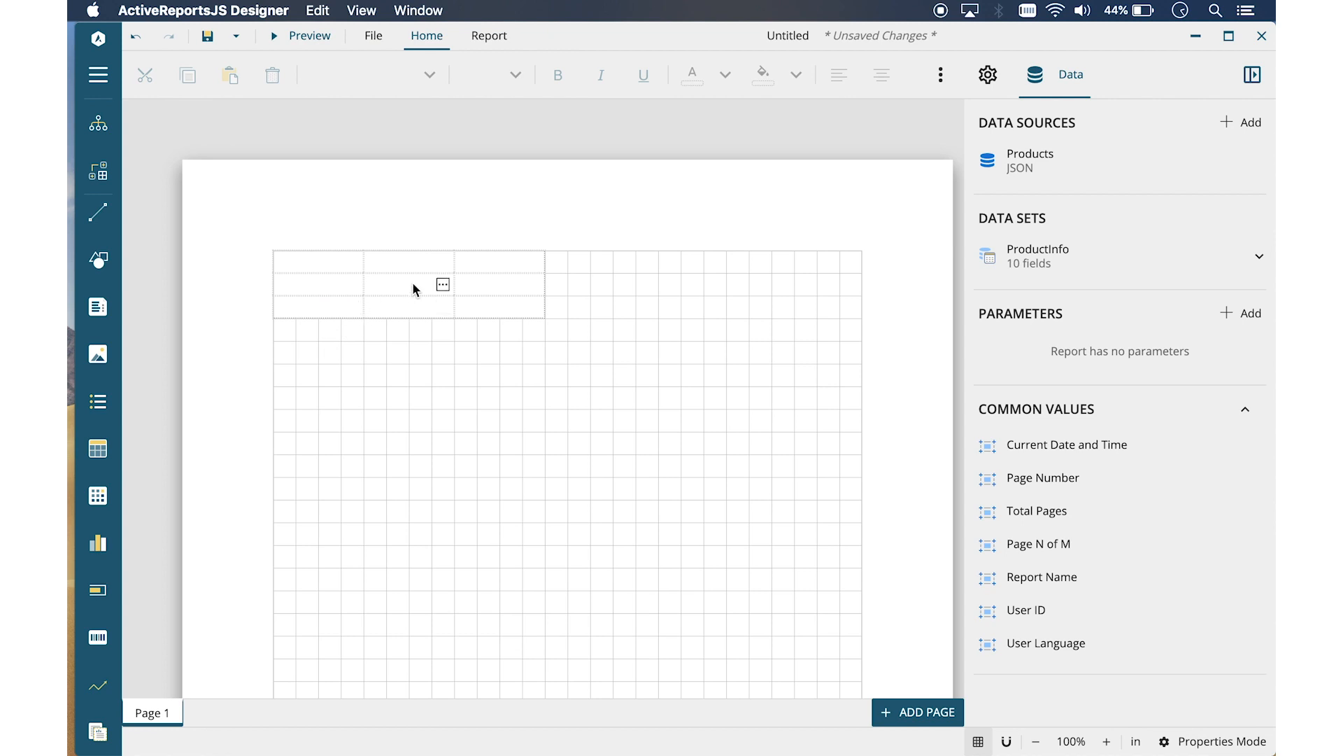
# - Insert two extra columns into the table through the cell Column > Insert menu
pyautogui.click(408, 283)
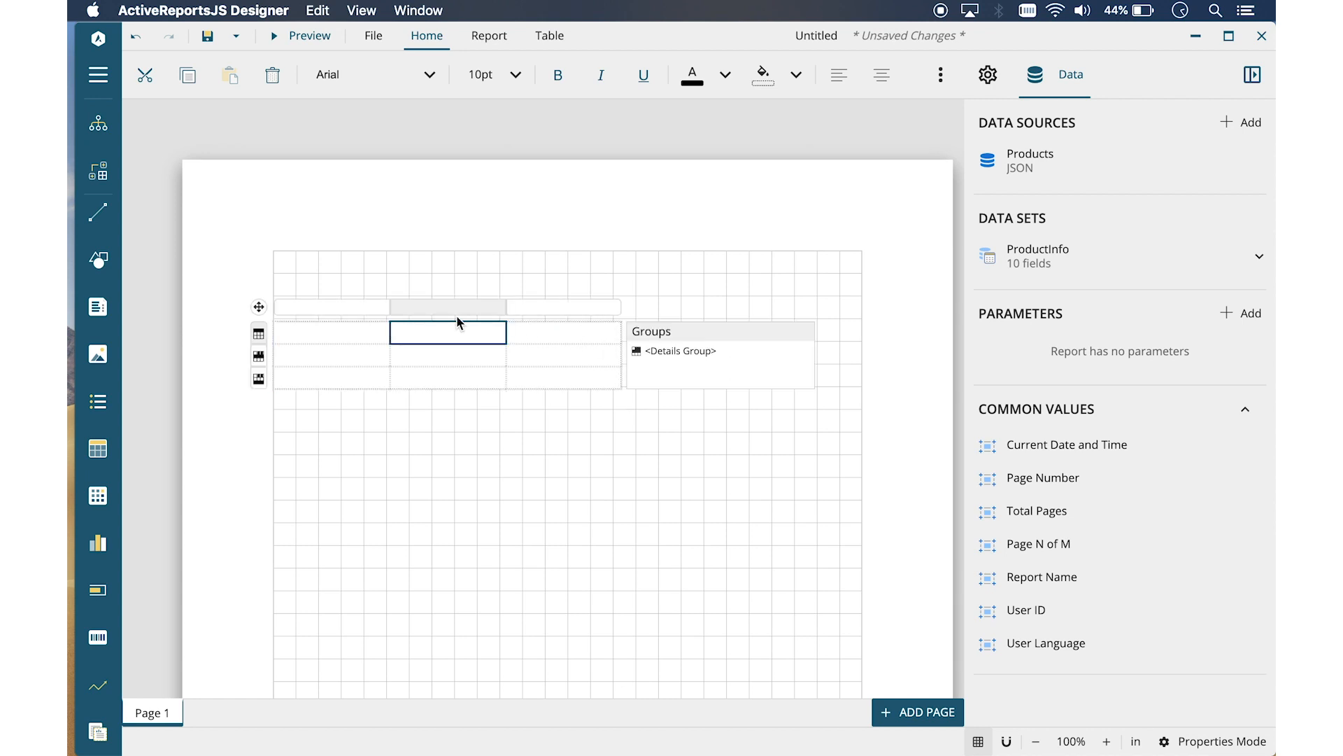
pyautogui.rightClick(447, 332)
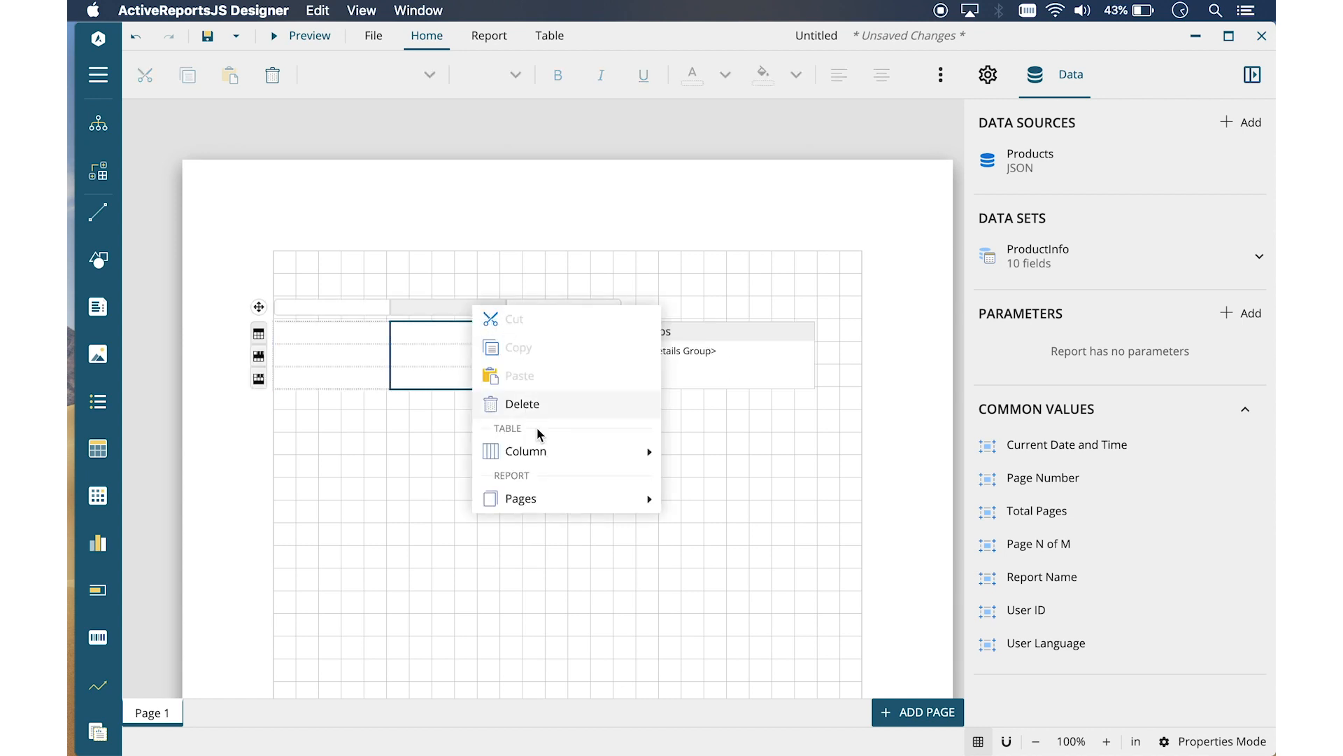
pyautogui.click(703, 502)
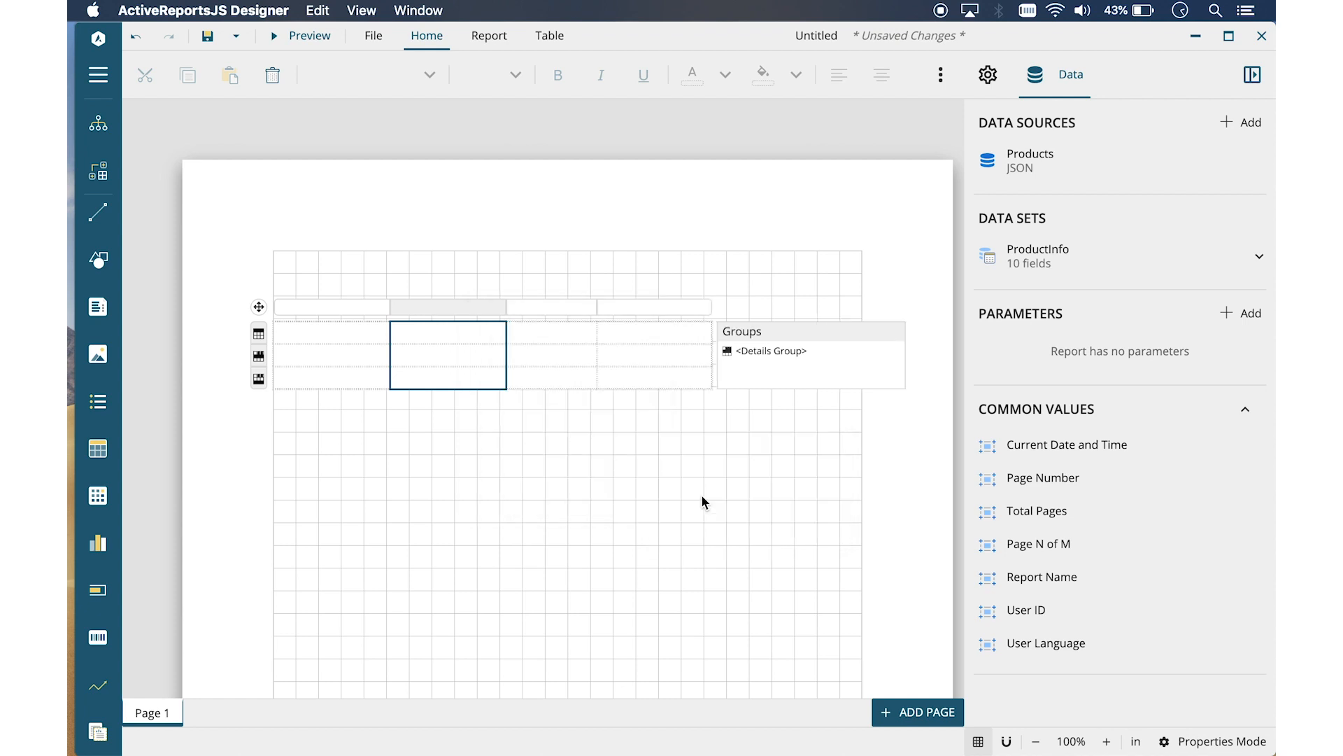
pyautogui.rightClick(529, 312)
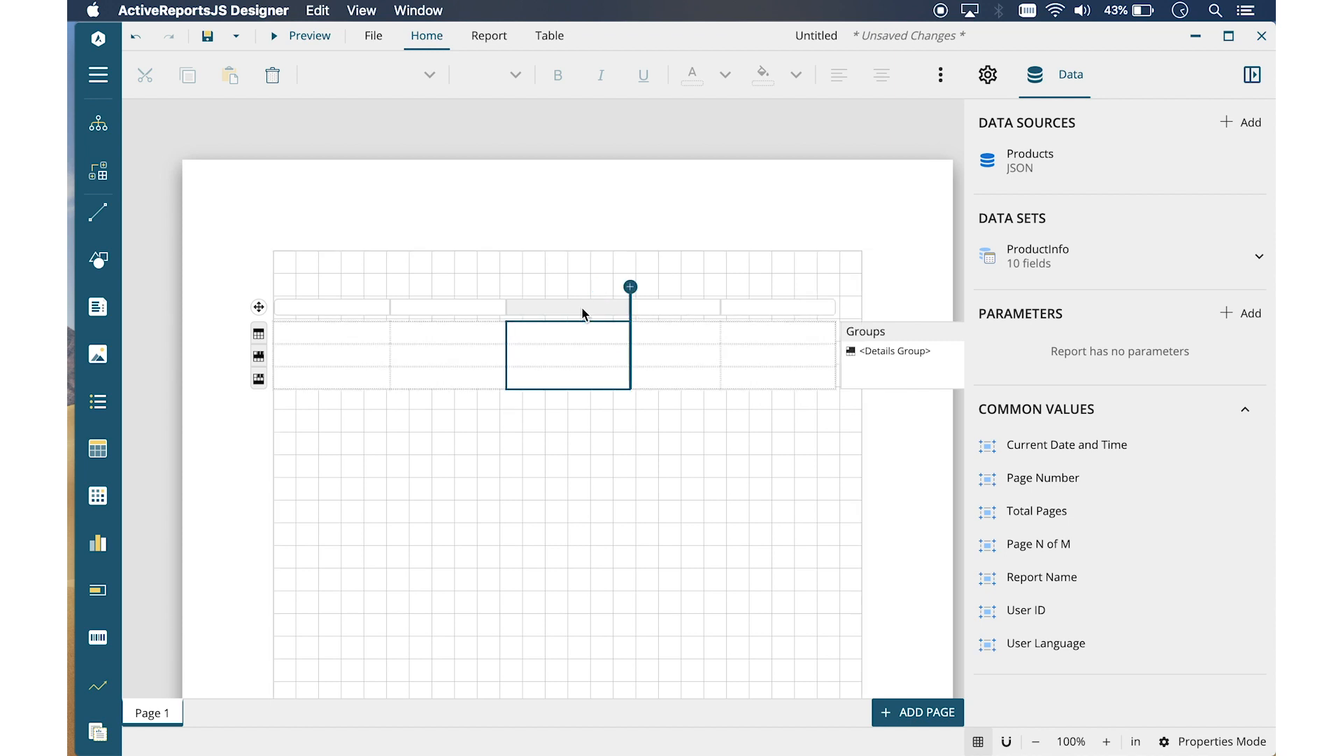
pyautogui.moveTo(301, 343)
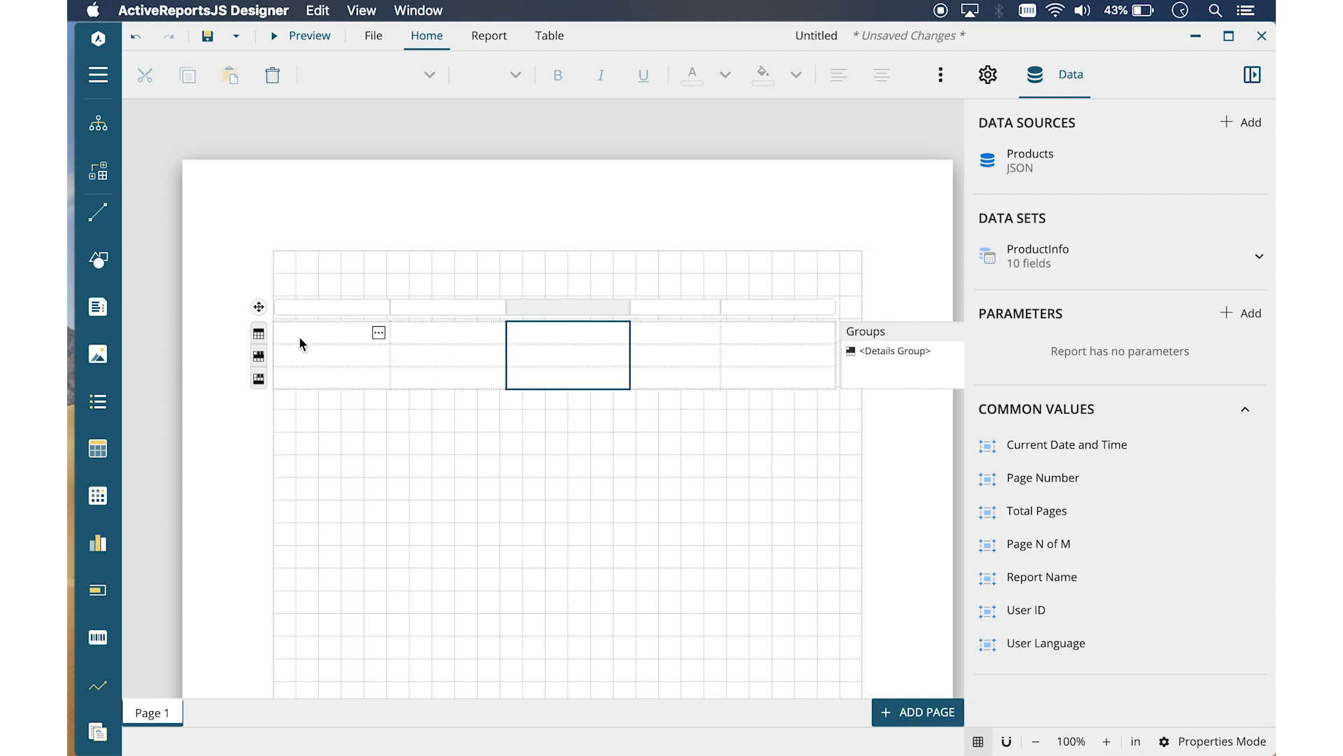
# - Select the header and detail rows to show their properties: header repeats on each page, details 0.25in high
pyautogui.click(259, 332)
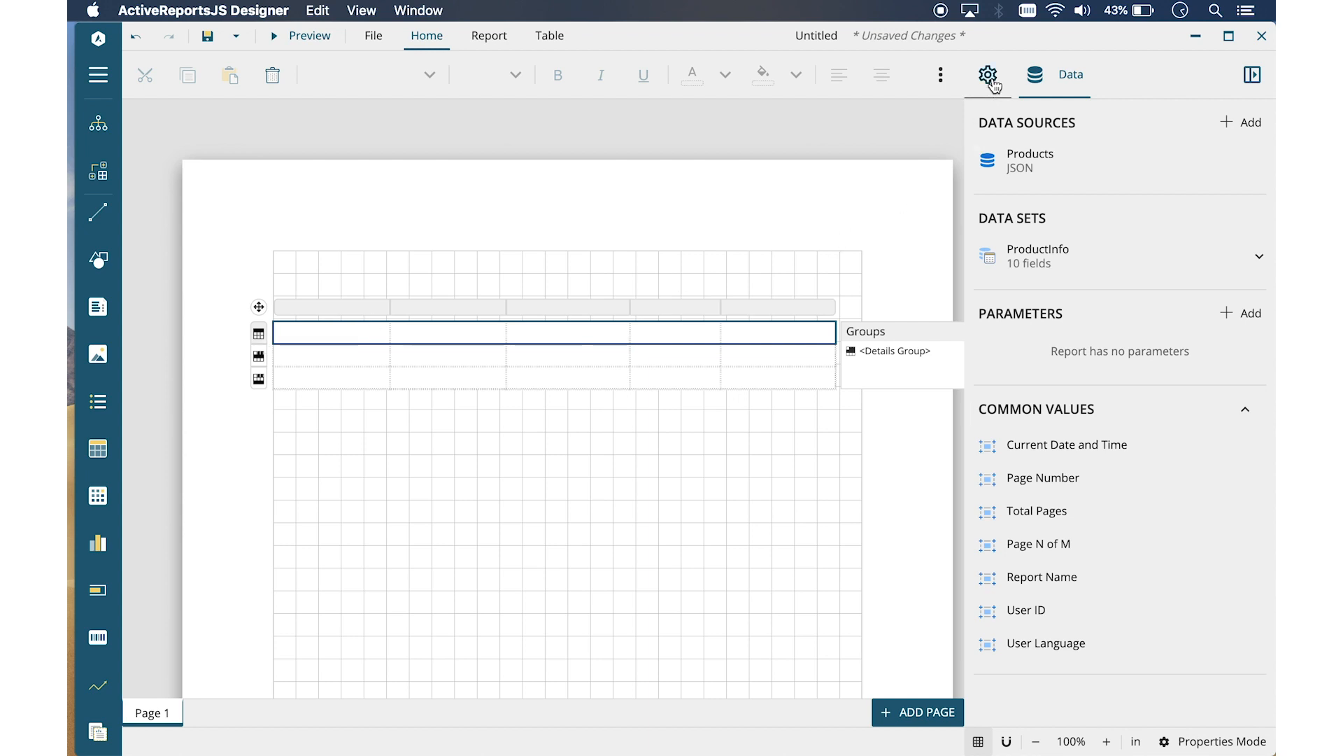
pyautogui.click(987, 75)
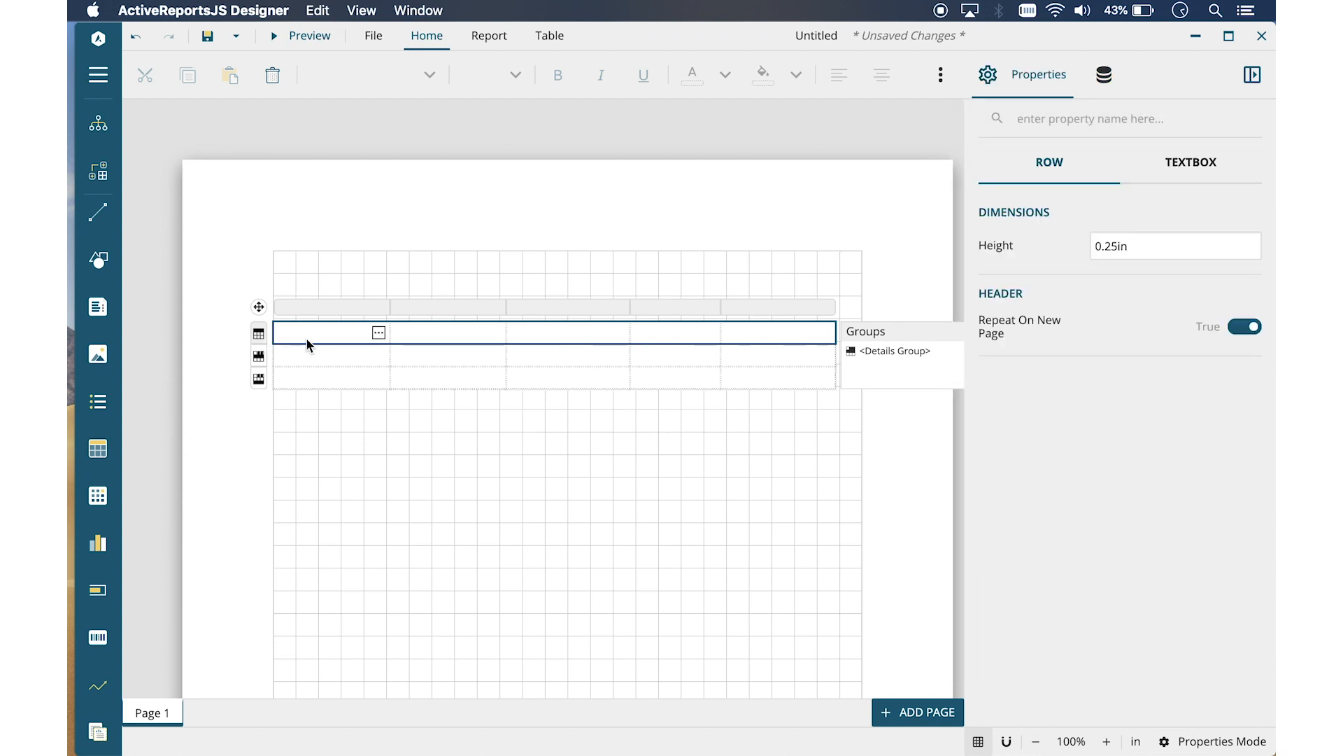
pyautogui.click(259, 356)
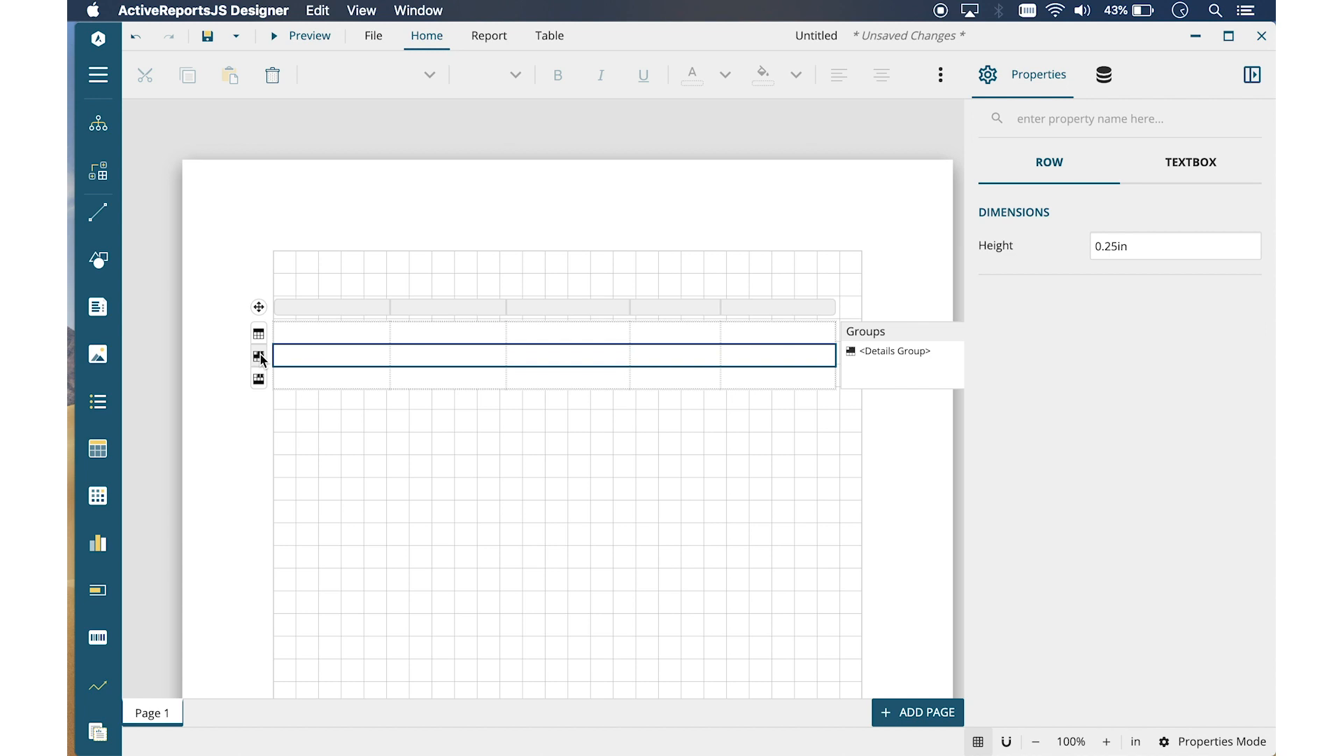
pyautogui.click(259, 379)
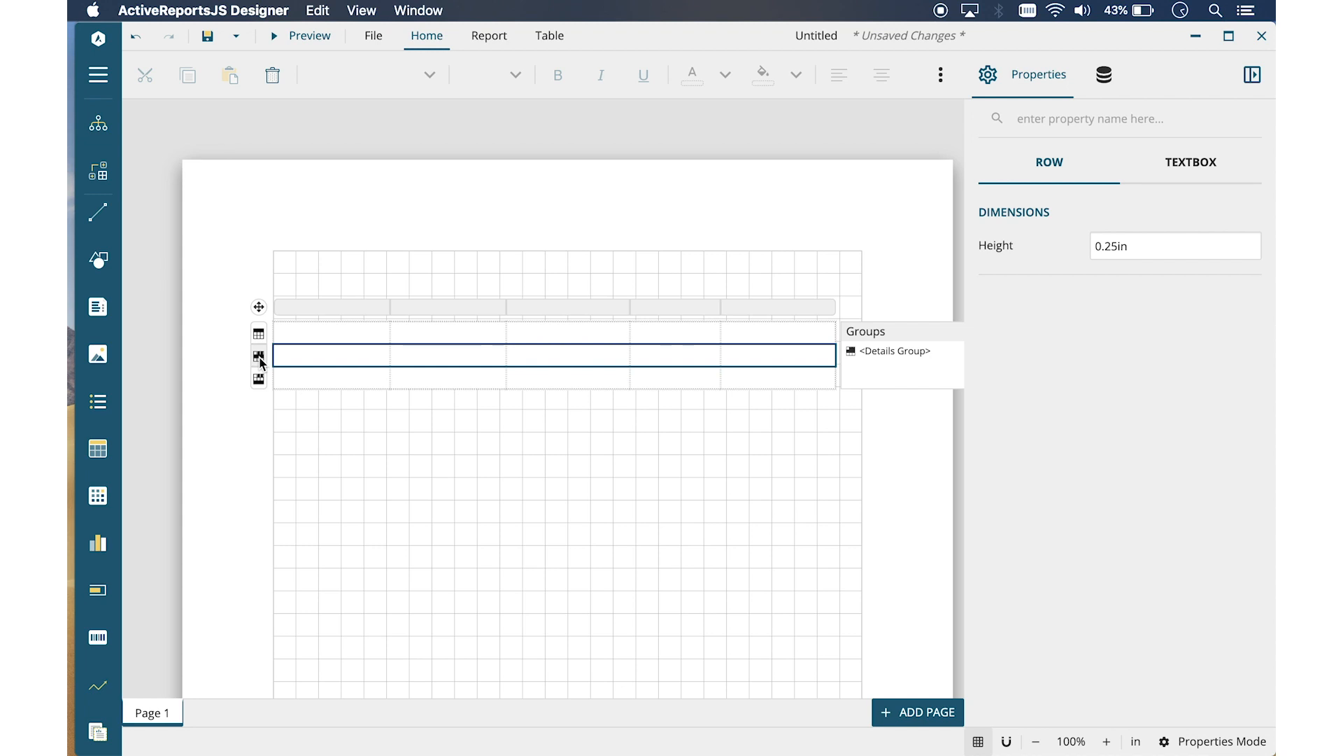
pyautogui.moveTo(379, 358)
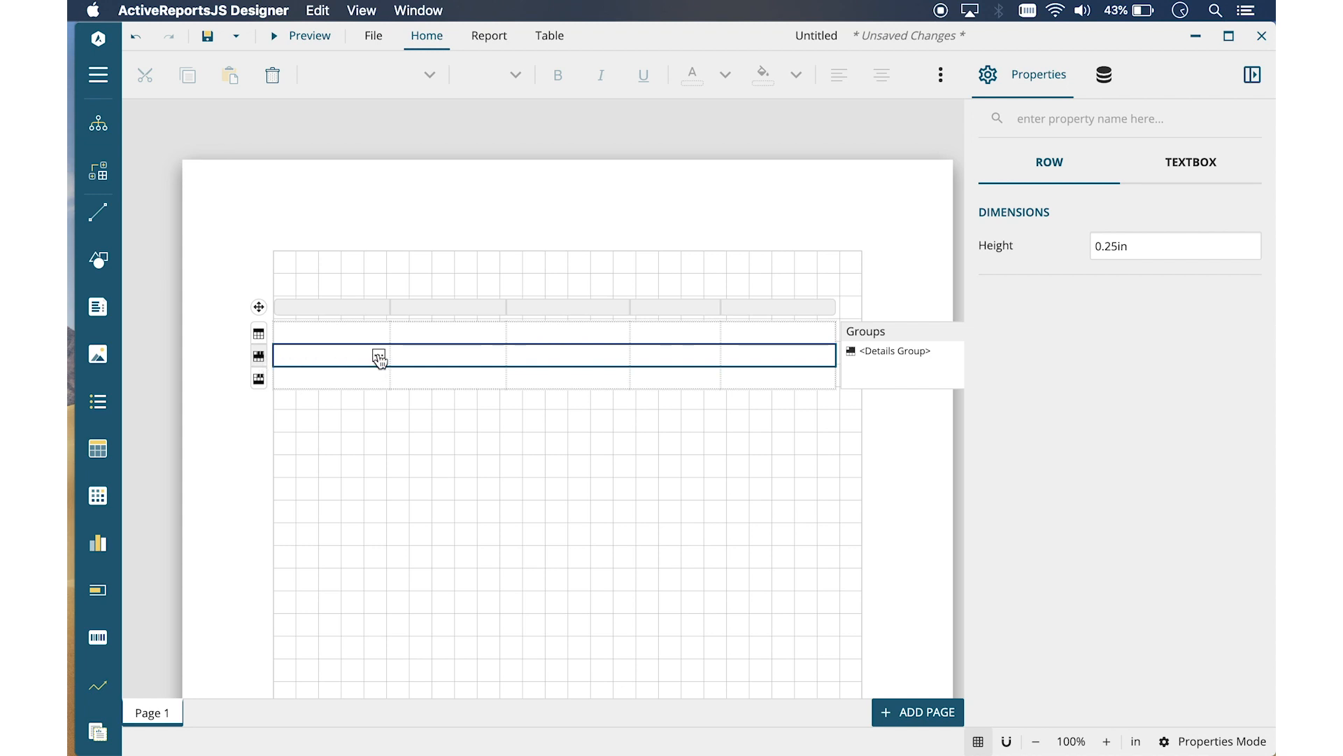
# - Bind the detail cells to ProductID, ProductName, SupplierID and further product fields
pyautogui.click(379, 355)
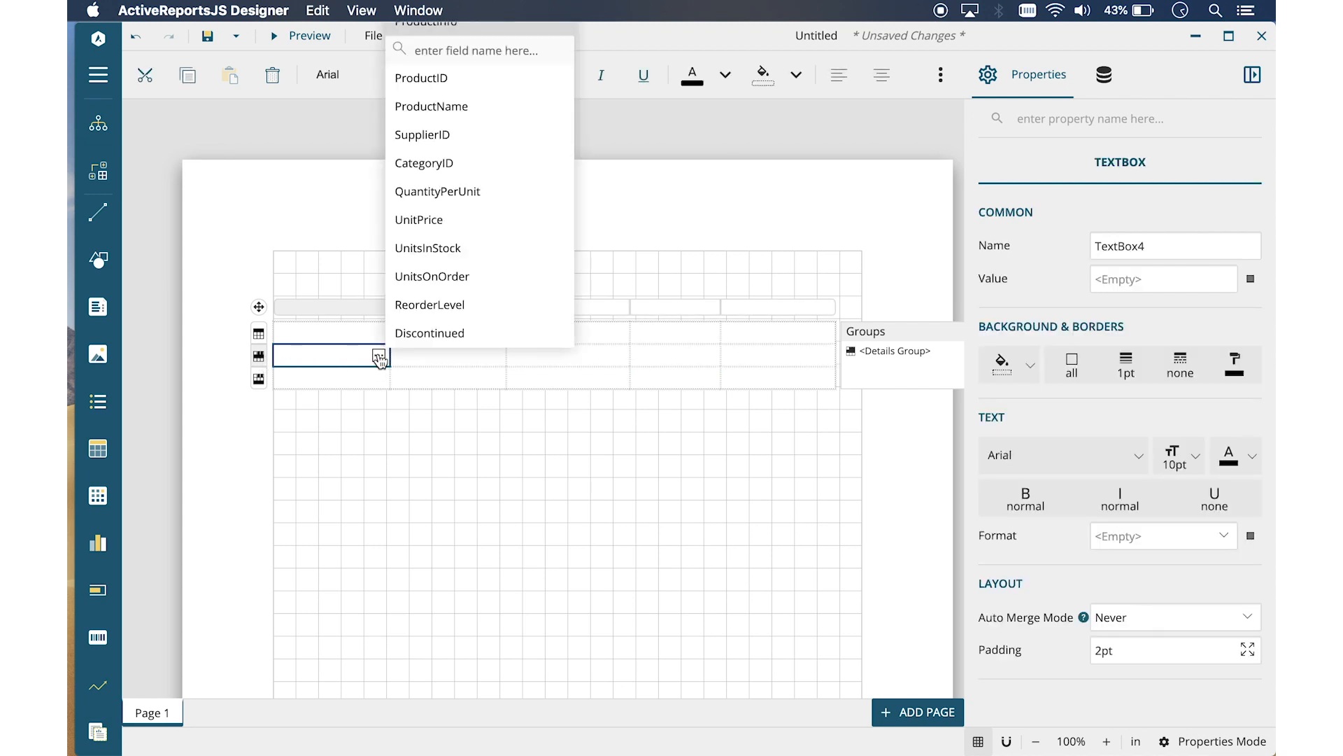
pyautogui.click(422, 78)
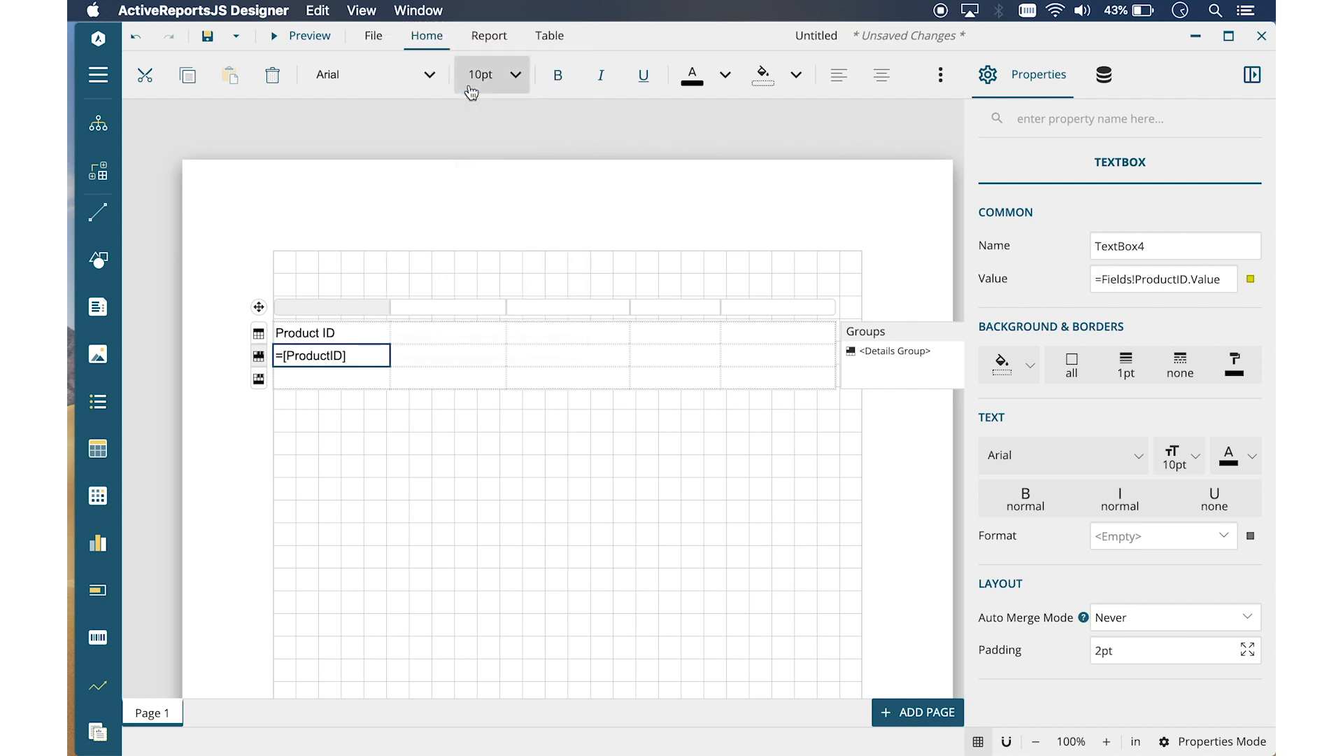
pyautogui.moveTo(496, 358)
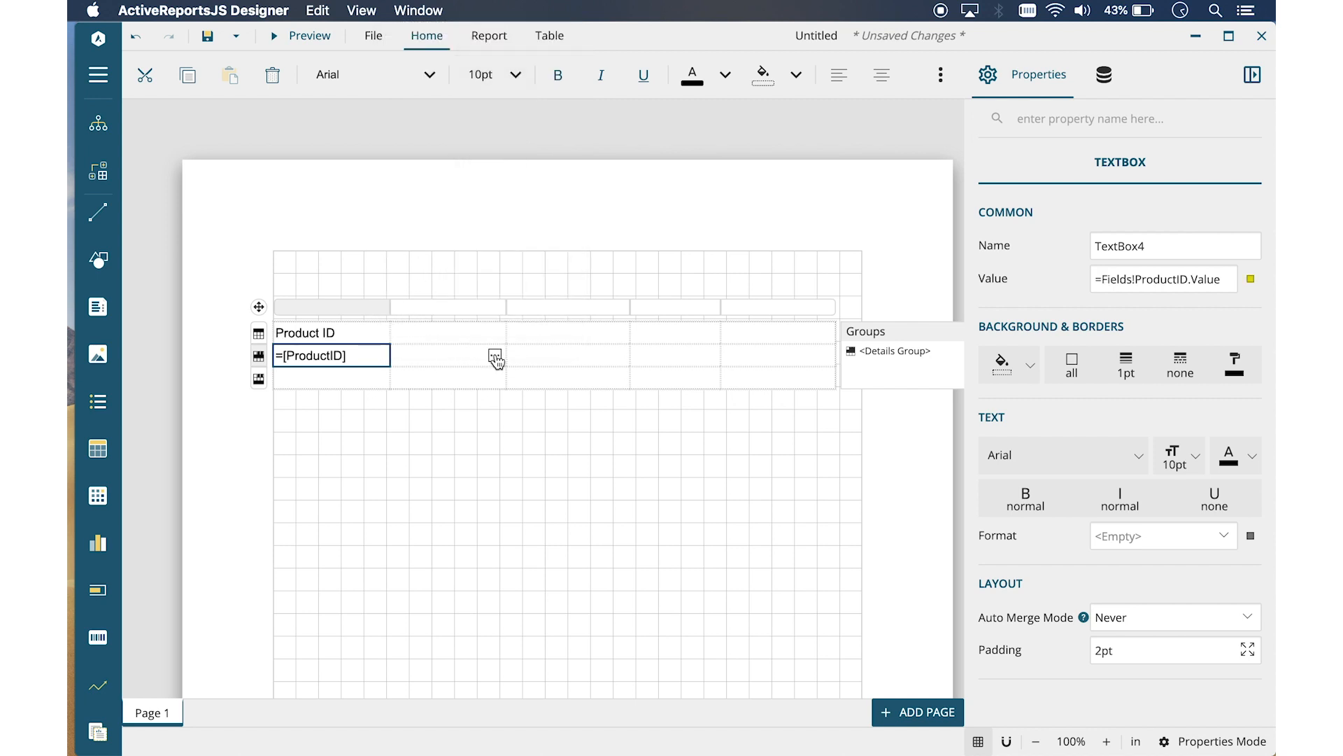
pyautogui.click(618, 355)
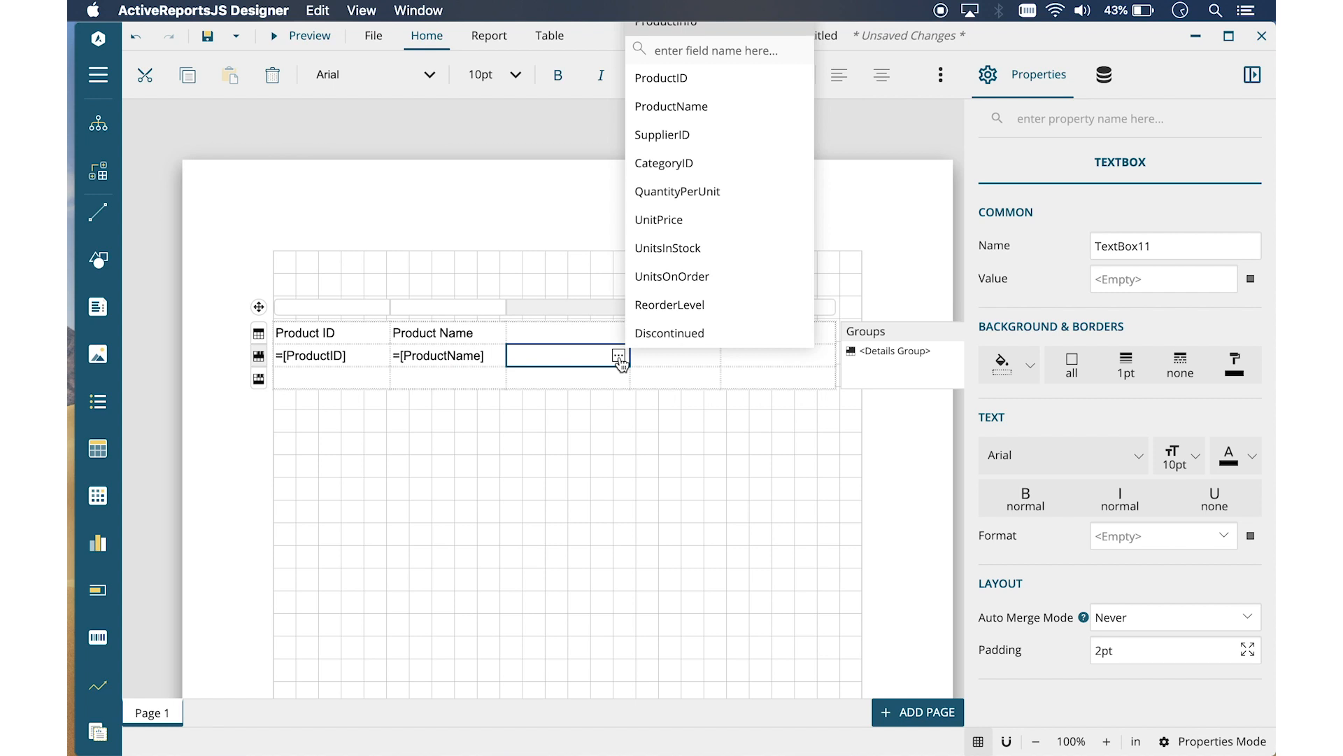
pyautogui.click(661, 134)
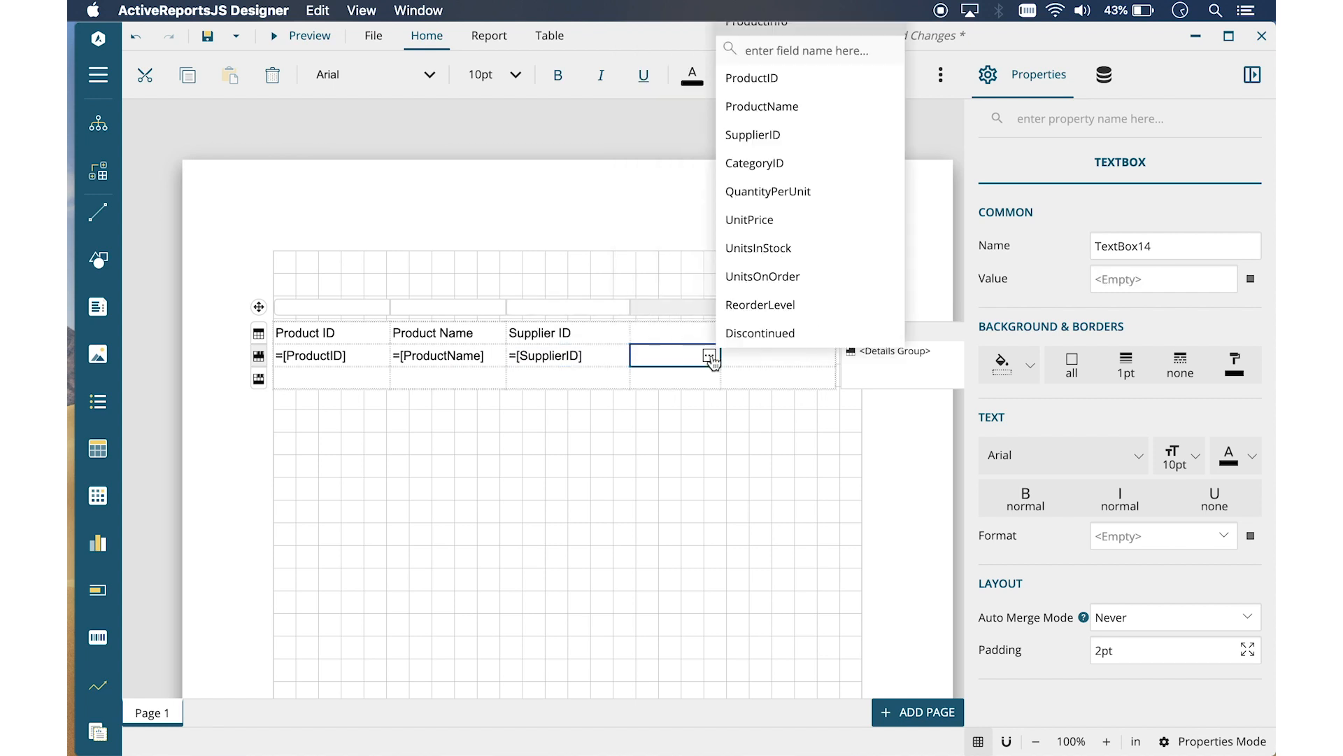
pyautogui.click(676, 355)
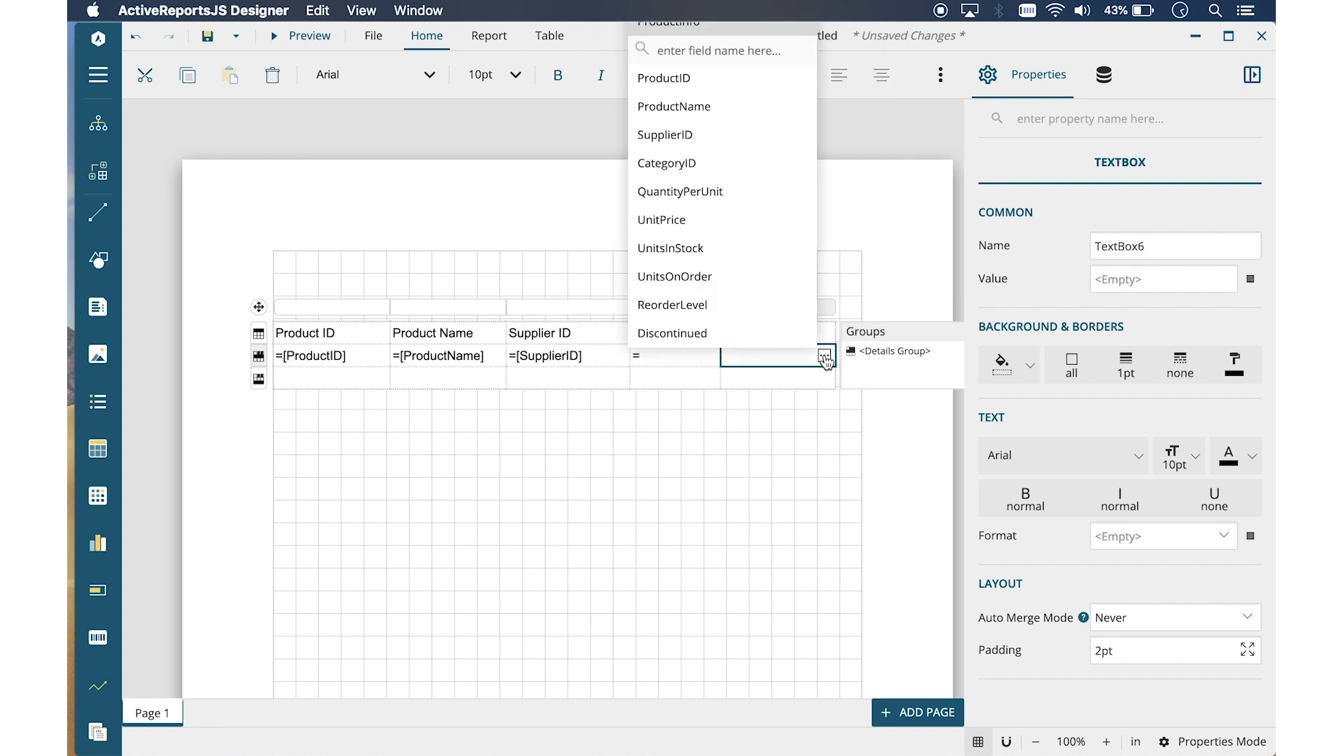
pyautogui.click(661, 219)
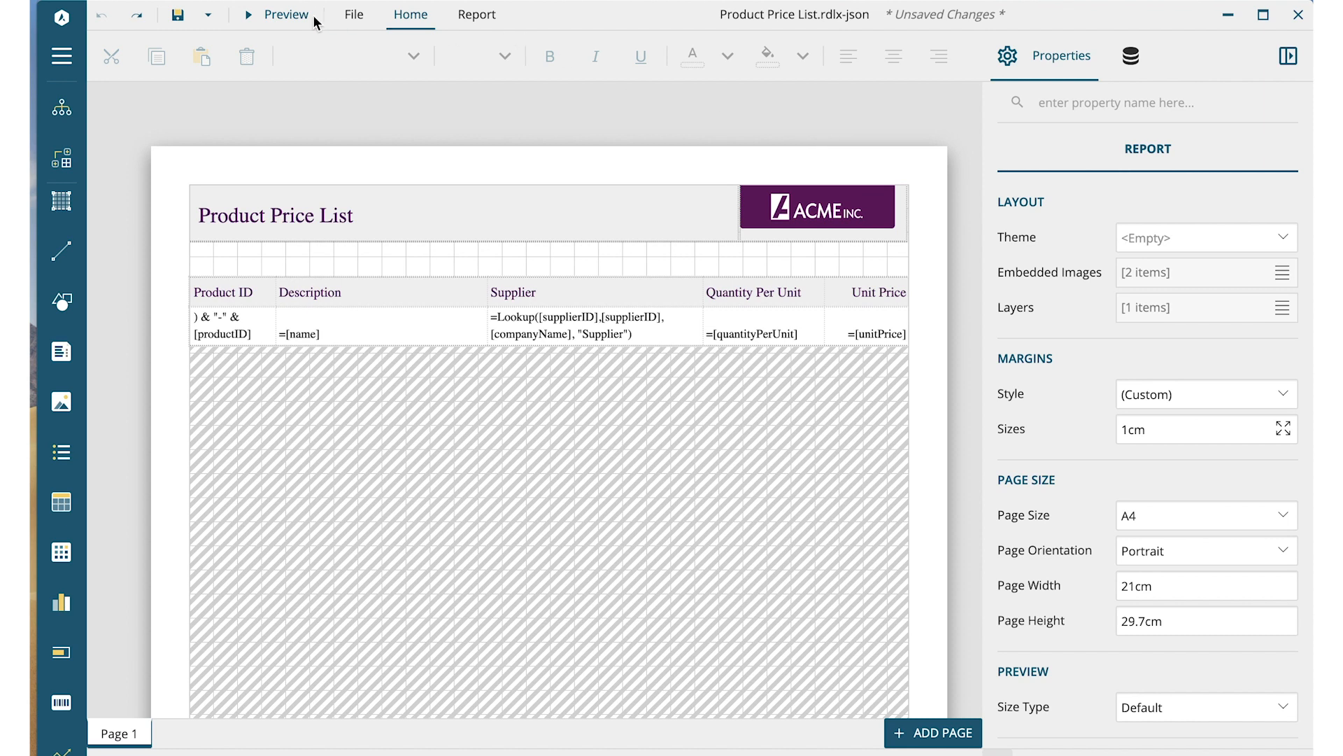
pyautogui.click(277, 14)
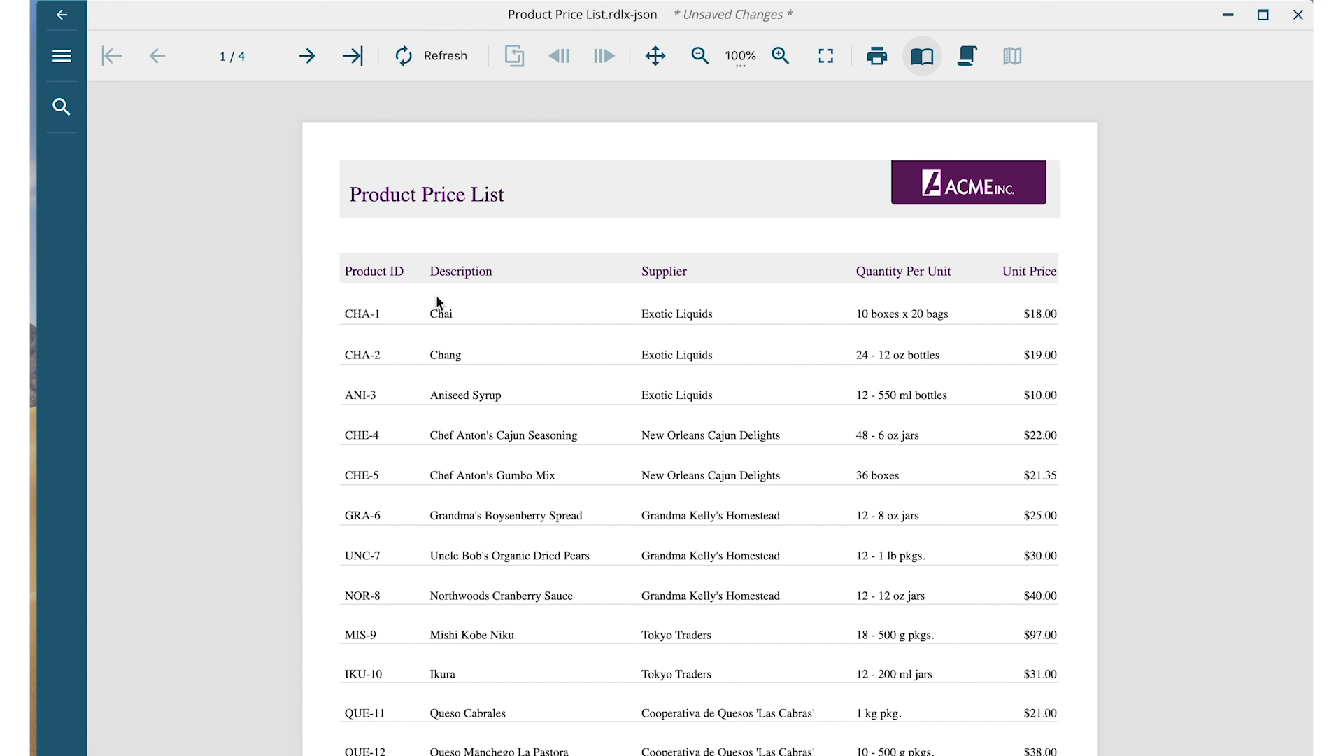
pyautogui.scroll(-3)
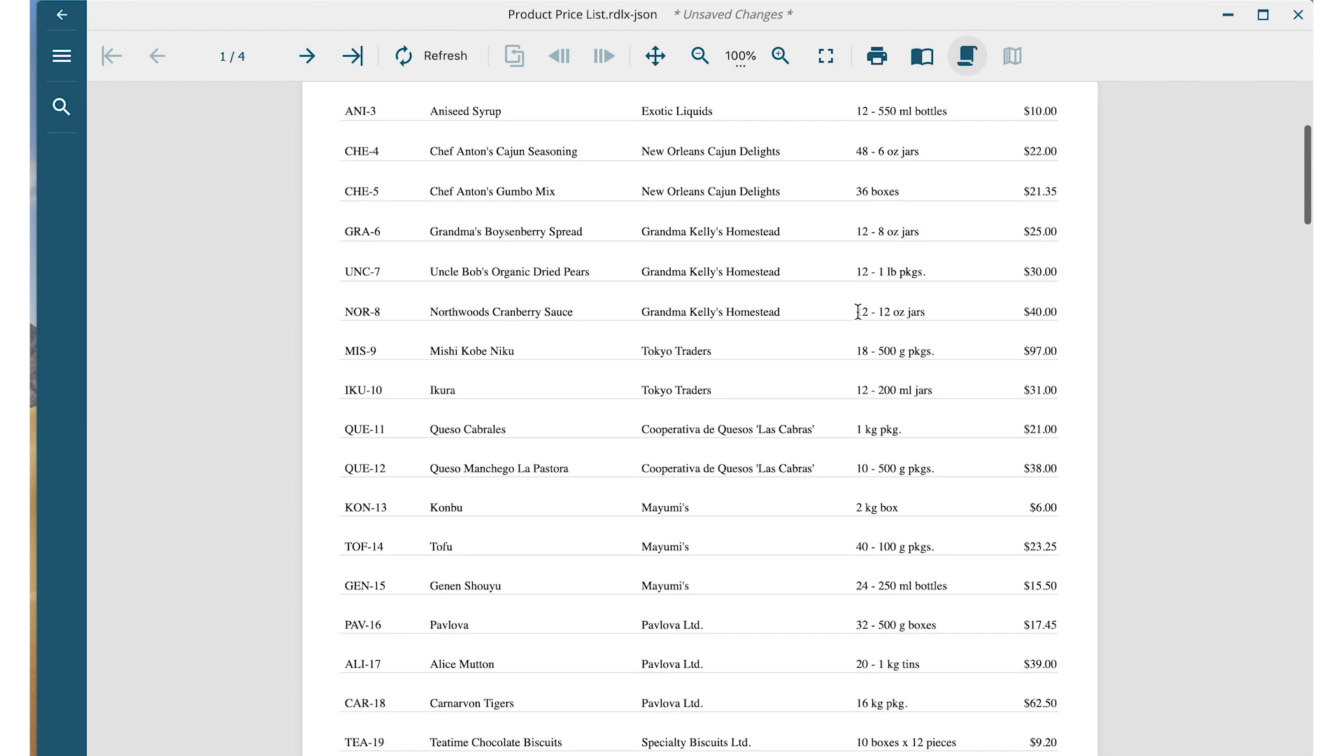
pyautogui.click(306, 56)
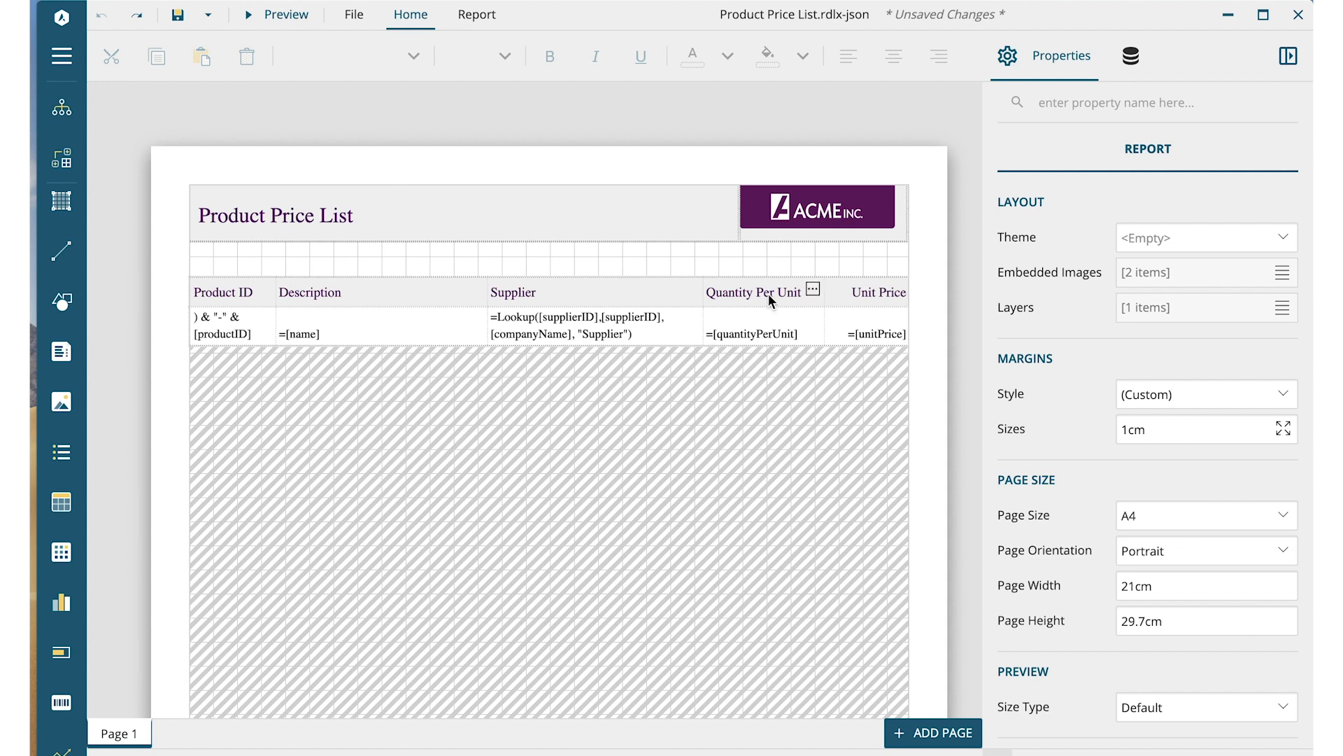
# - Save the report as Product Price List.rdlx-json through Save As
pyautogui.scroll(3)
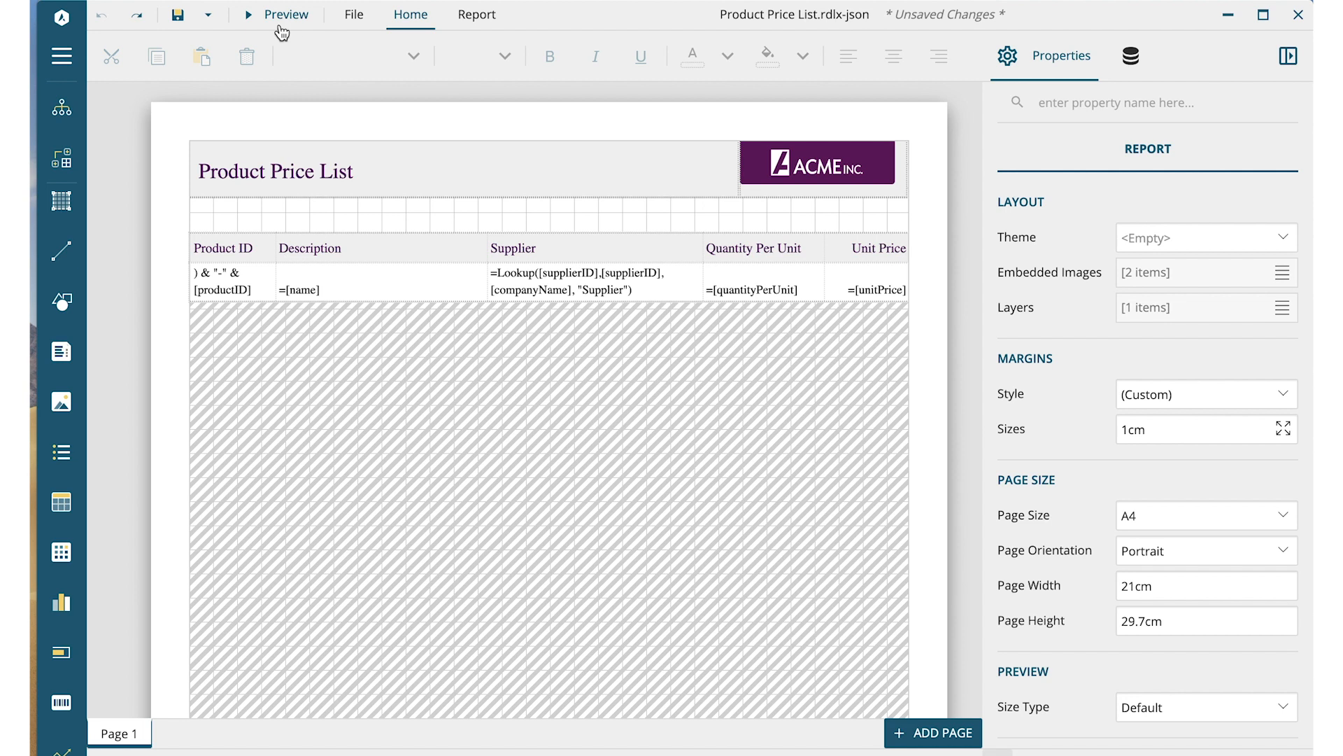
pyautogui.click(352, 14)
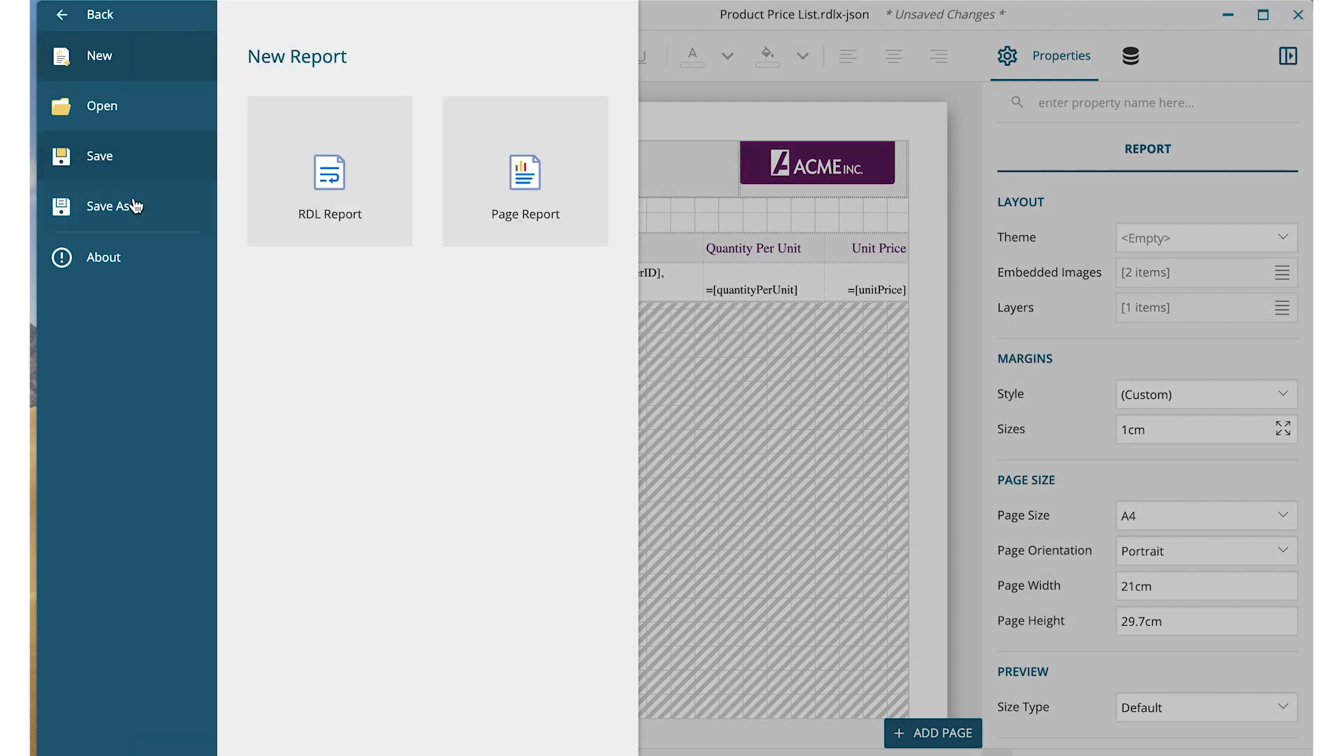
pyautogui.click(111, 205)
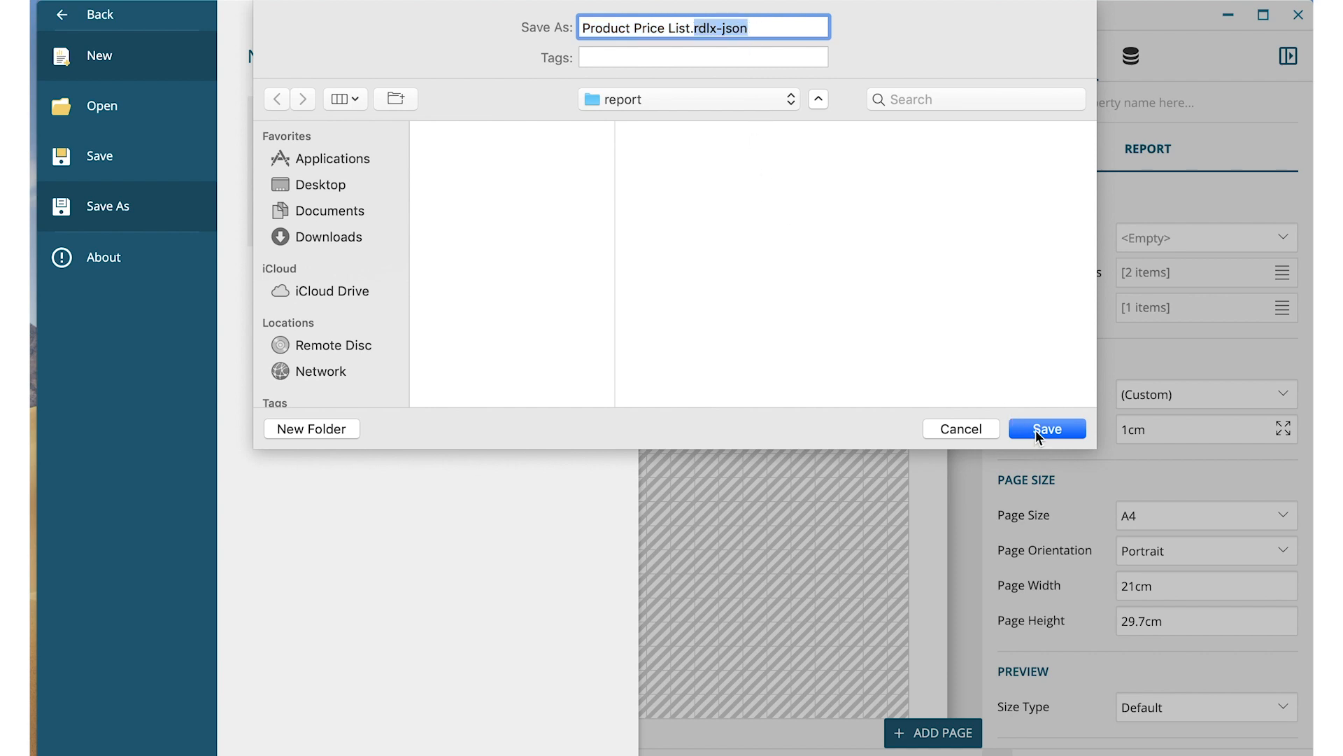
pyautogui.click(1046, 429)
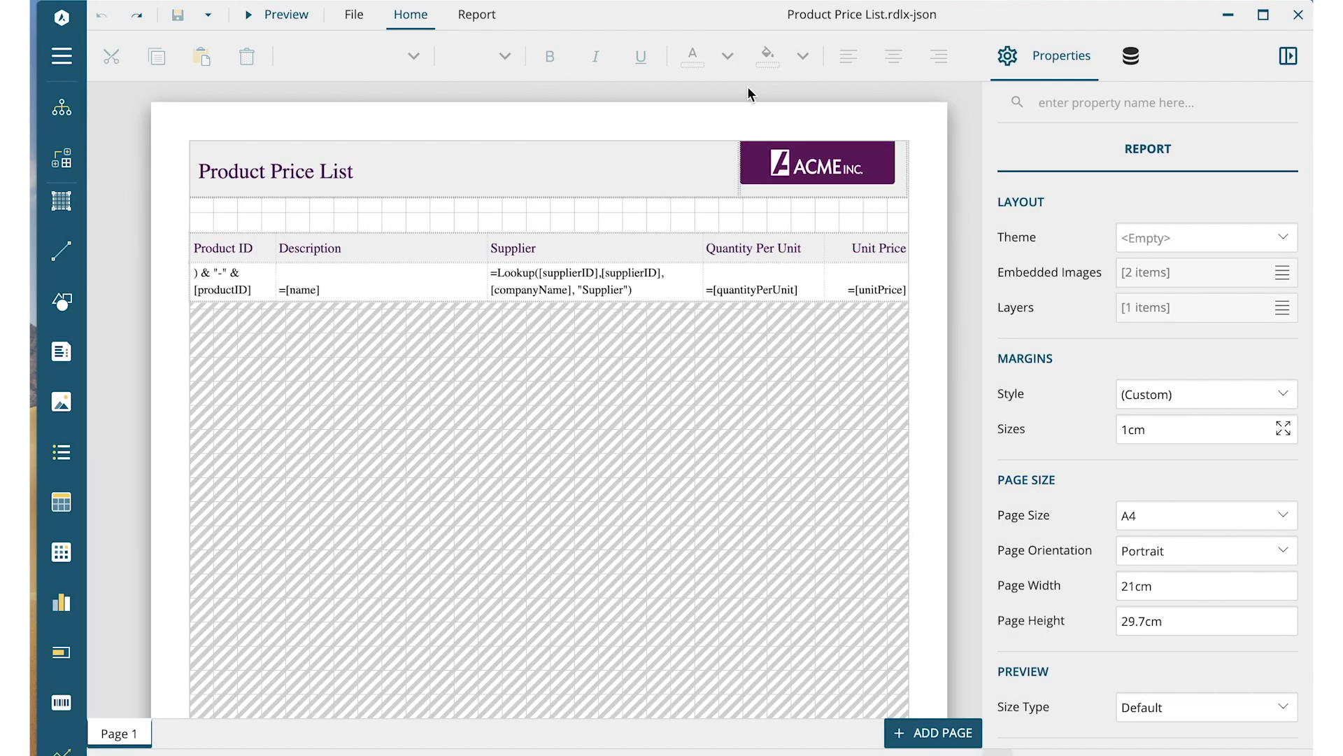
pyautogui.moveTo(720, 94)
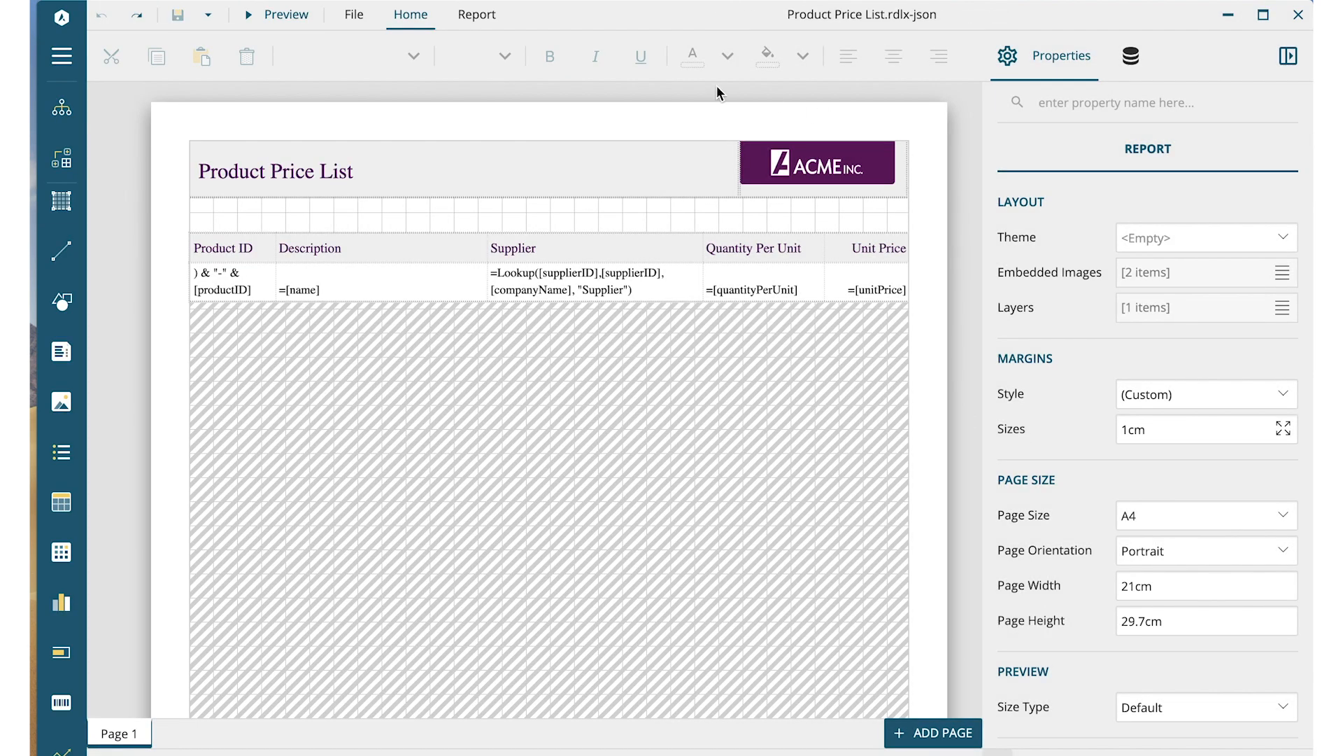